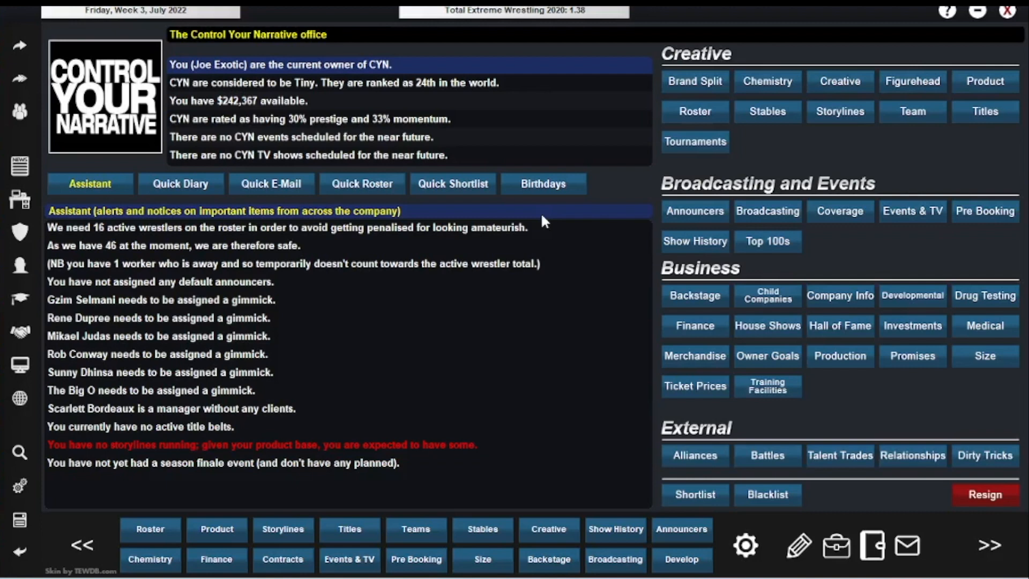
pyautogui.moveTo(616, 529)
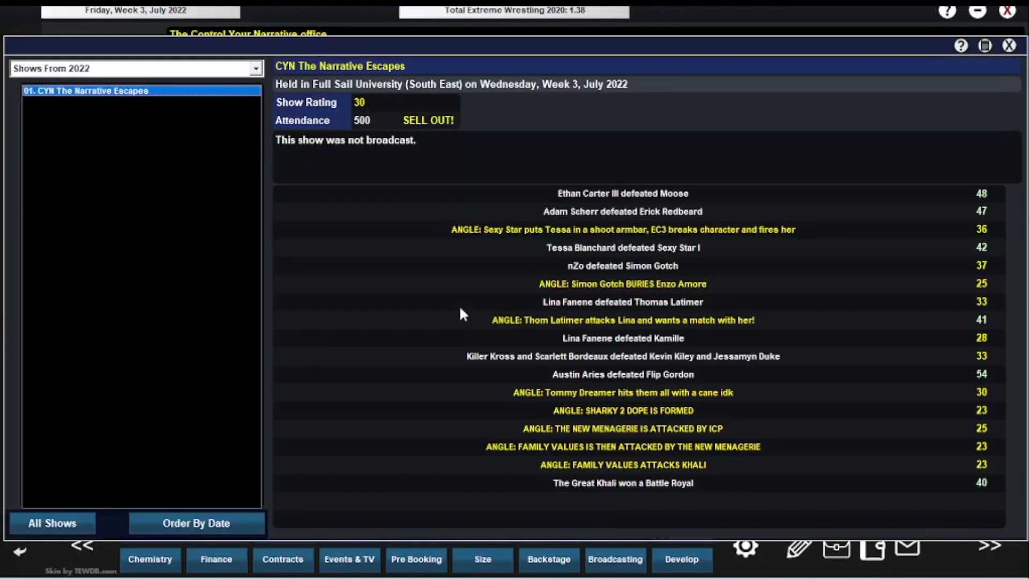
pyautogui.moveTo(615, 491)
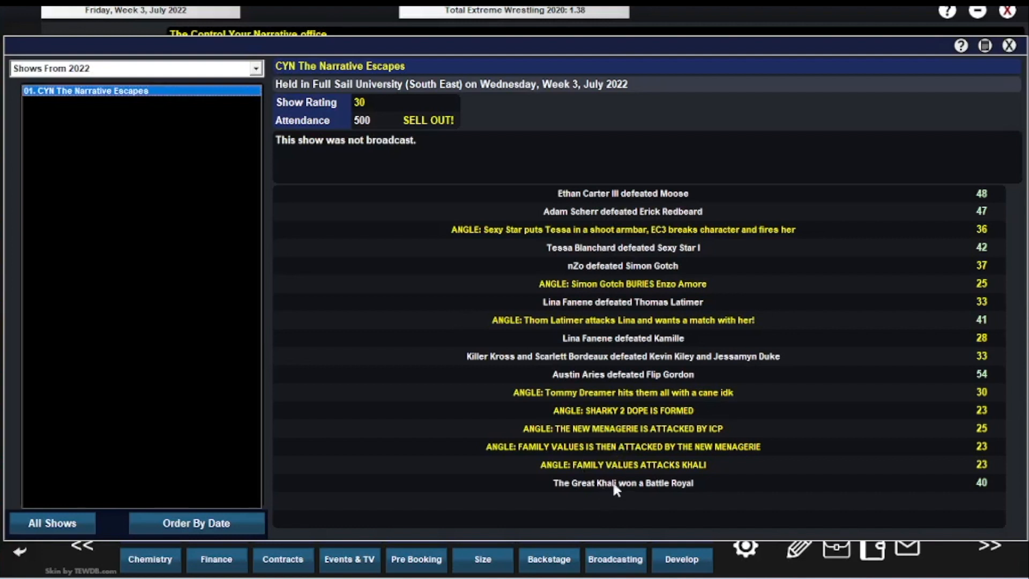
pyautogui.moveTo(585, 447)
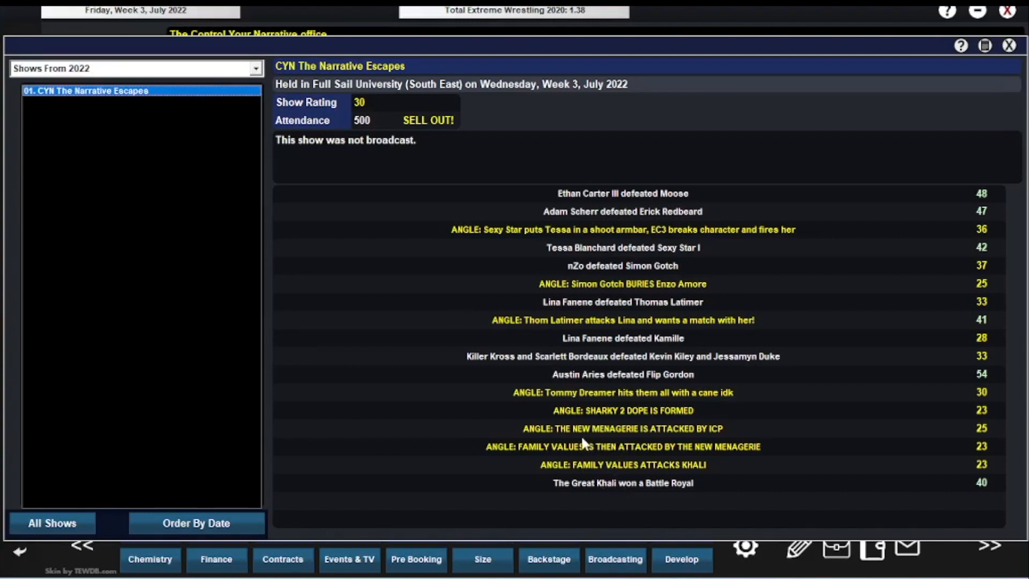
pyautogui.moveTo(570, 453)
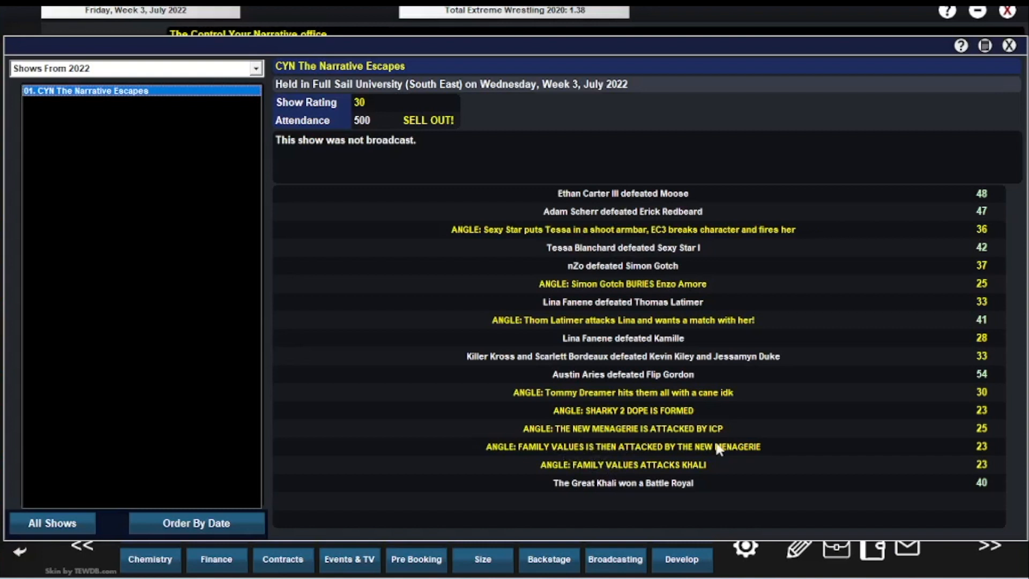
pyautogui.moveTo(665, 436)
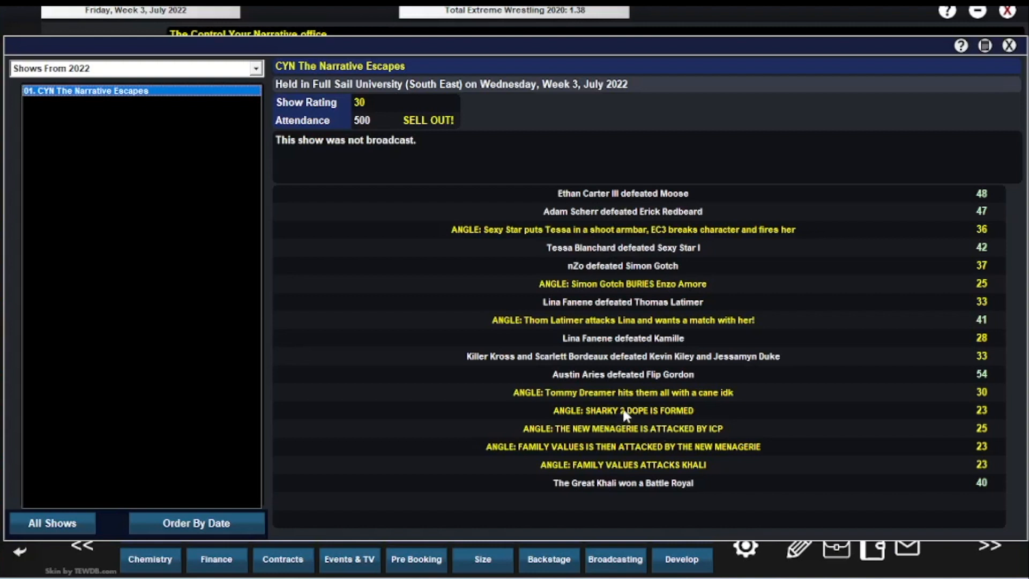
pyautogui.moveTo(588, 396)
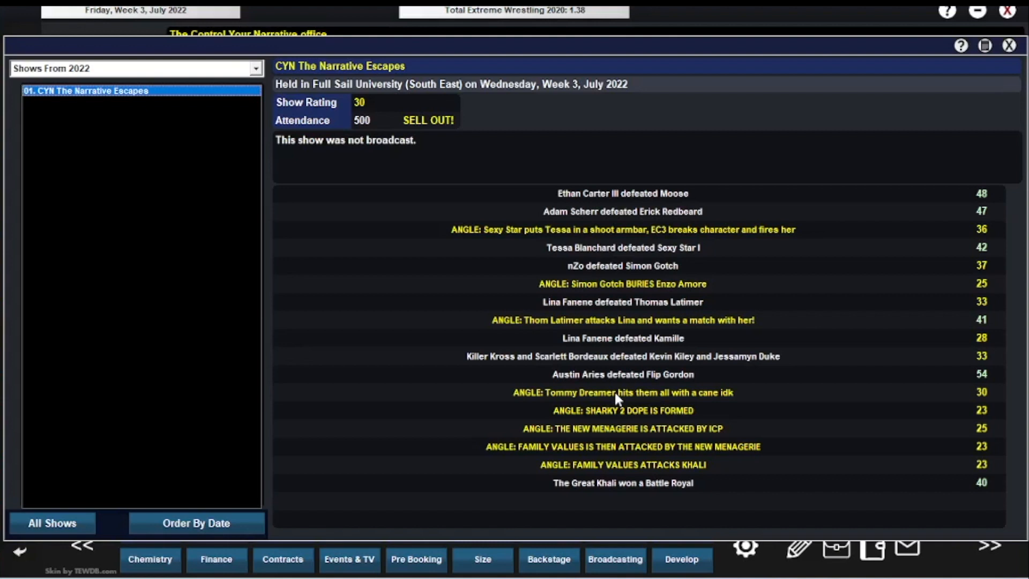
pyautogui.moveTo(611, 379)
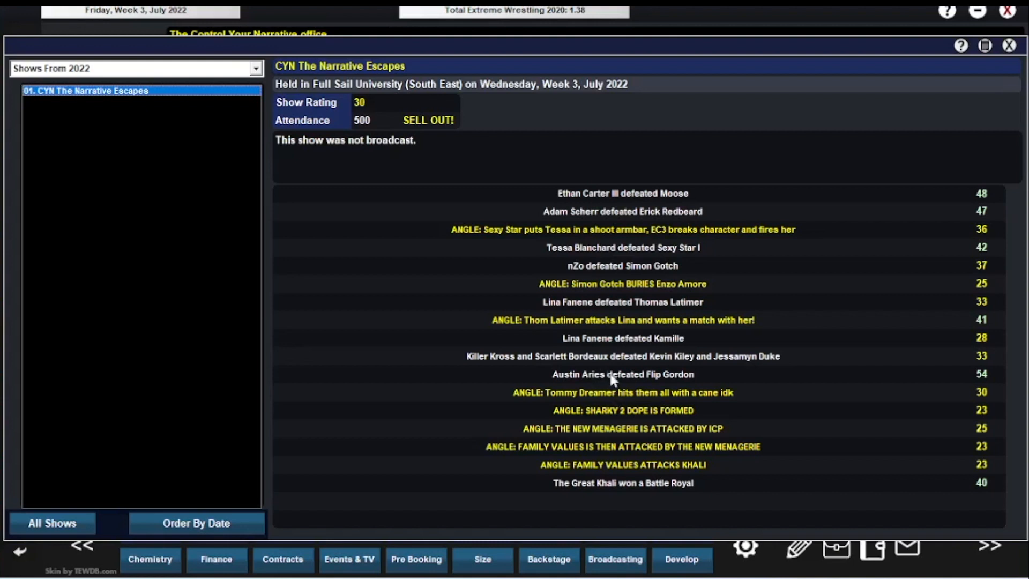
pyautogui.moveTo(649, 353)
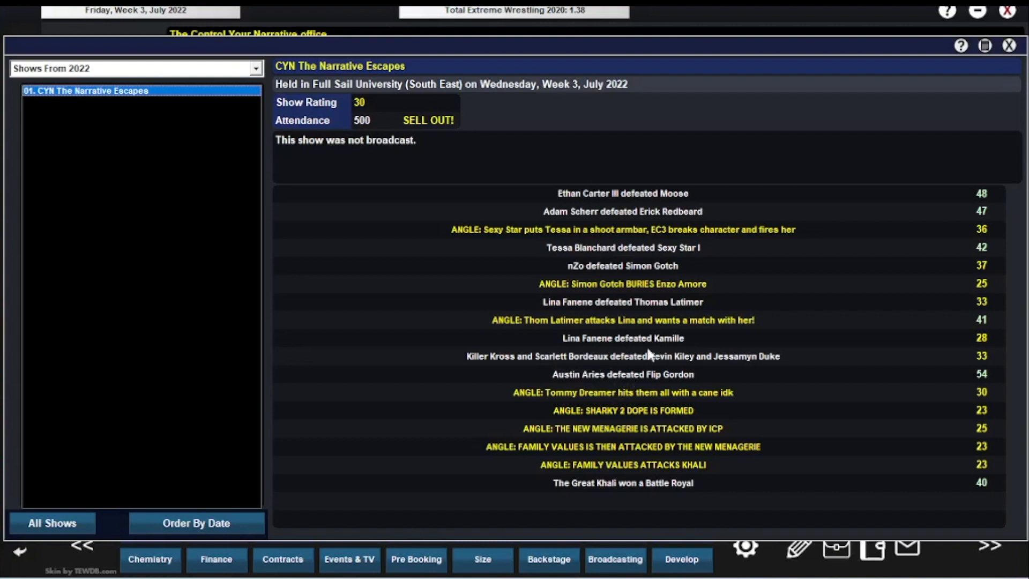
pyautogui.moveTo(780, 360)
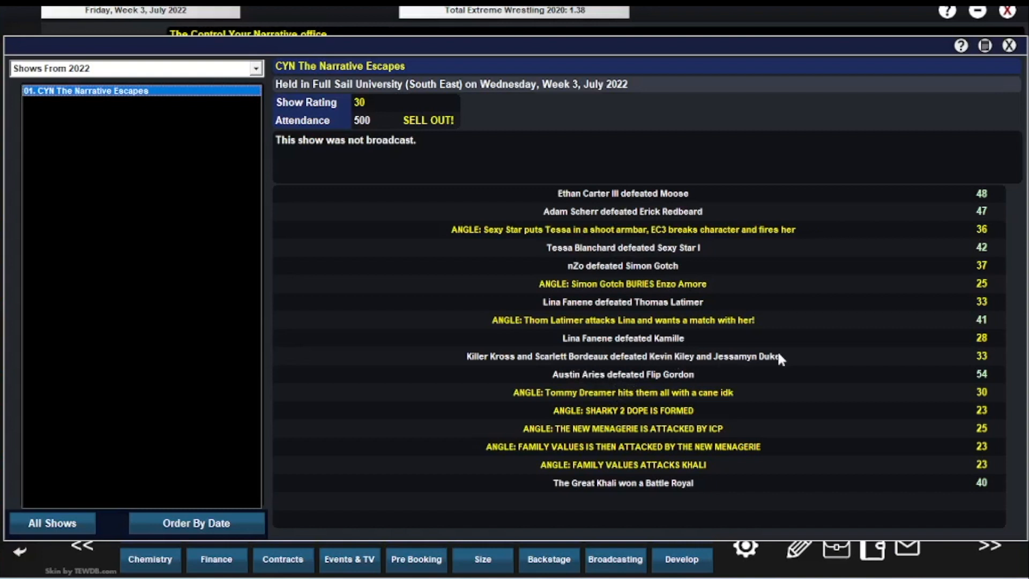
pyautogui.moveTo(604, 347)
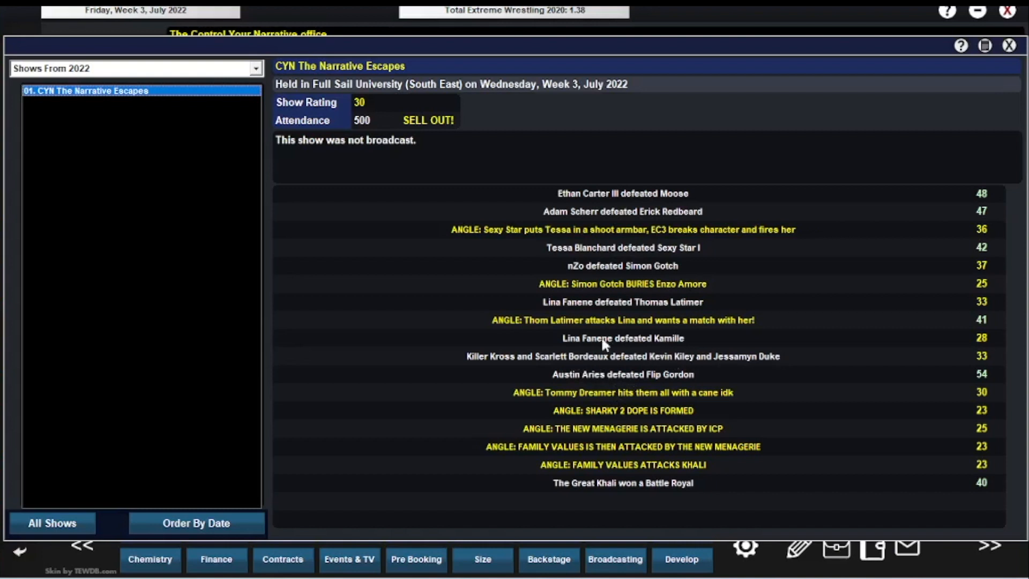
pyautogui.moveTo(667, 299)
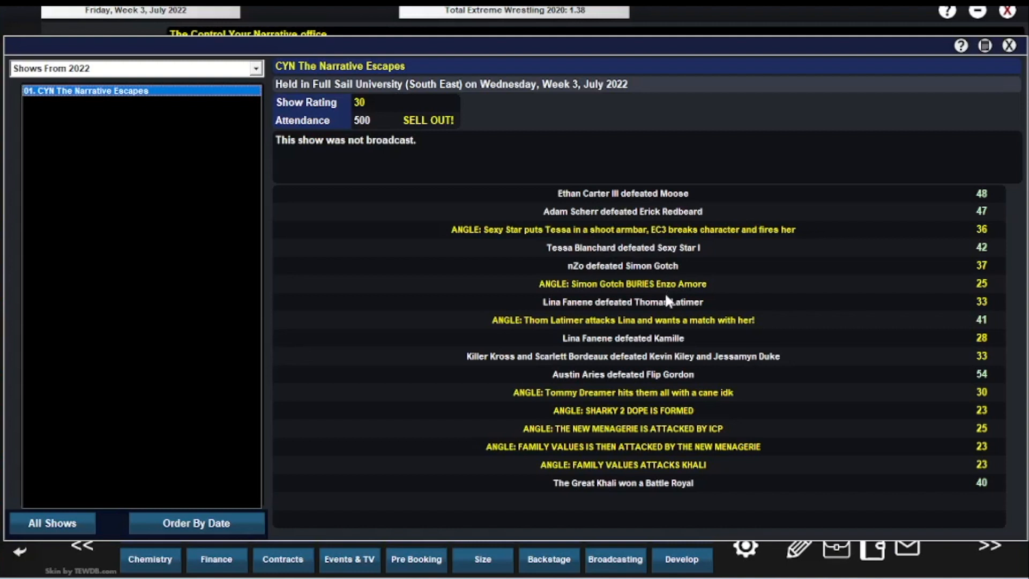
pyautogui.moveTo(609, 278)
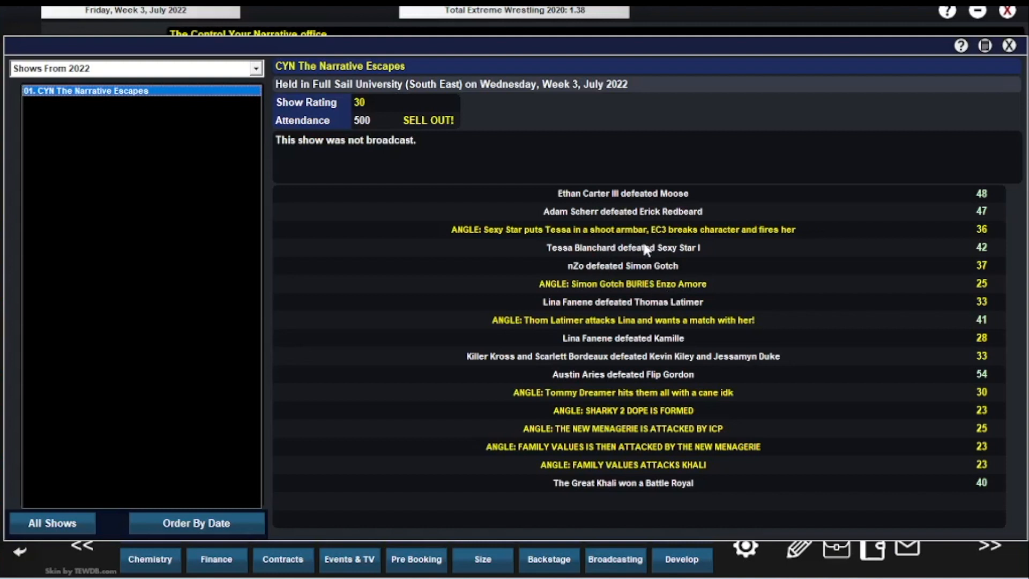
pyautogui.moveTo(674, 220)
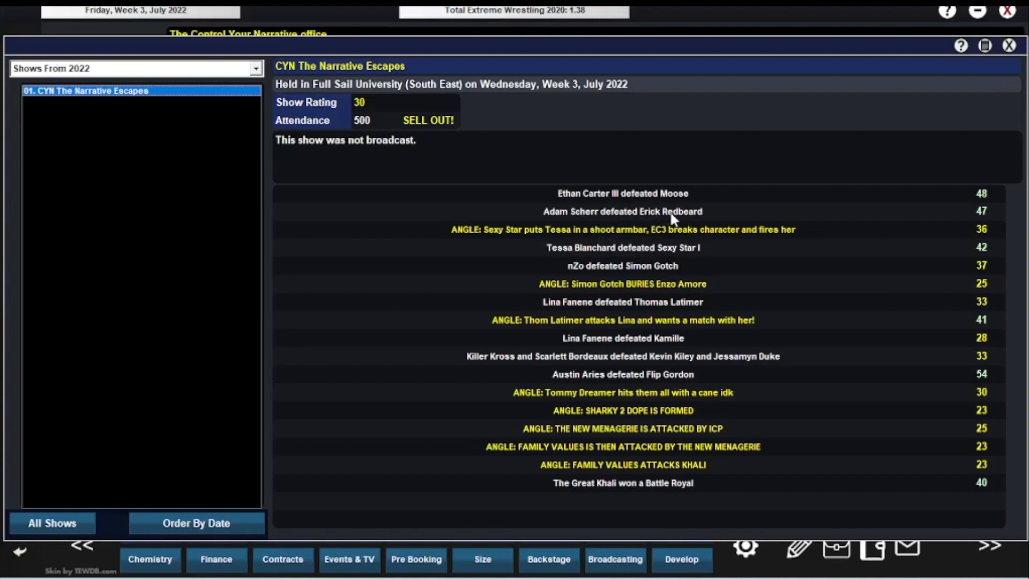
pyautogui.moveTo(674, 199)
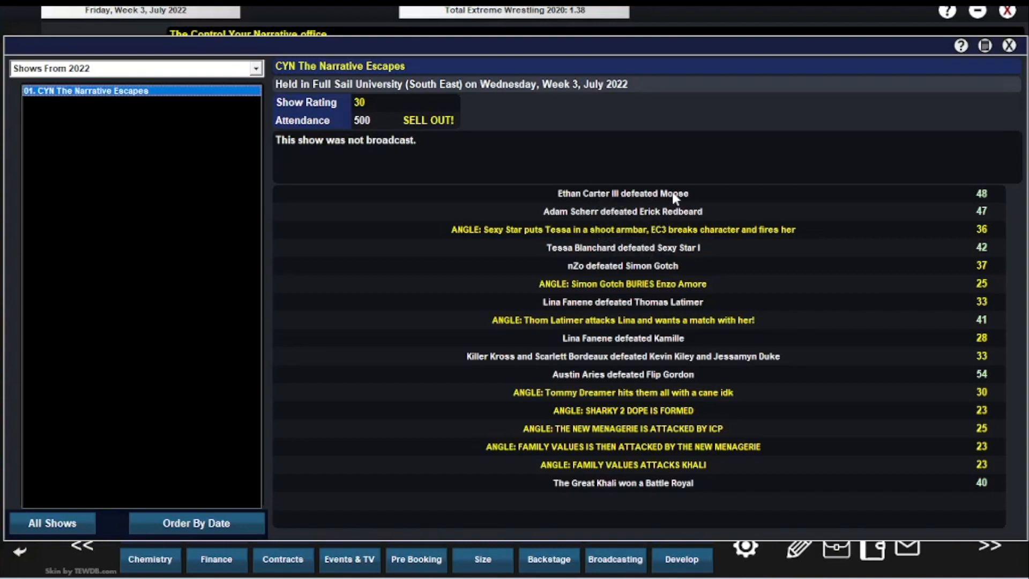
pyautogui.moveTo(706, 239)
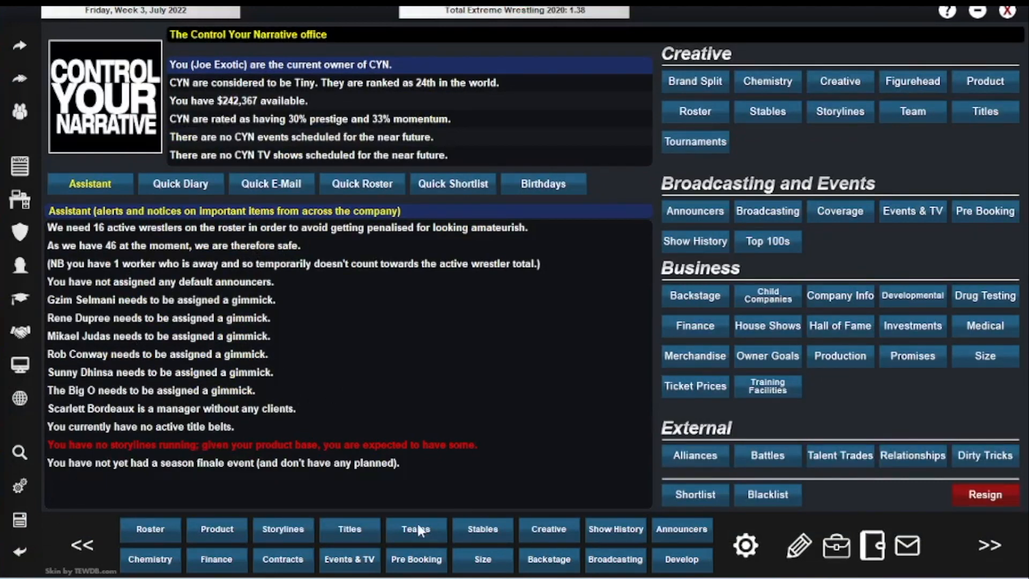
# - Browse CYN's tag teams list, viewing The Bastard Squad and The Outlasters details
pyautogui.click(416, 529)
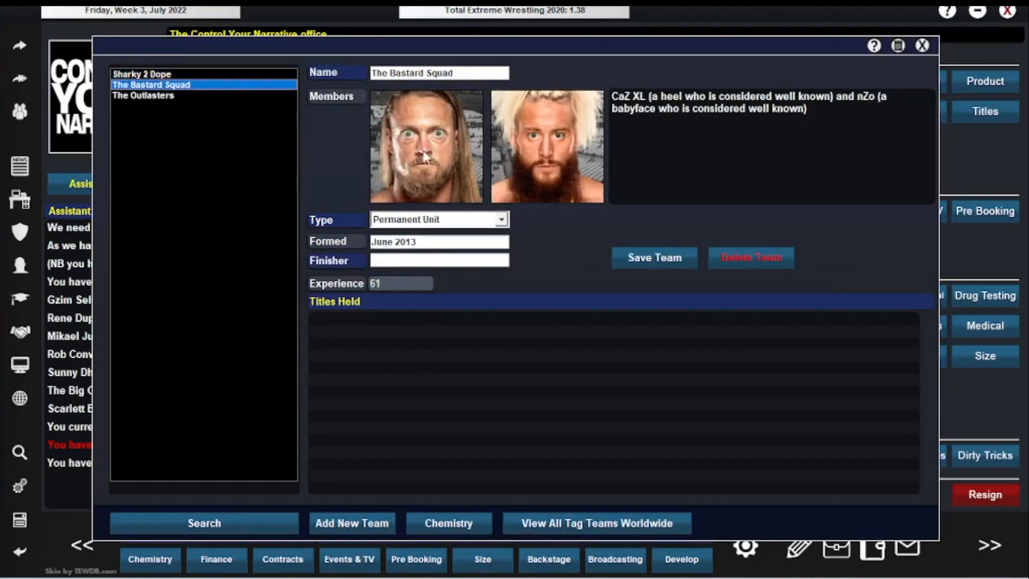
pyautogui.moveTo(457, 77)
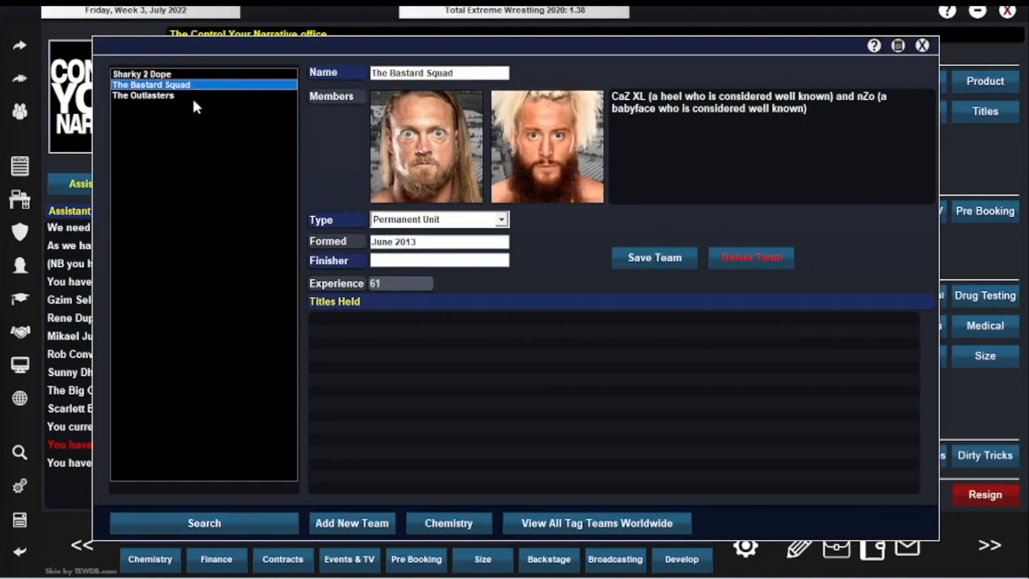
pyautogui.click(143, 95)
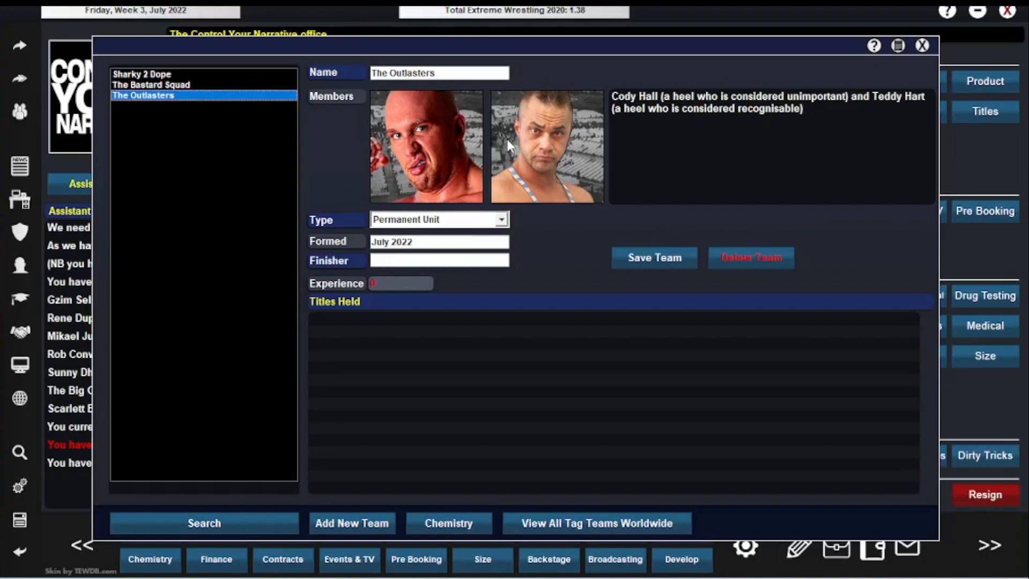
pyautogui.click(920, 45)
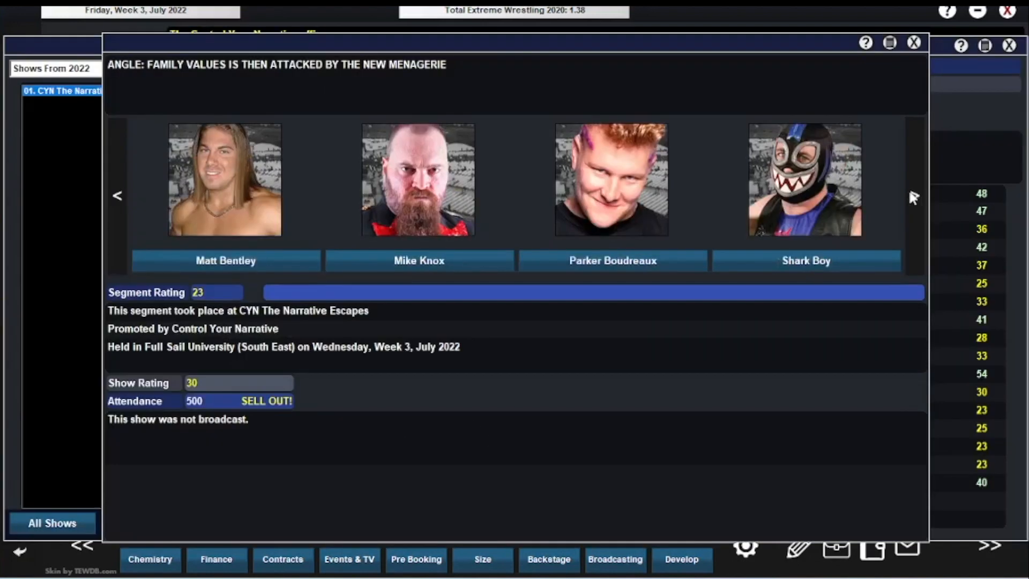
# - Page through the Family Values angle's participants, then confirm The New Menagerie in the teams list
pyautogui.click(913, 196)
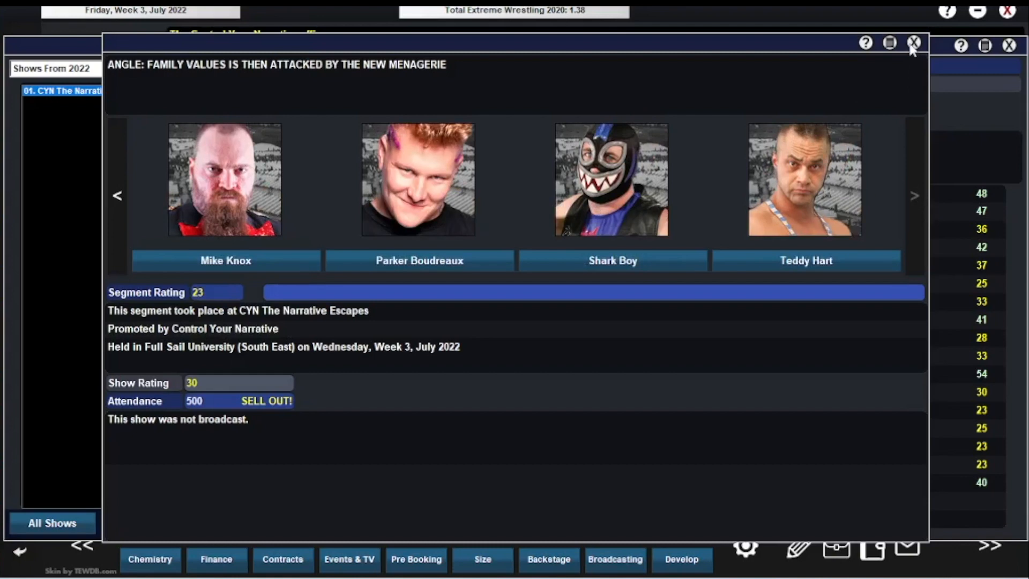
pyautogui.click(912, 43)
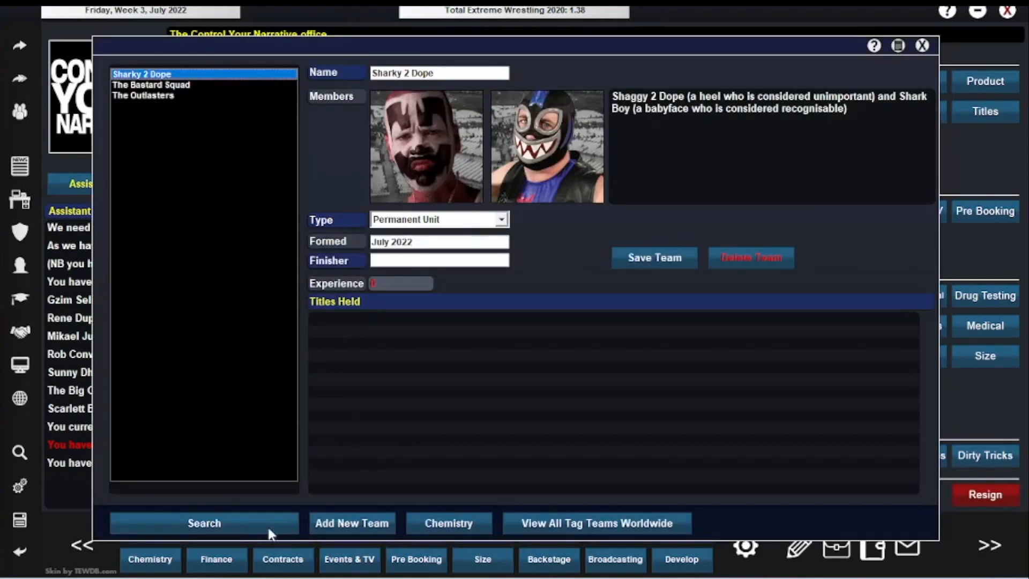
pyautogui.click(351, 523)
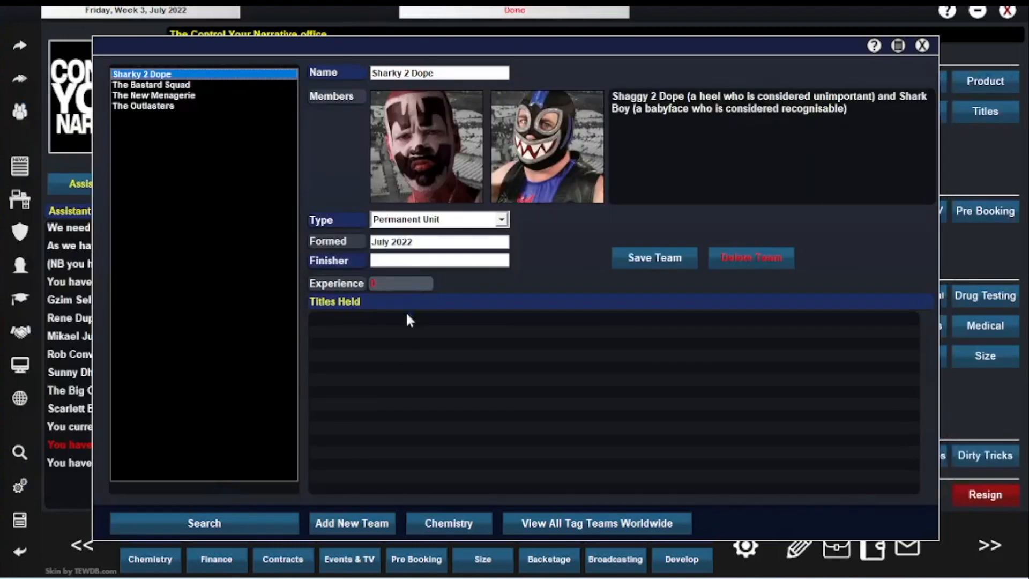
pyautogui.click(921, 45)
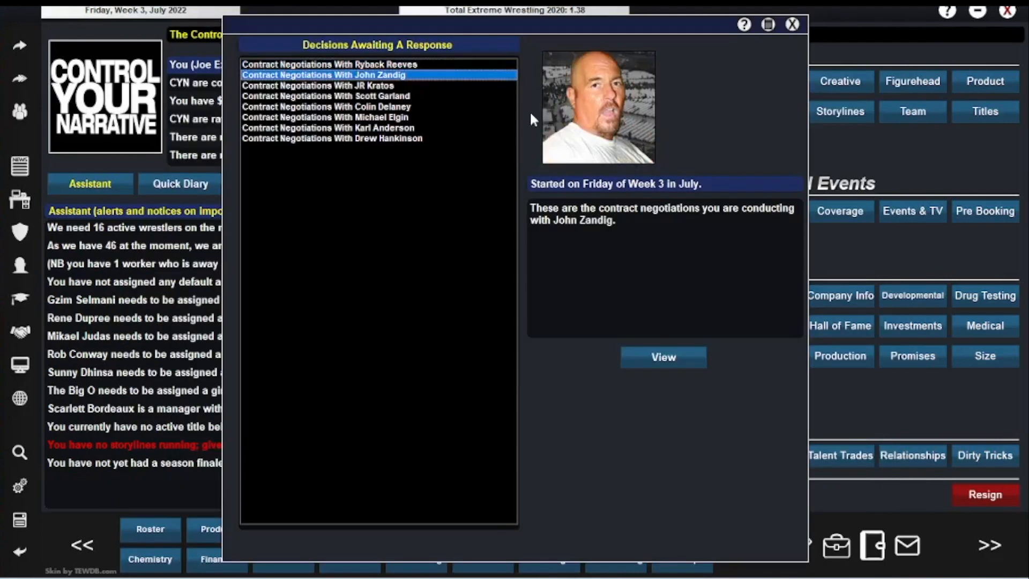
# - View the Scott Garland, Colin Delaney and following contract negotiation entries
pyautogui.click(327, 96)
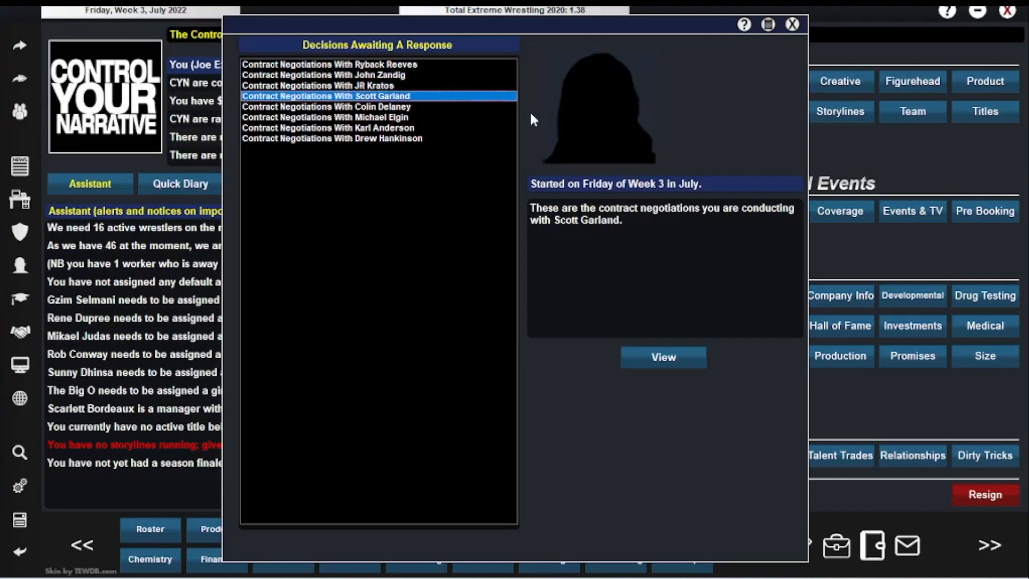
pyautogui.click(328, 106)
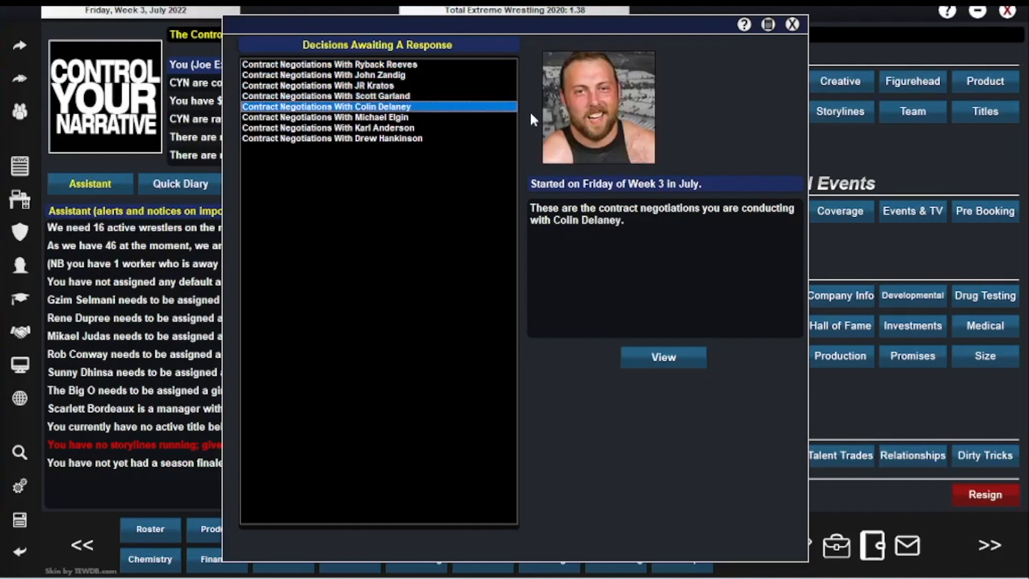
pyautogui.click(332, 138)
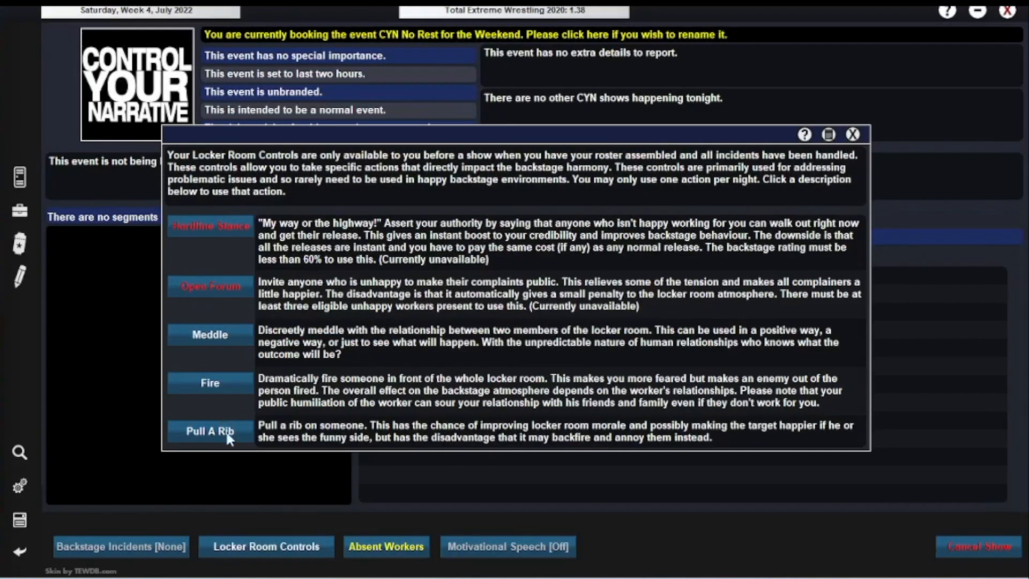
# - Pull an Elaborate Plot rib on Austin Aries and dismiss the success message
pyautogui.click(210, 432)
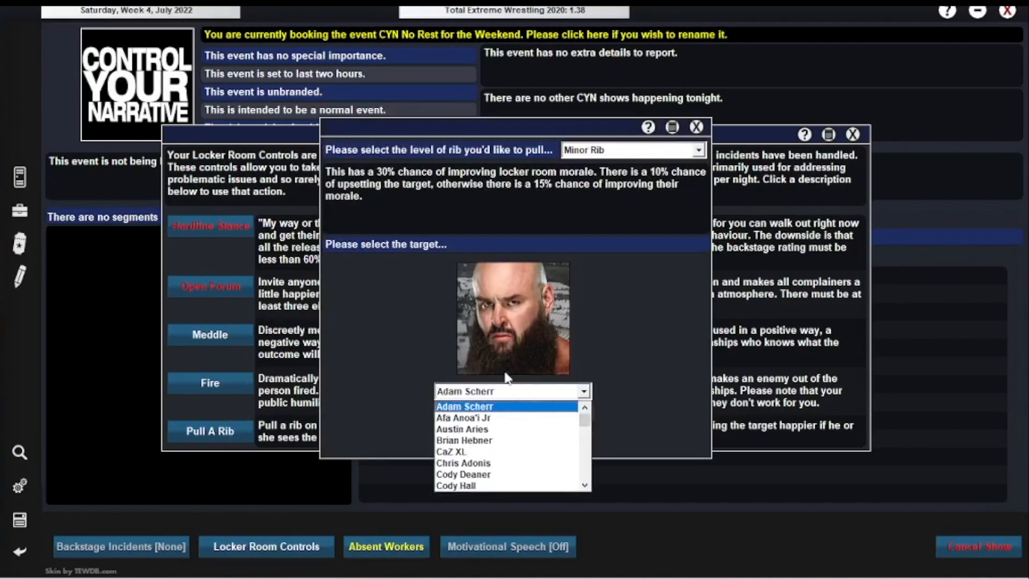
pyautogui.click(462, 429)
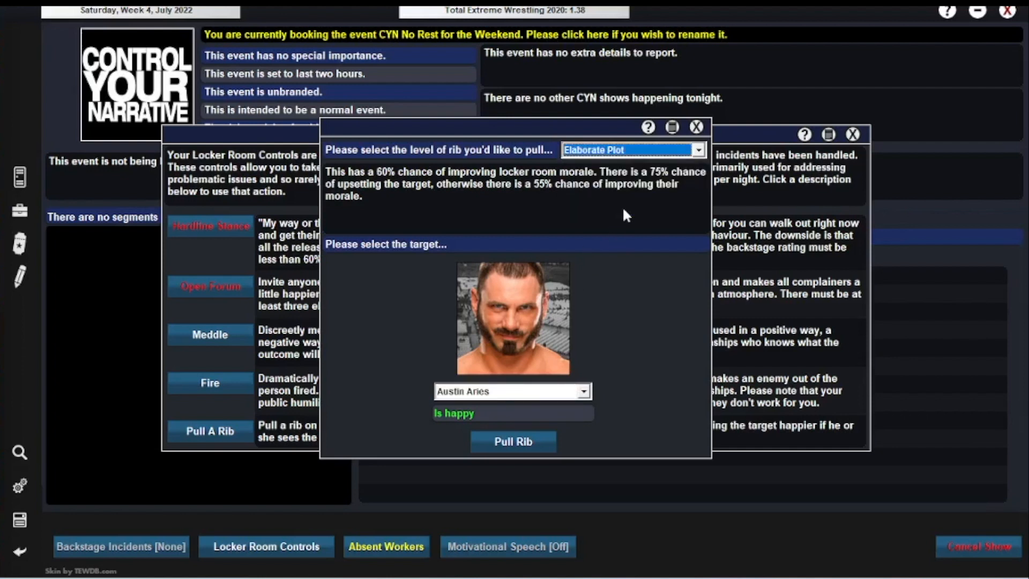
pyautogui.moveTo(592, 277)
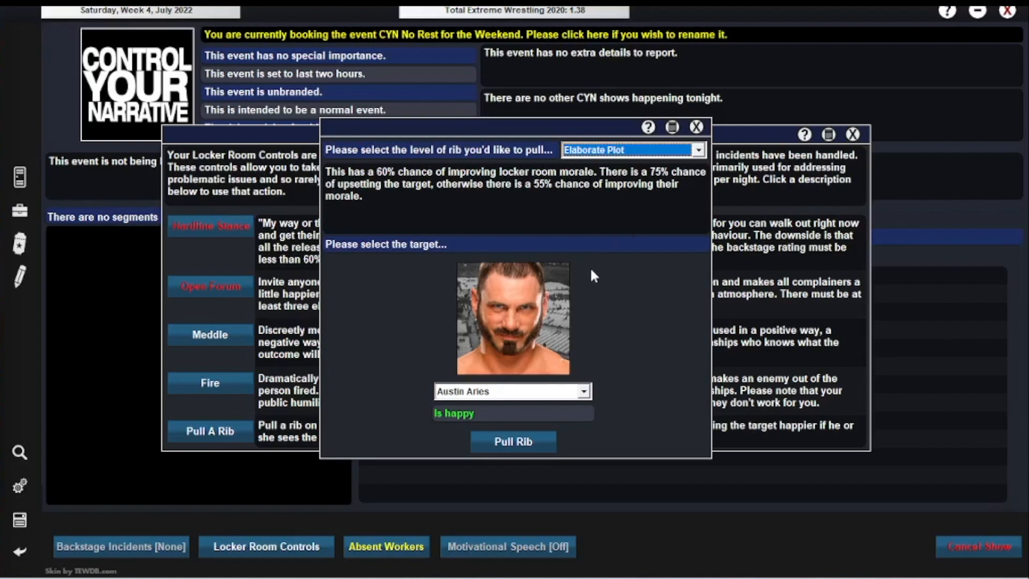
pyautogui.click(513, 441)
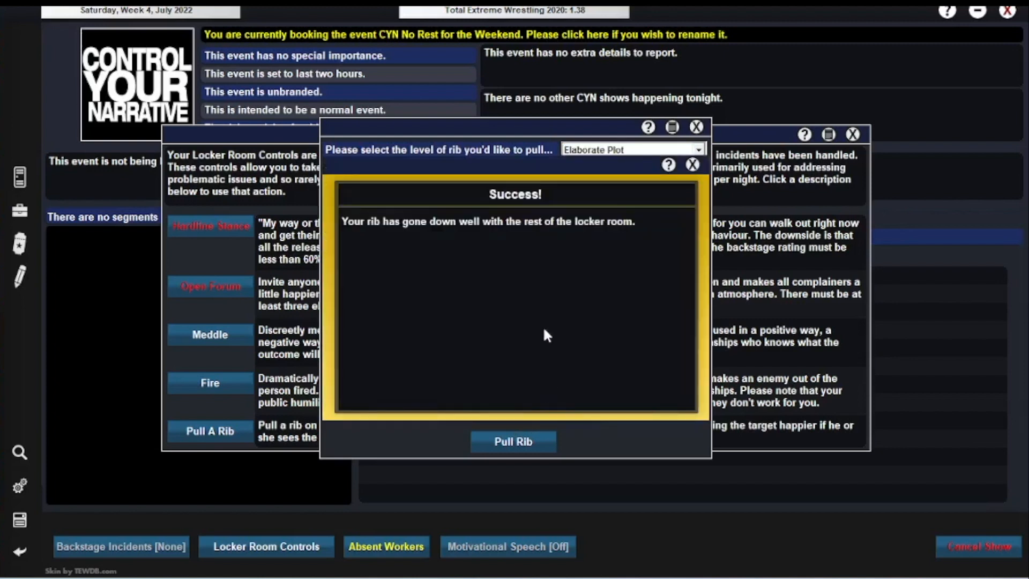
pyautogui.click(513, 441)
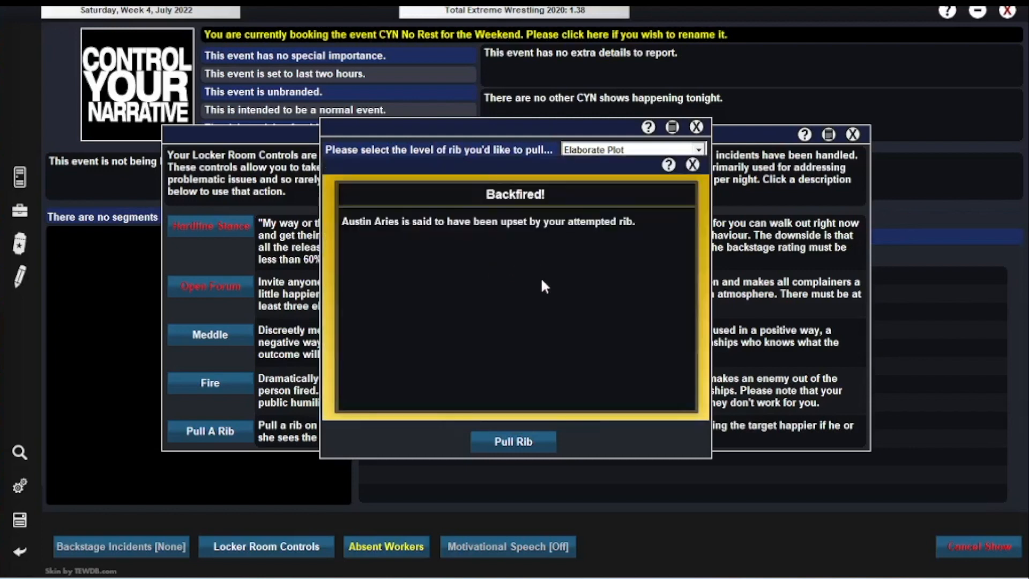
pyautogui.moveTo(466, 259)
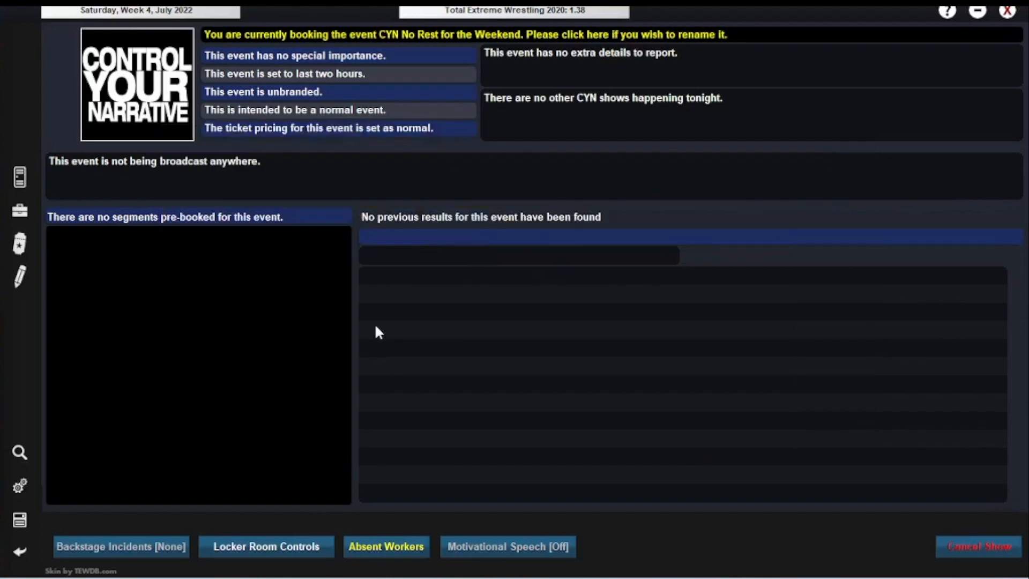
pyautogui.moveTo(368, 353)
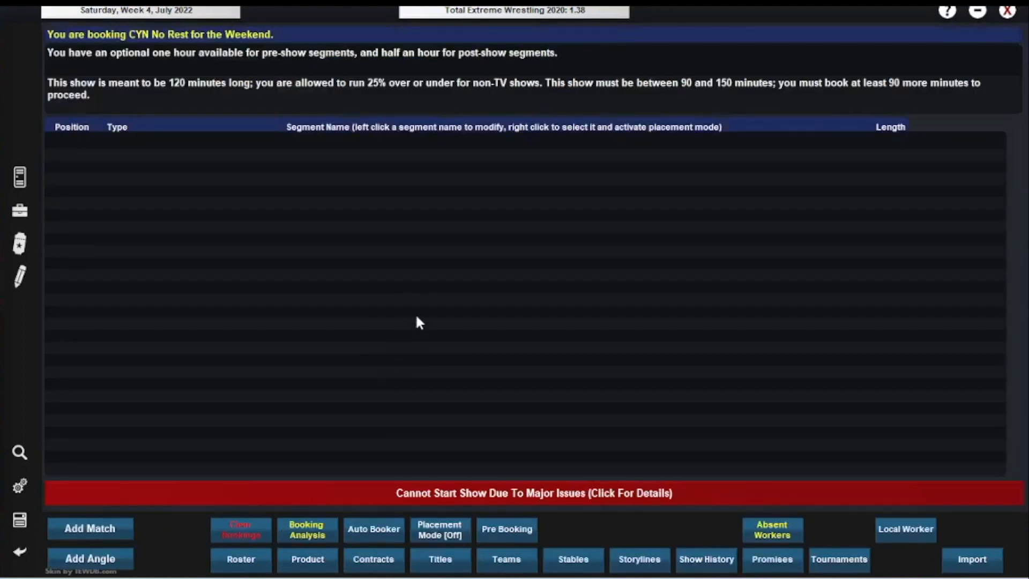
pyautogui.moveTo(484, 365)
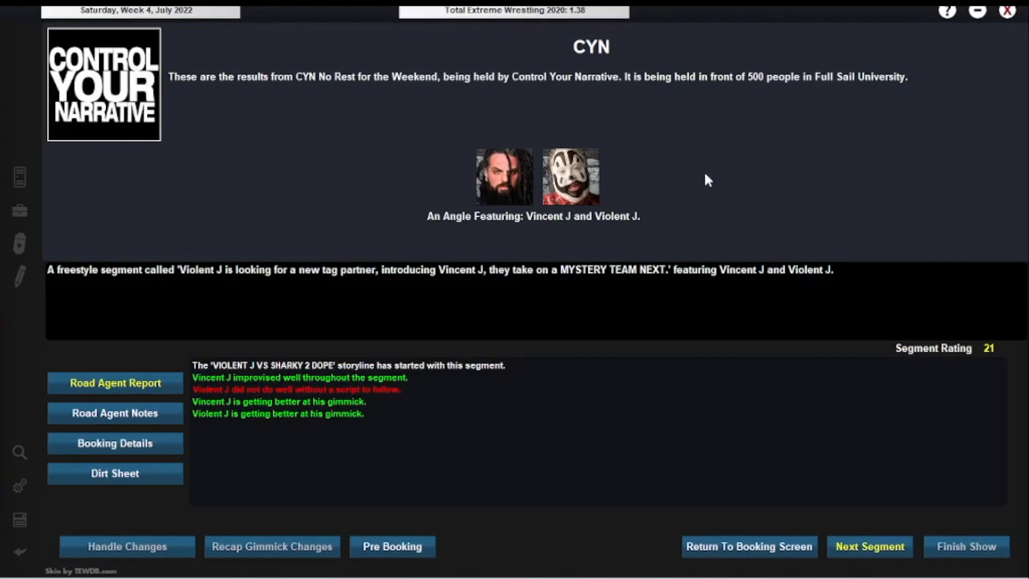
pyautogui.moveTo(711, 177)
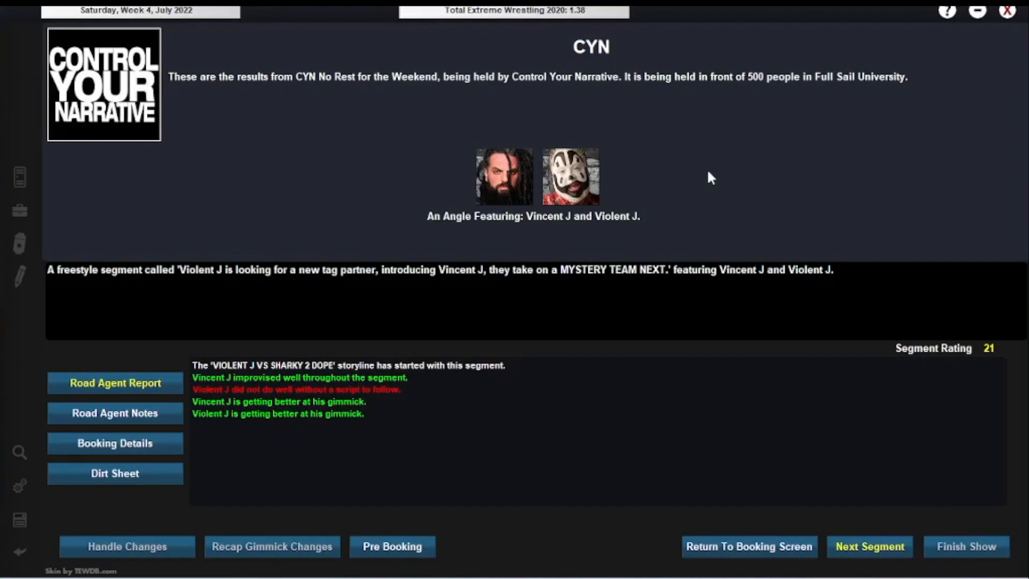
pyautogui.moveTo(254, 290)
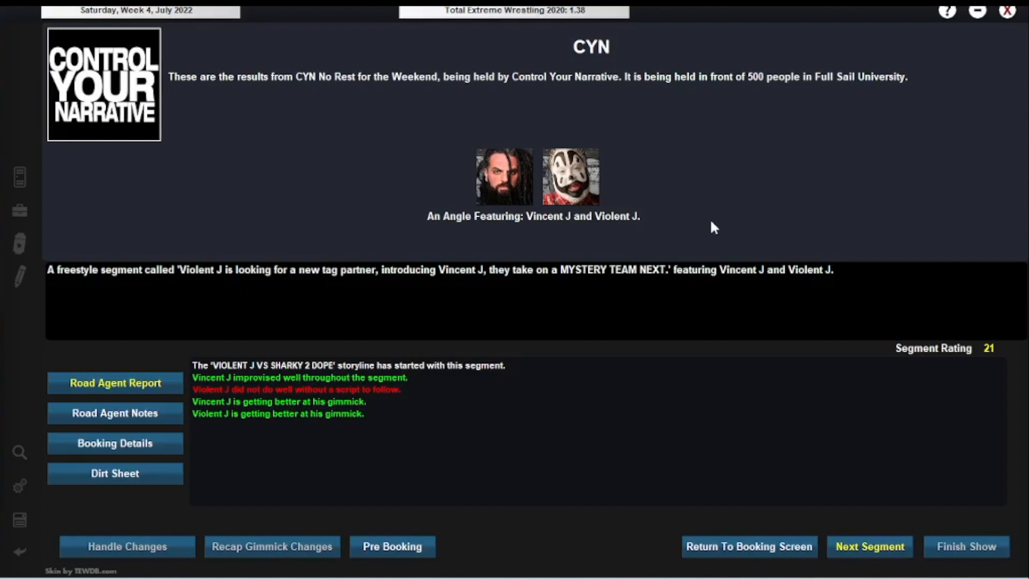
pyautogui.moveTo(696, 219)
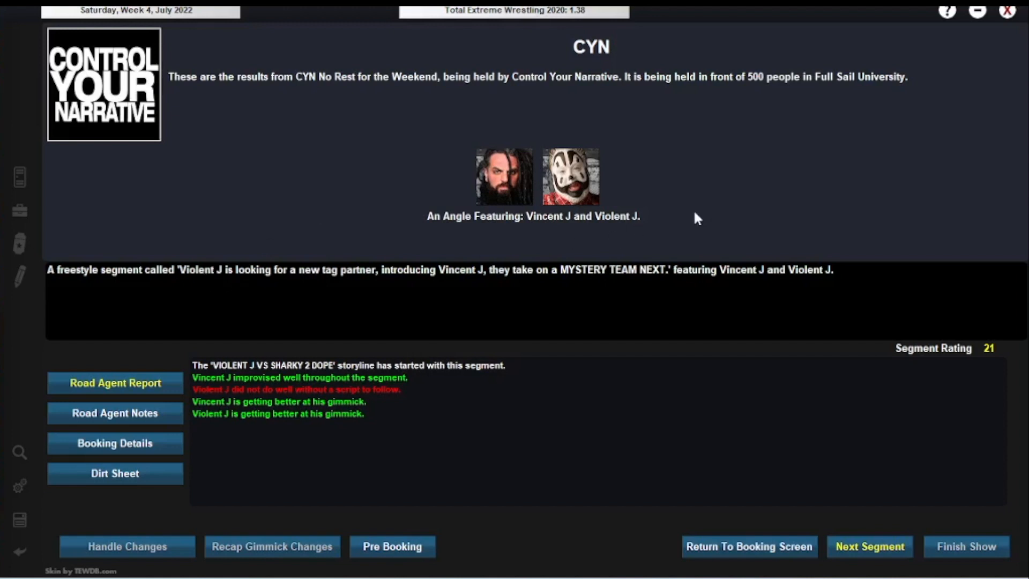
pyautogui.moveTo(842, 443)
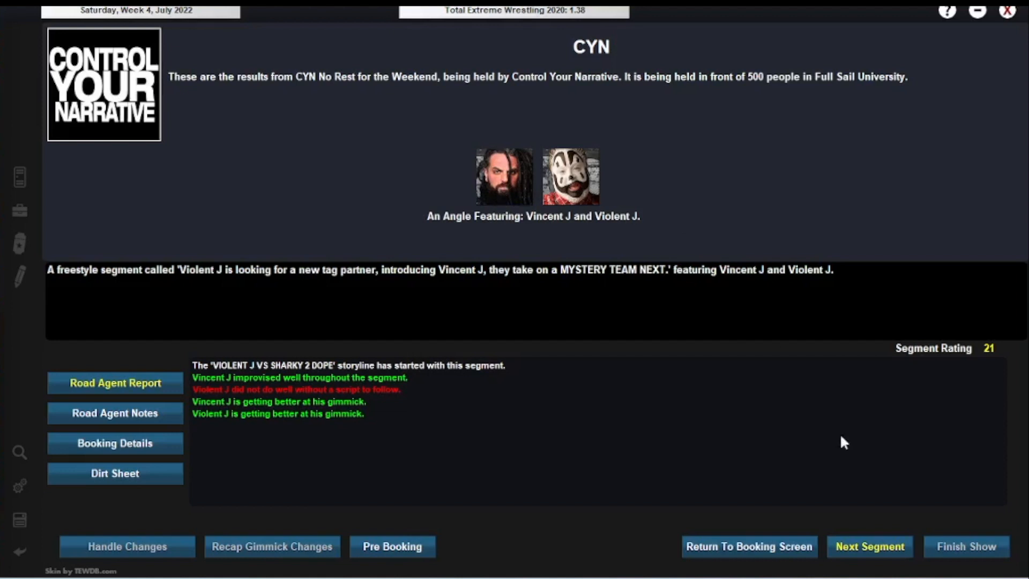
pyautogui.moveTo(623, 277)
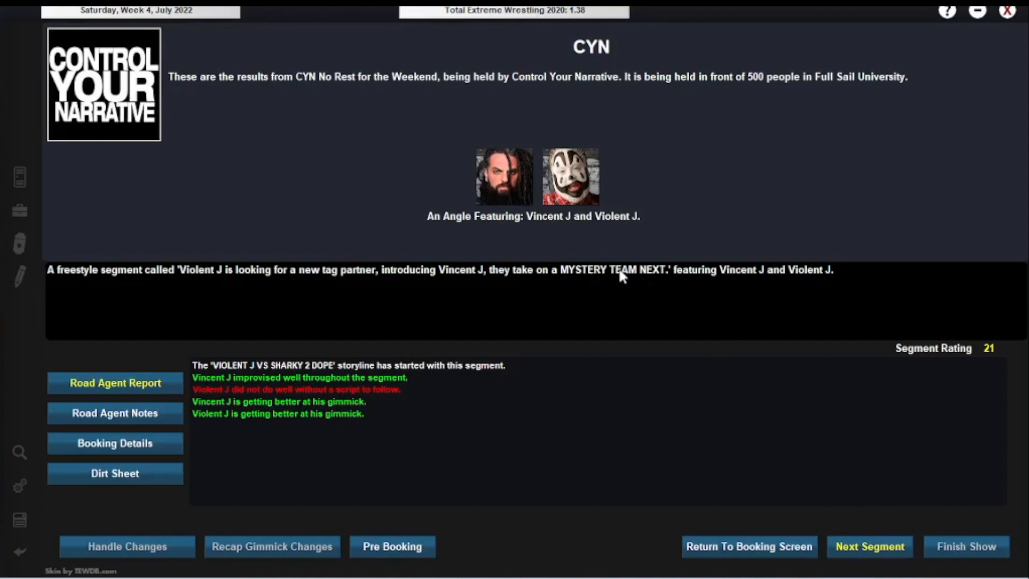
# - Advance through results to the six-man tag where Khali, Sharky 2 Dope and The New Menagerie beat Family Values
pyautogui.click(869, 546)
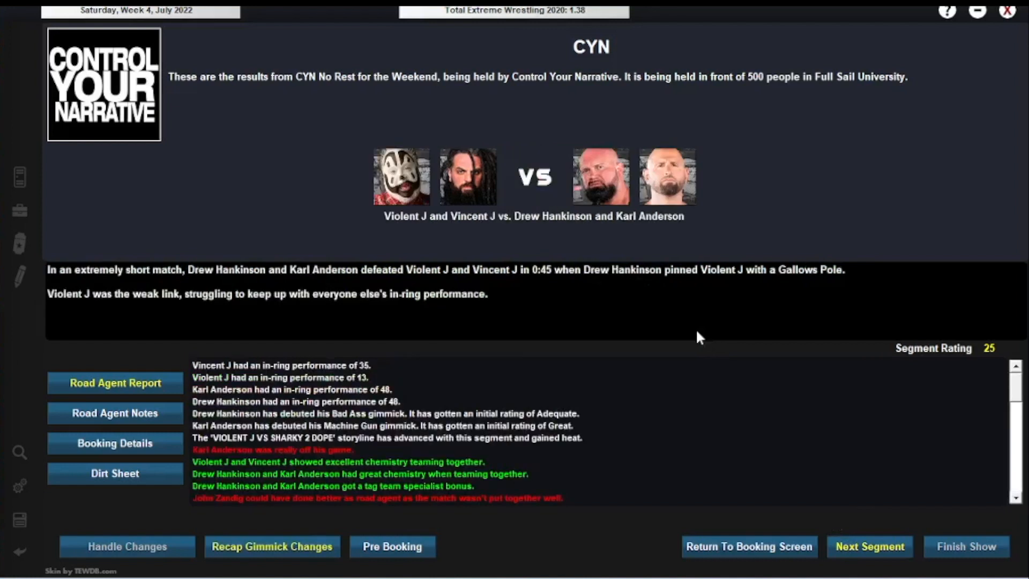
pyautogui.moveTo(693, 336)
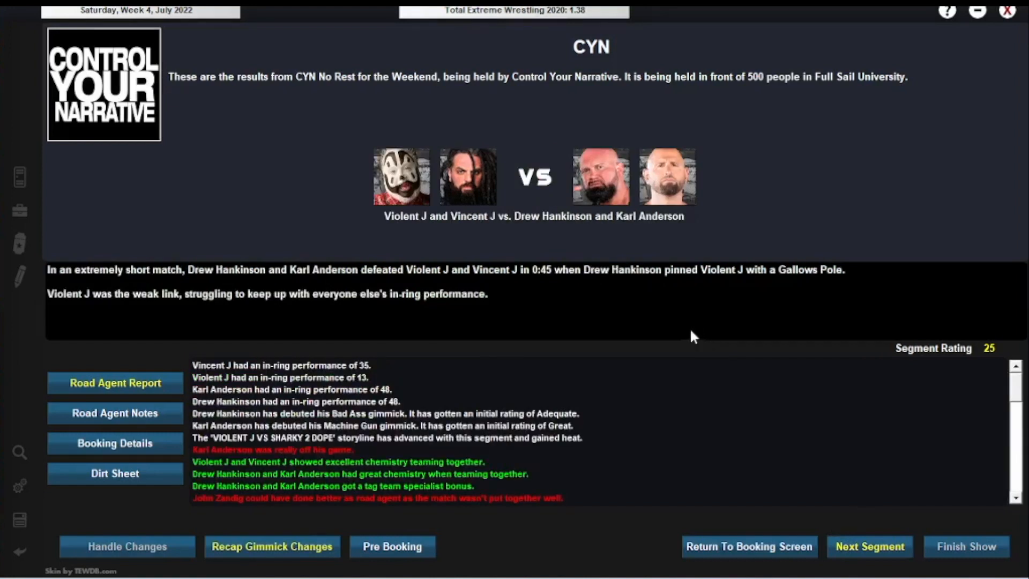
pyautogui.moveTo(532, 274)
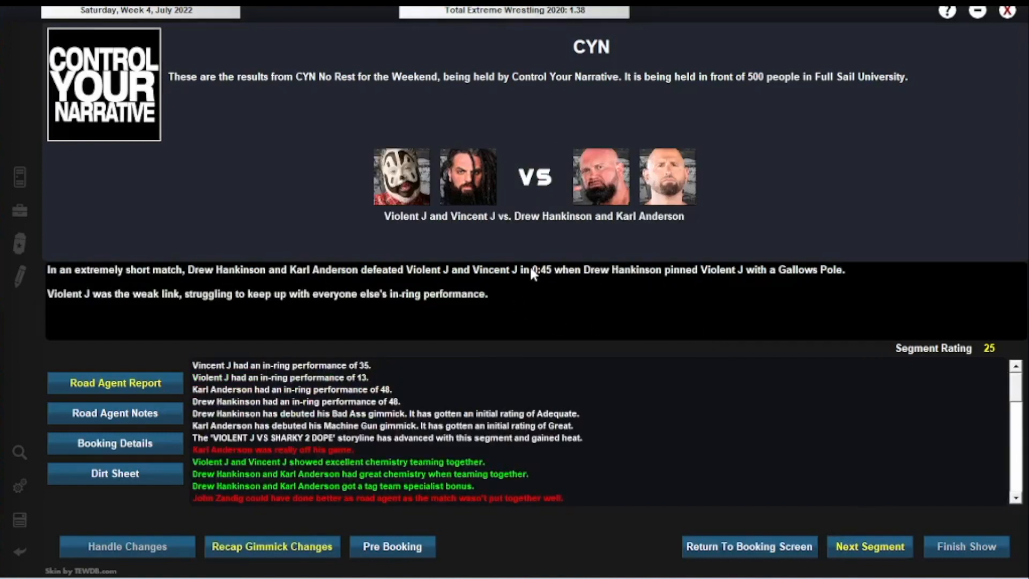
pyautogui.moveTo(572, 279)
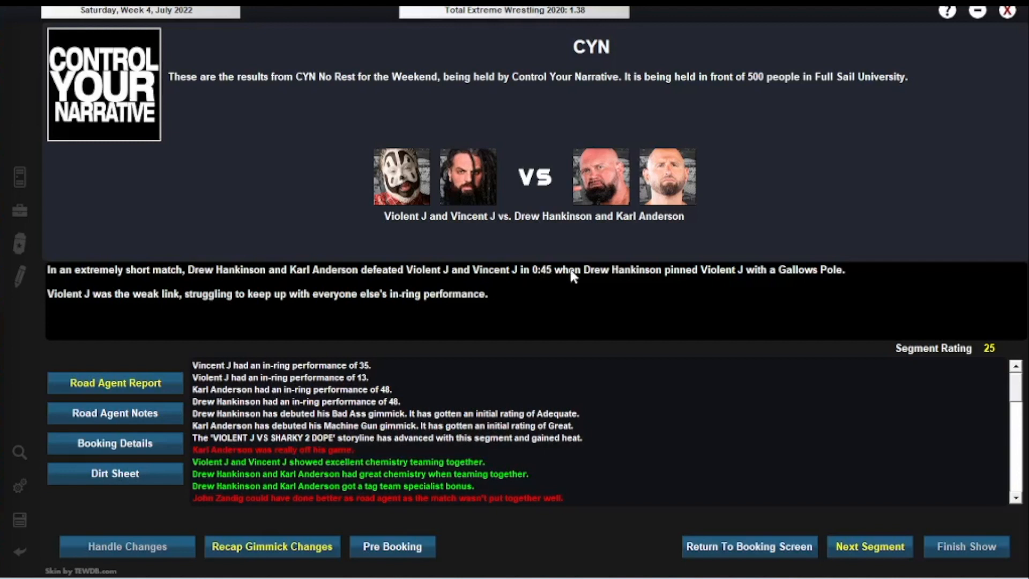
pyautogui.moveTo(716, 277)
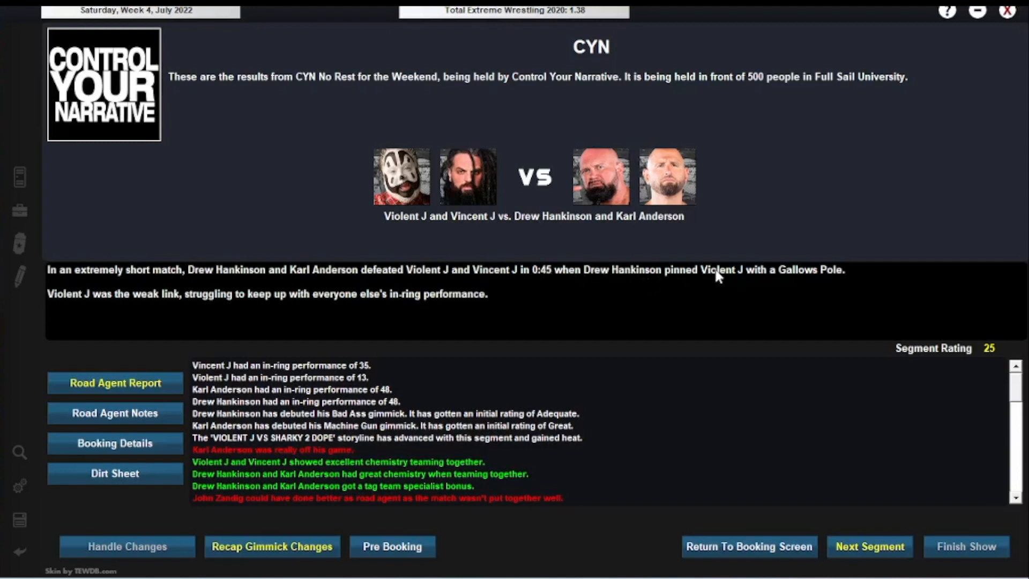
pyautogui.moveTo(438, 365)
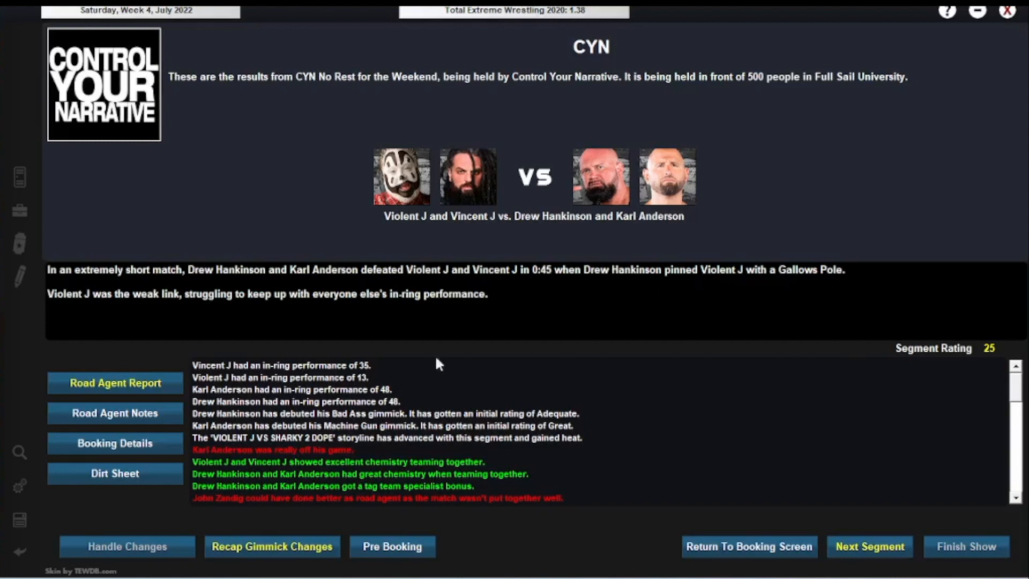
pyautogui.moveTo(356, 382)
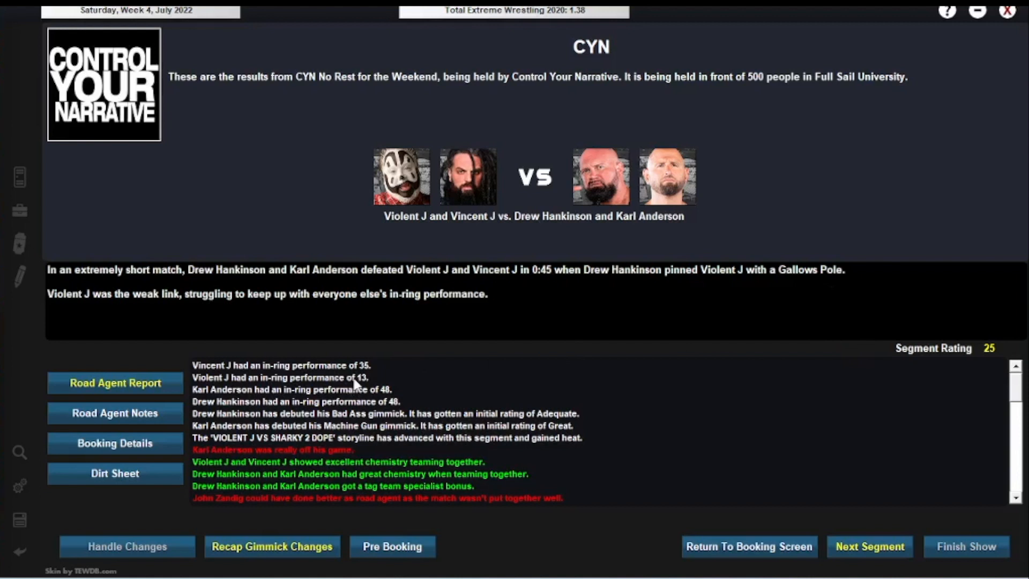
pyautogui.moveTo(441, 420)
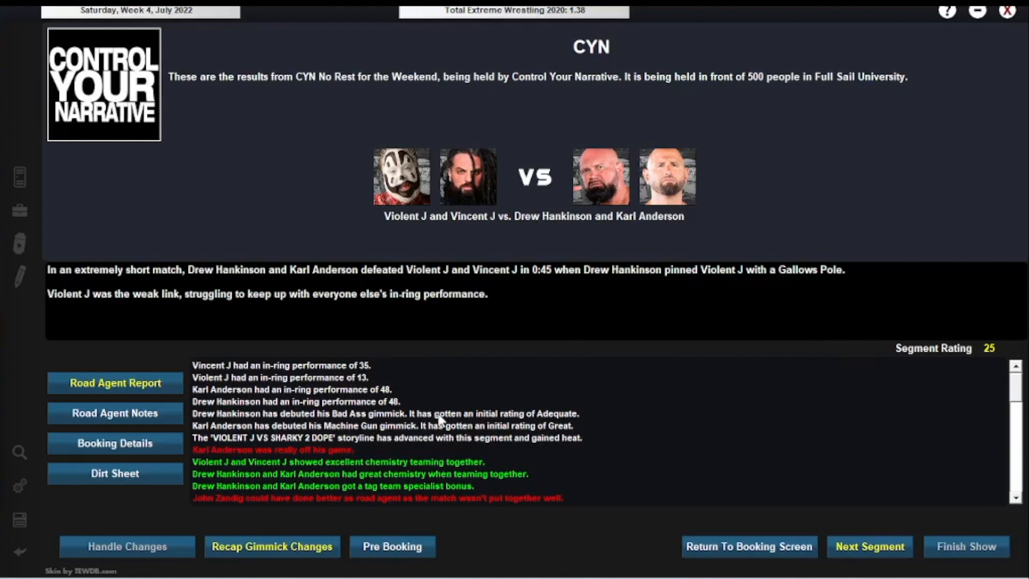
pyautogui.click(869, 546)
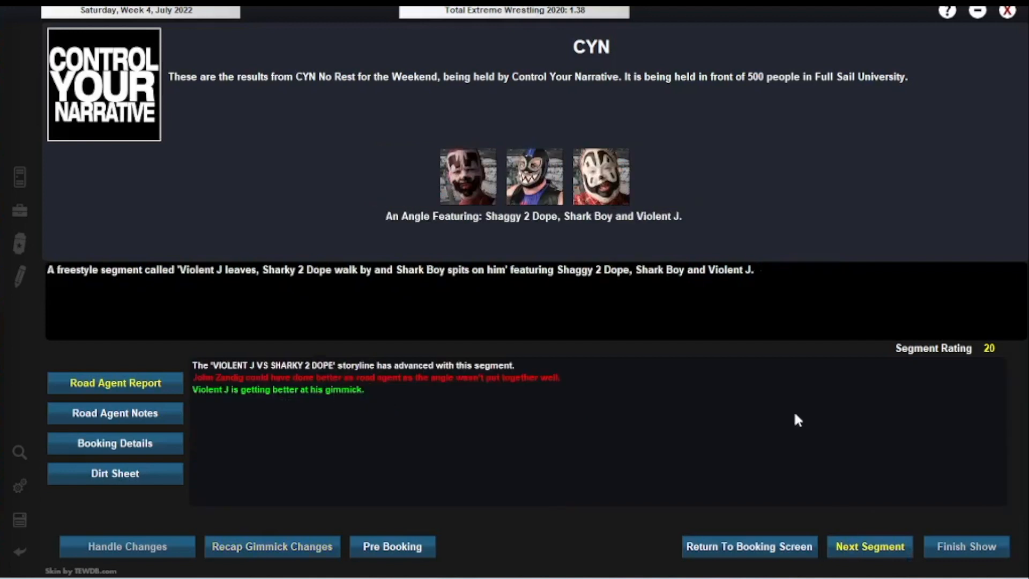
pyautogui.moveTo(395, 311)
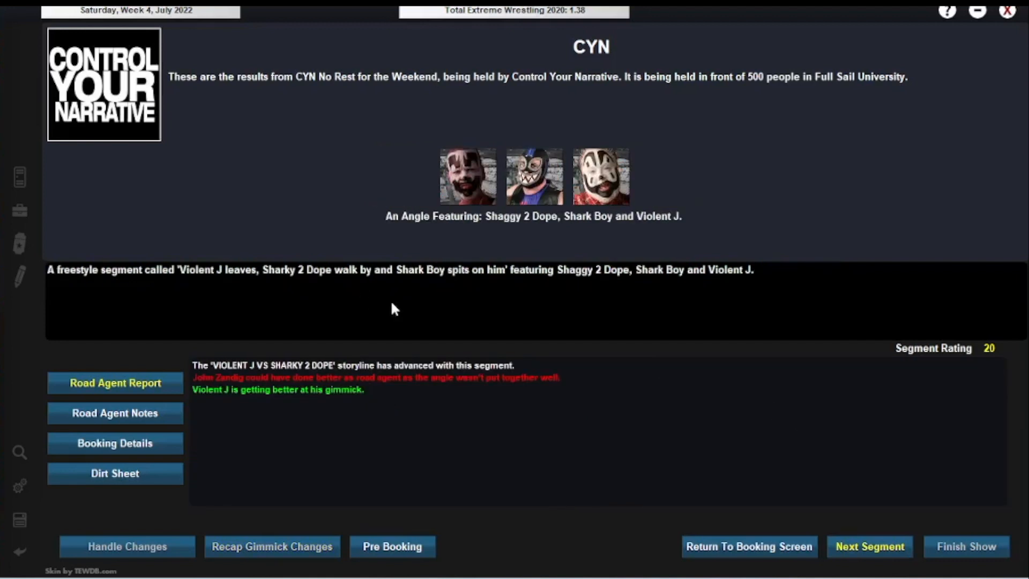
pyautogui.moveTo(537, 187)
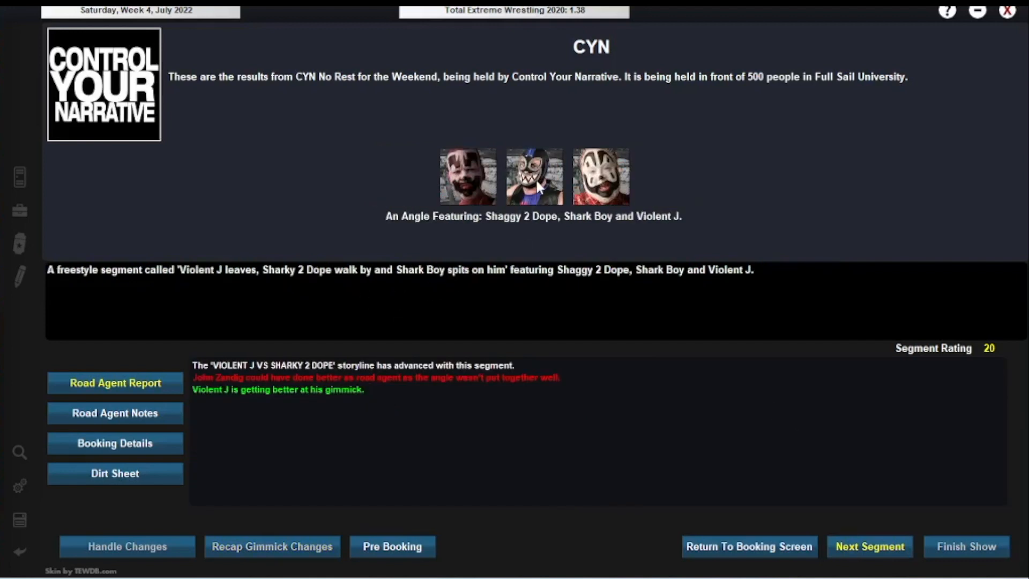
pyautogui.moveTo(469, 301)
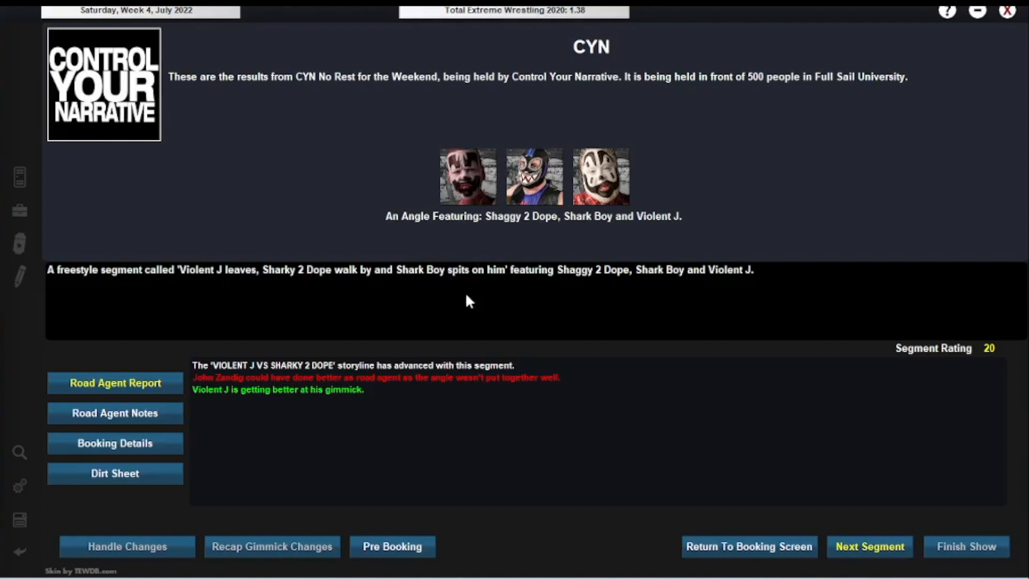
pyautogui.moveTo(477, 285)
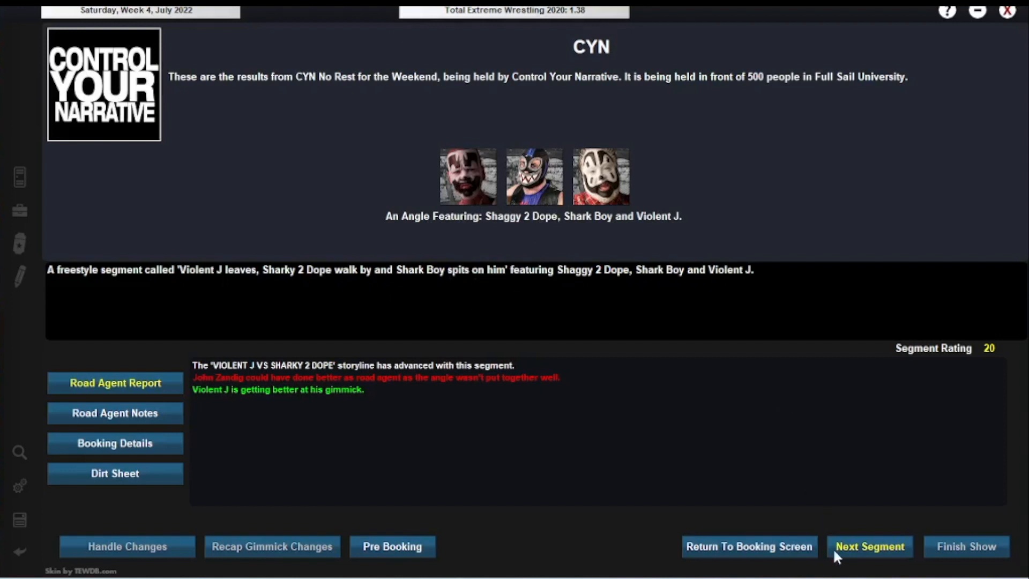
pyautogui.moveTo(781, 468)
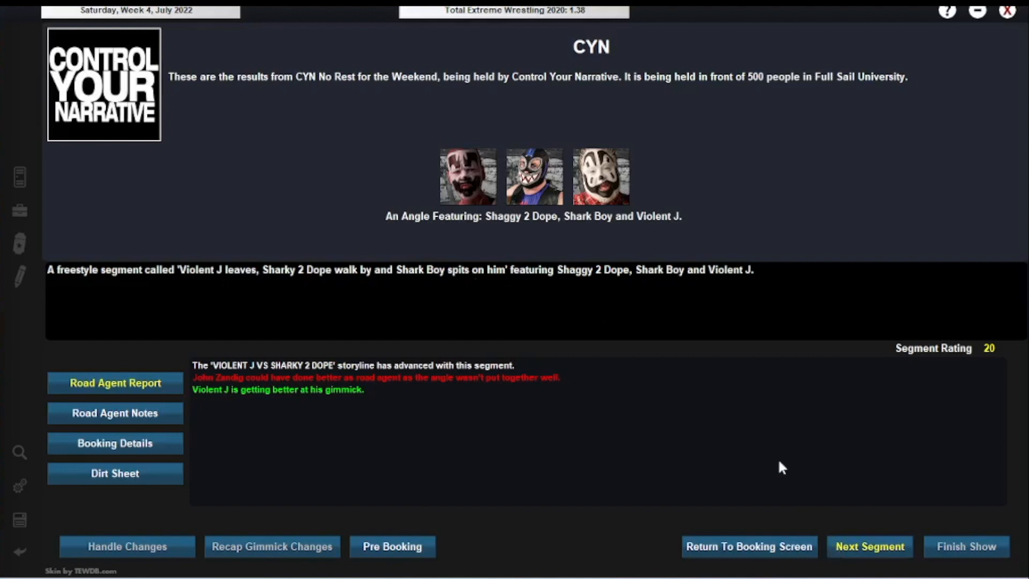
pyautogui.moveTo(828, 429)
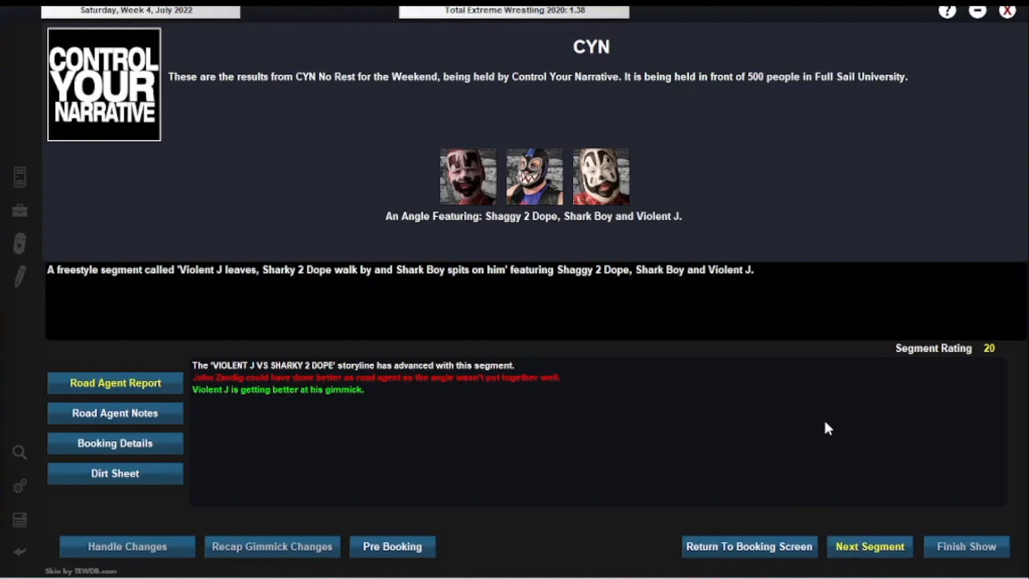
pyautogui.click(870, 545)
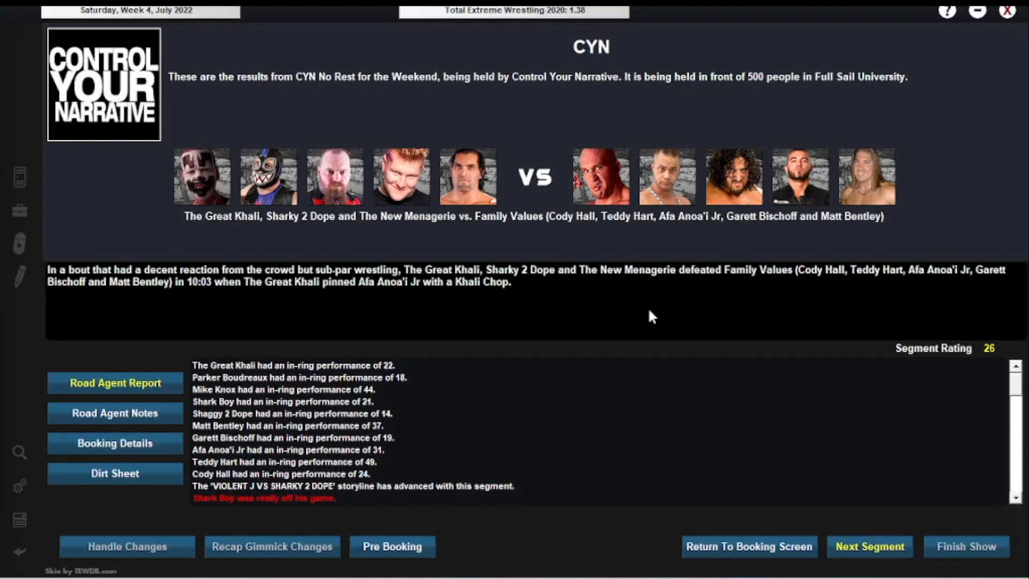
pyautogui.moveTo(490, 317)
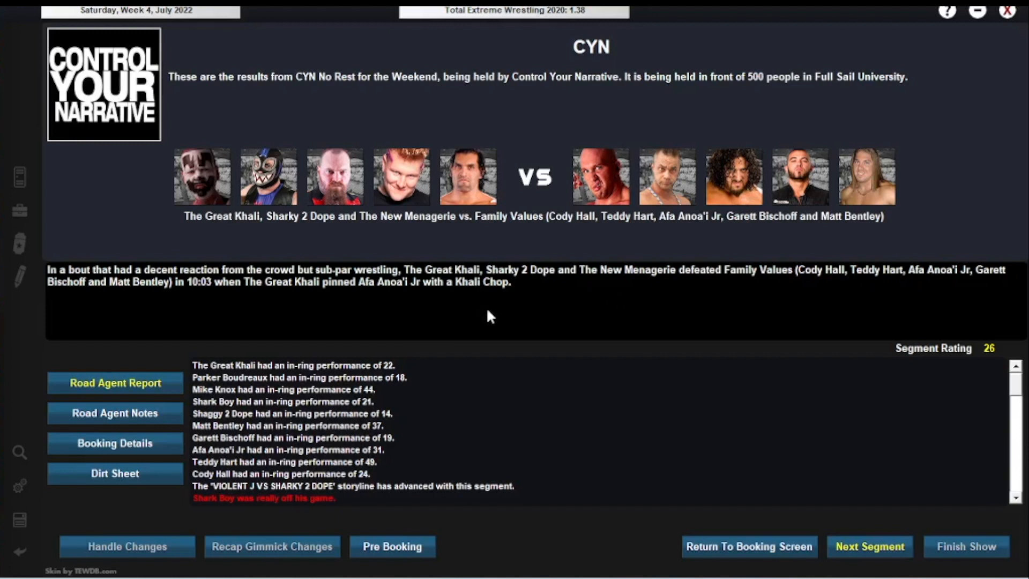
pyautogui.moveTo(548, 253)
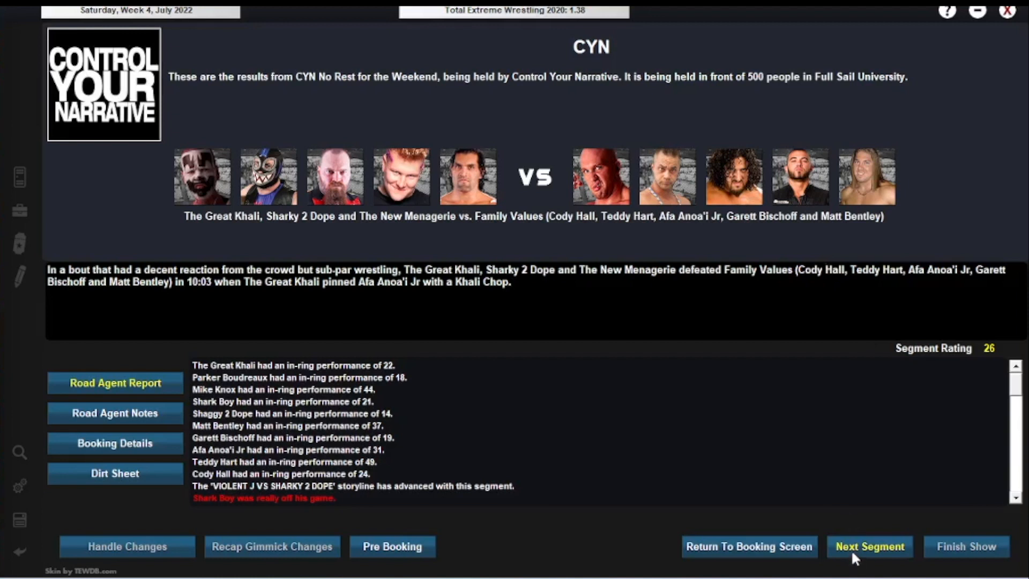
# - View Austin Aries vs. Lina Fanene, the nZo angle, then CaZ XL vs. Michael Elgin
pyautogui.click(869, 547)
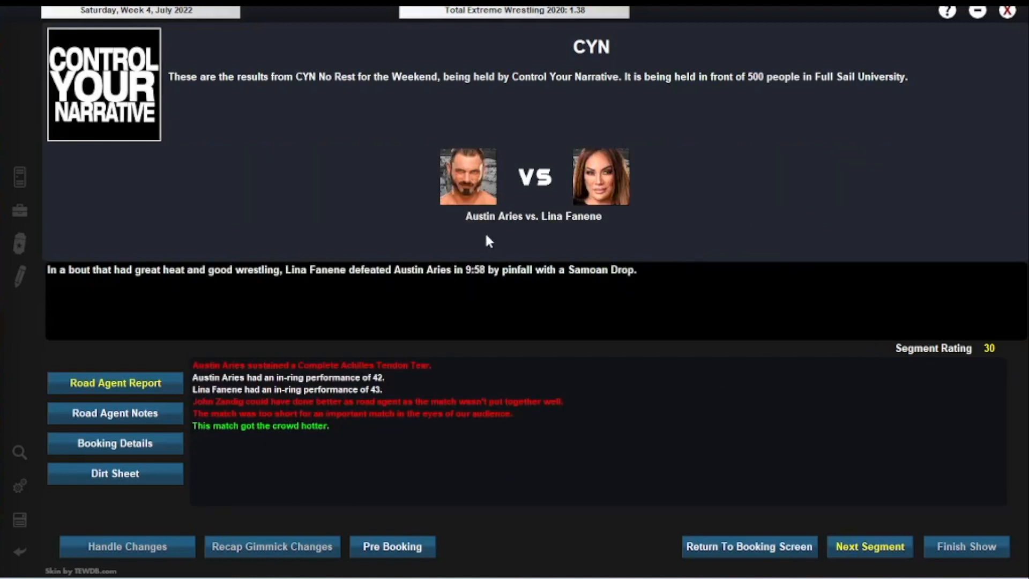
pyautogui.moveTo(514, 246)
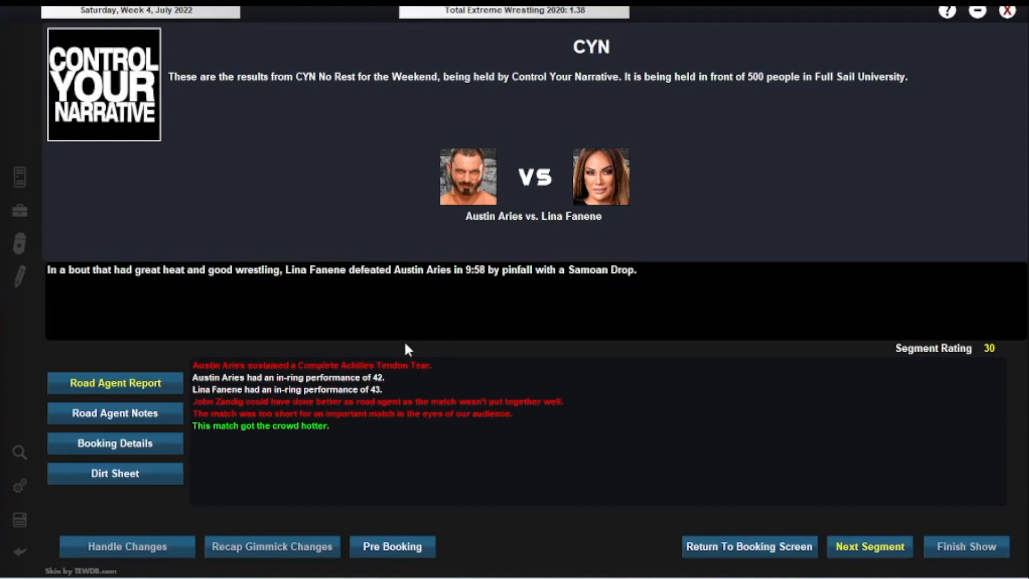
pyautogui.moveTo(348, 376)
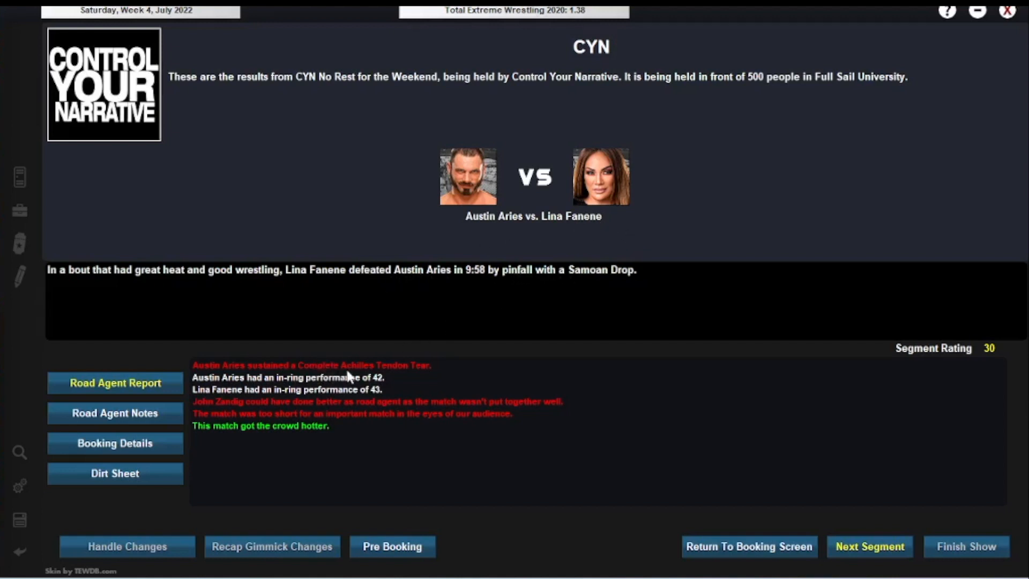
pyautogui.moveTo(423, 374)
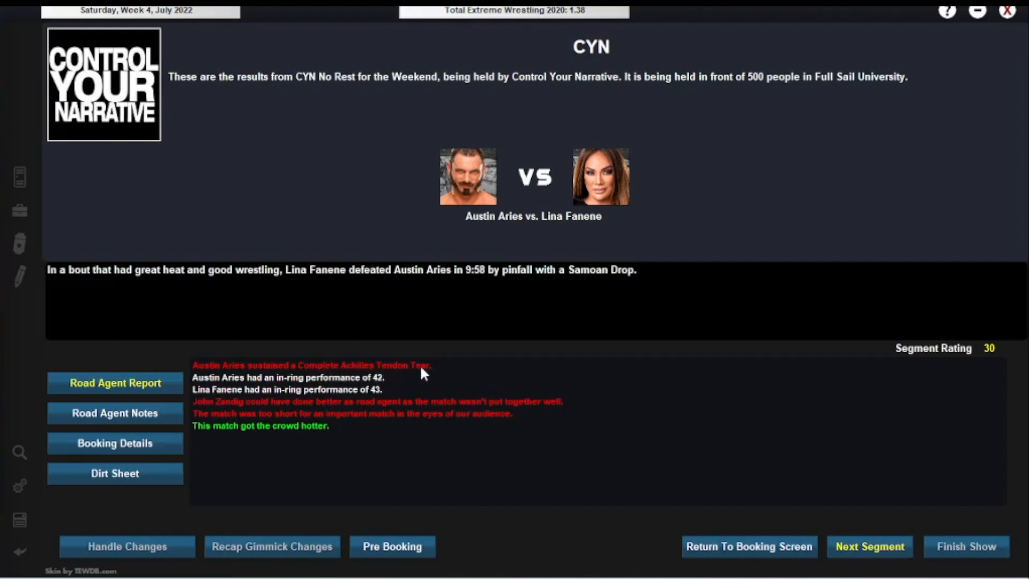
pyautogui.moveTo(533, 235)
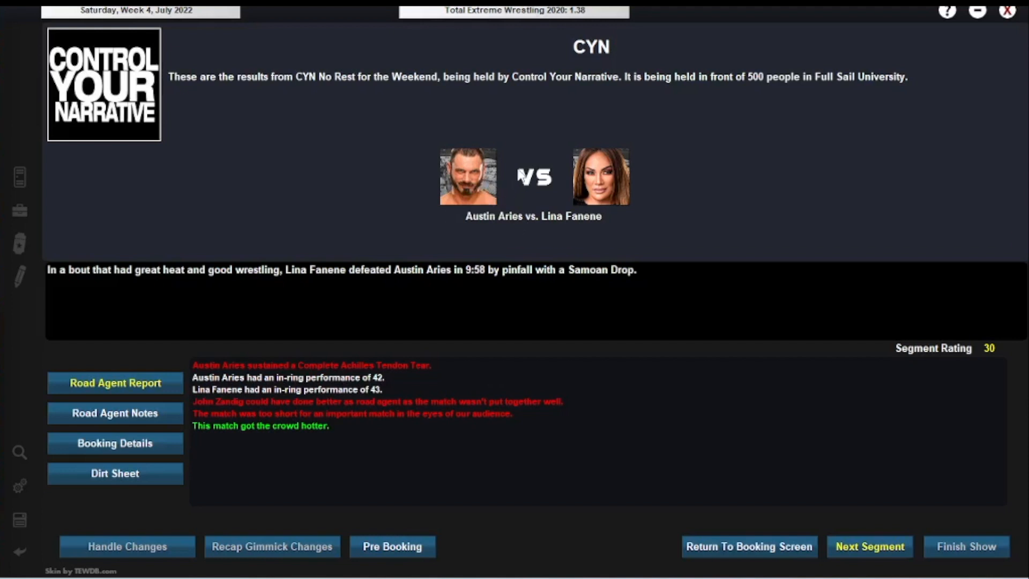
pyautogui.moveTo(445, 344)
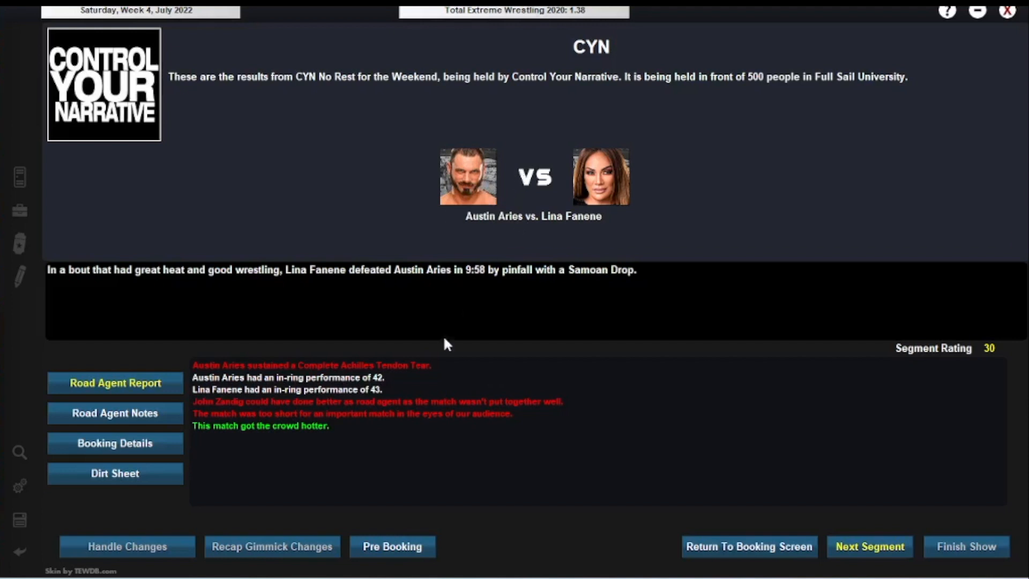
pyautogui.moveTo(579, 196)
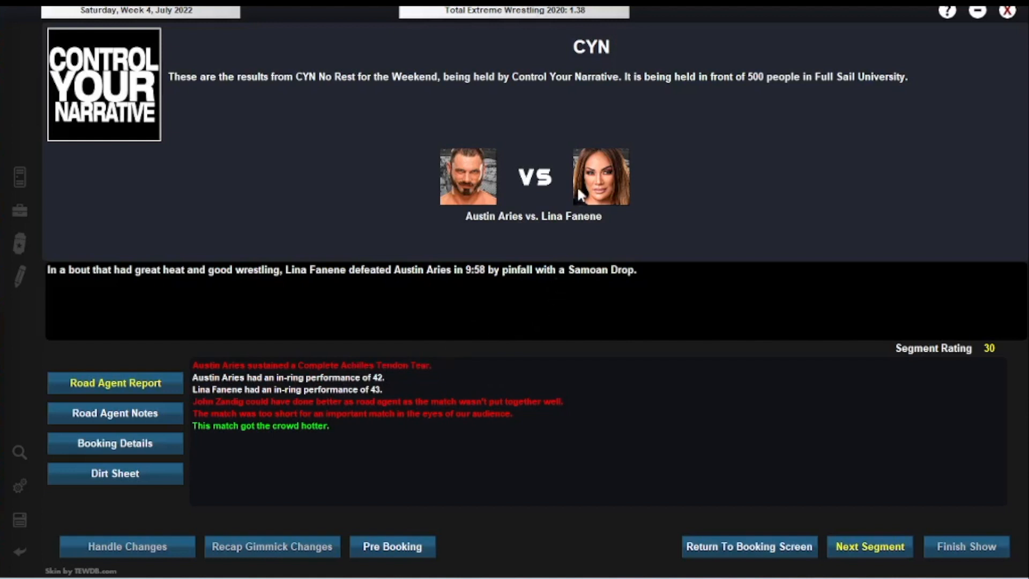
pyautogui.moveTo(313, 372)
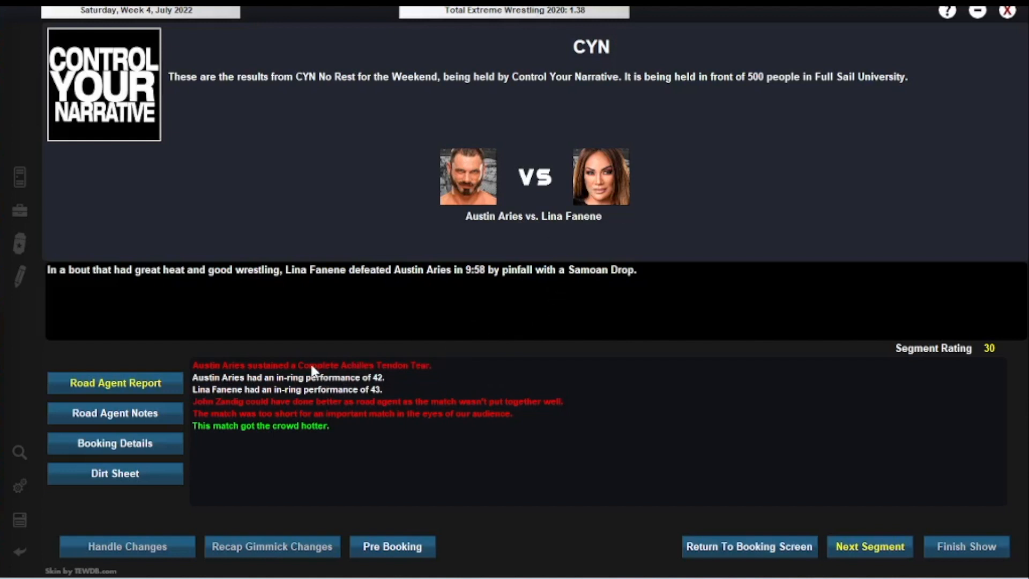
pyautogui.moveTo(864, 546)
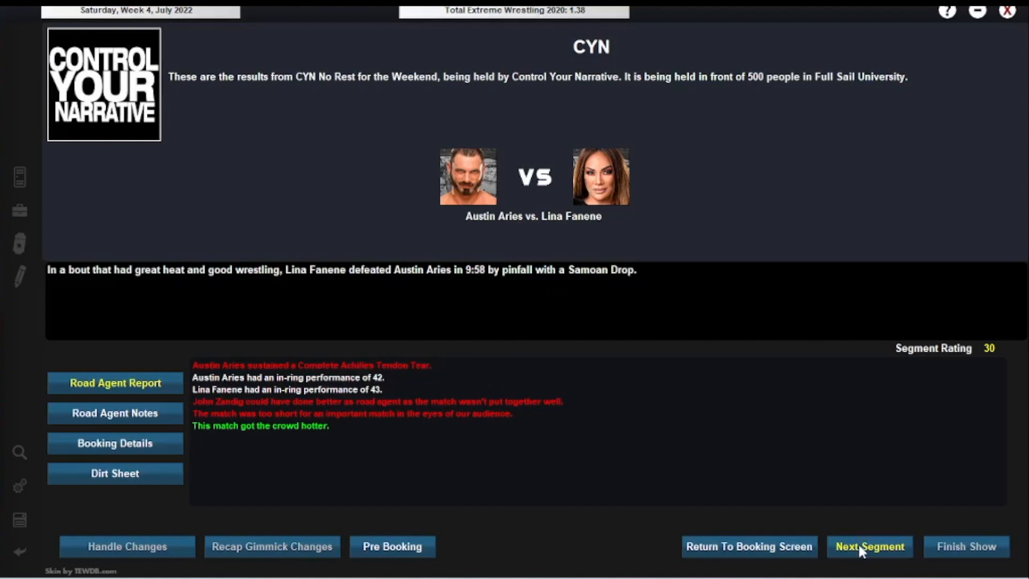
pyautogui.click(869, 546)
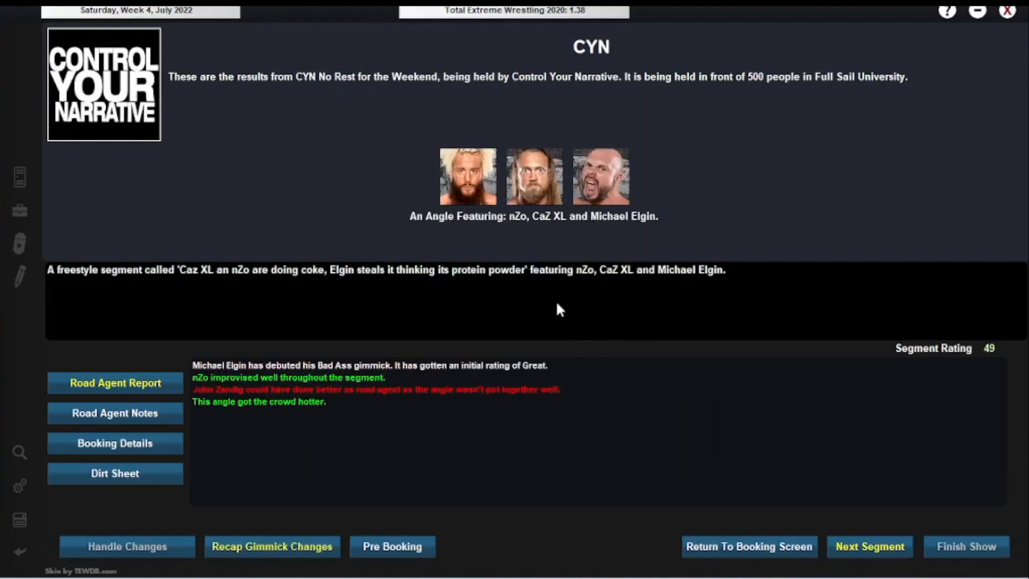
pyautogui.moveTo(345, 255)
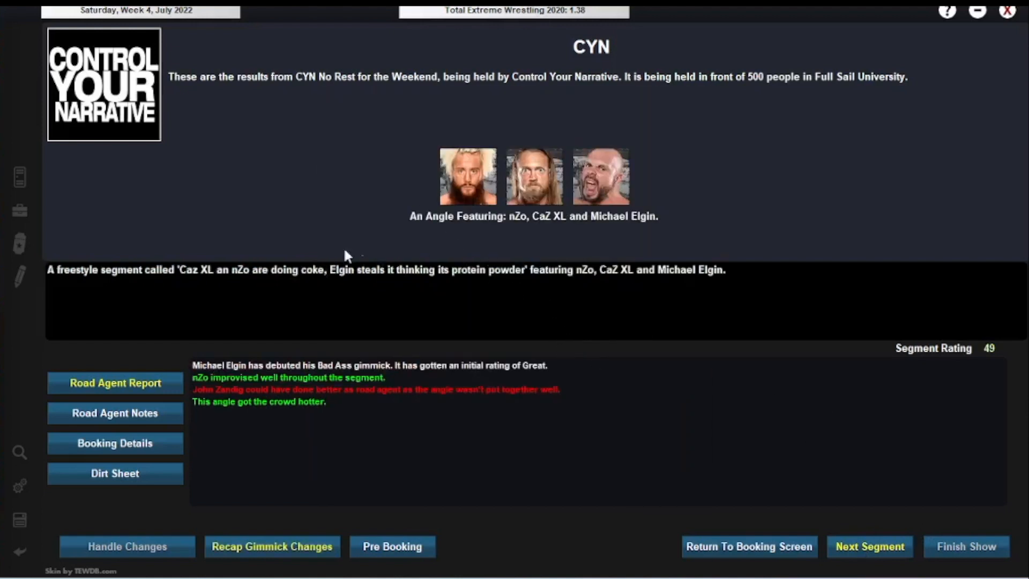
pyautogui.moveTo(334, 280)
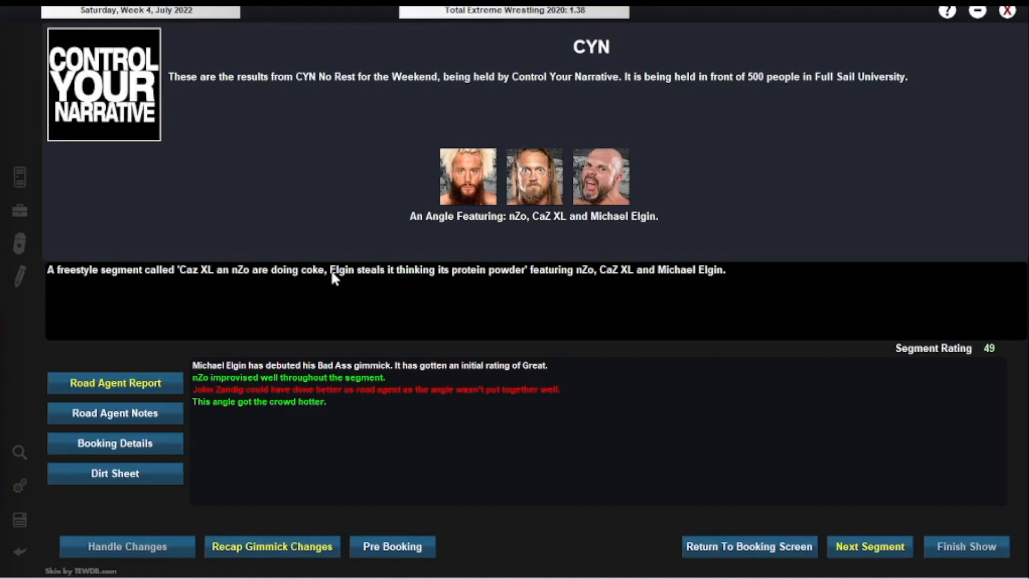
pyautogui.moveTo(646, 370)
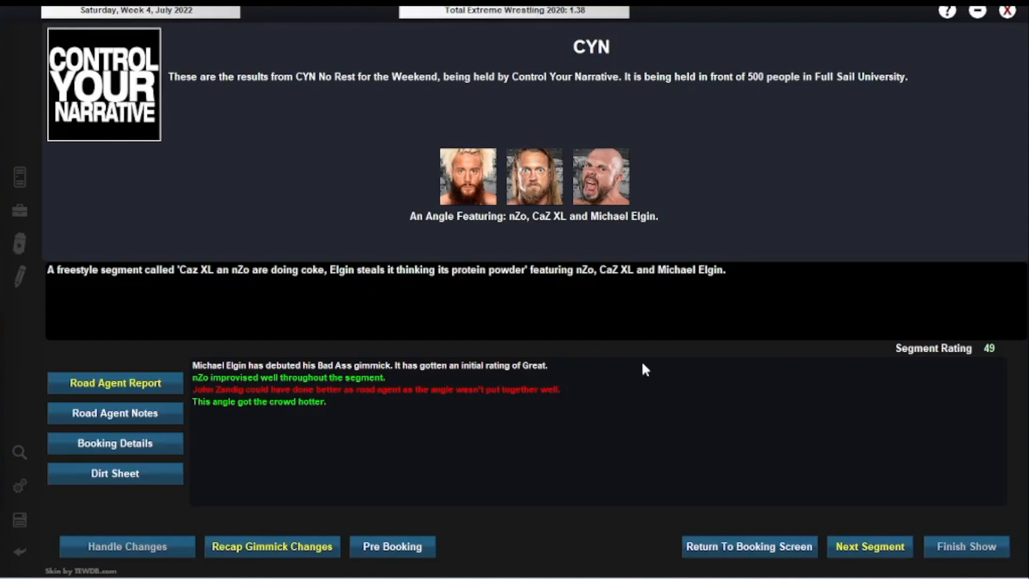
pyautogui.moveTo(749, 385)
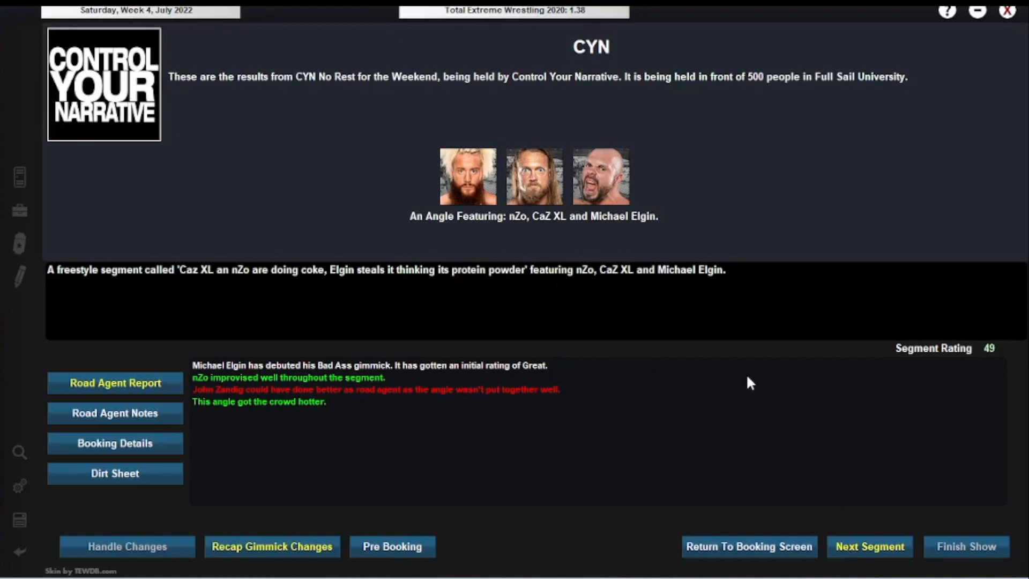
pyautogui.click(869, 546)
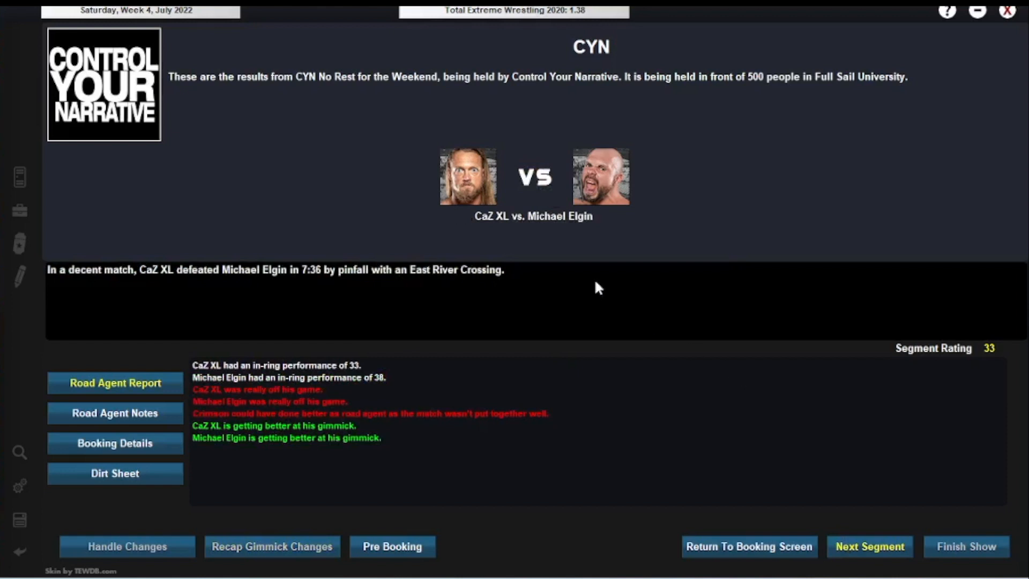
pyautogui.moveTo(607, 283)
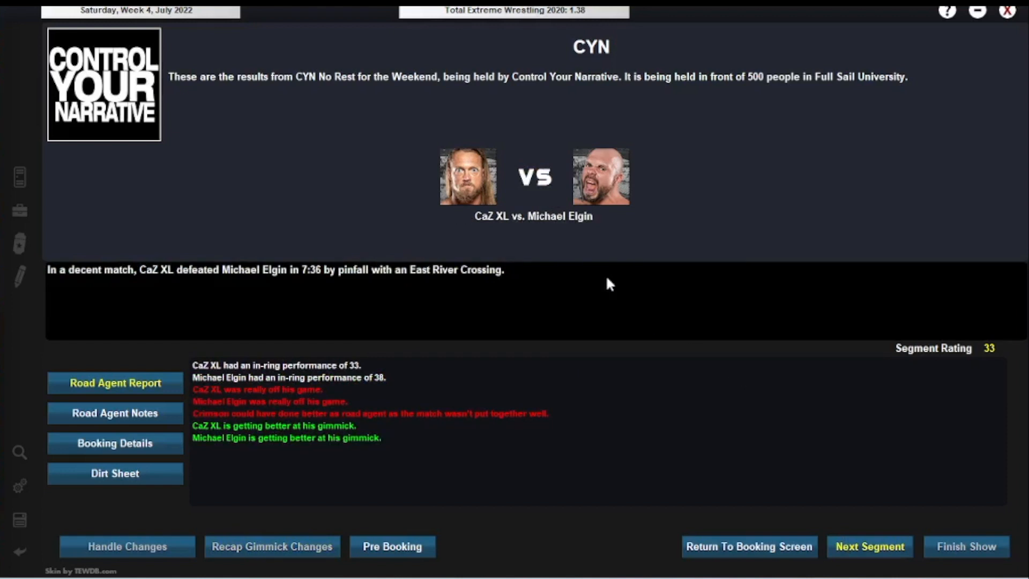
pyautogui.moveTo(775, 464)
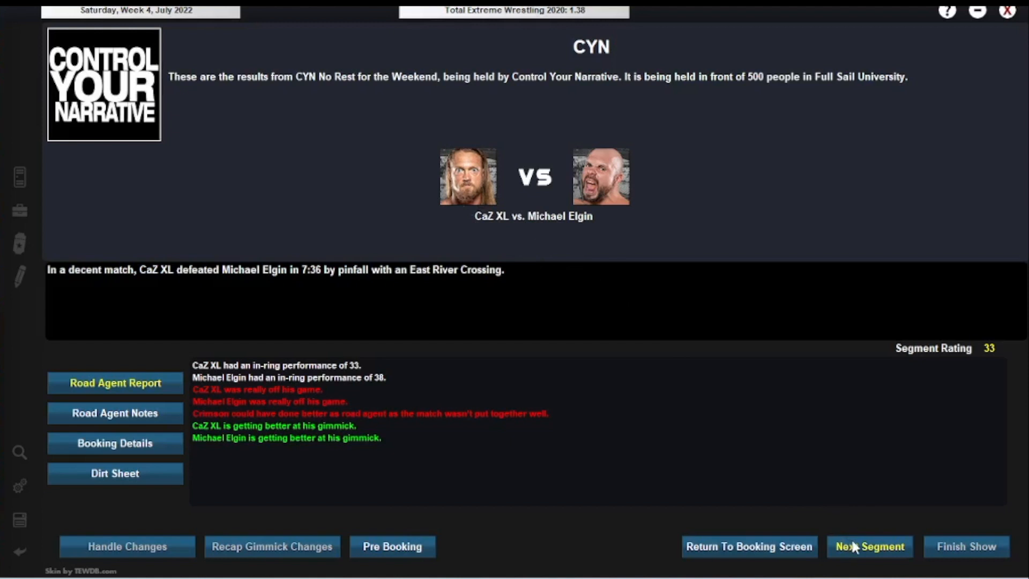
# - View the Latimer/Kamille tag result, the Kross and Bordeaux attack angle, and Moose vs. Ryback
pyautogui.click(869, 562)
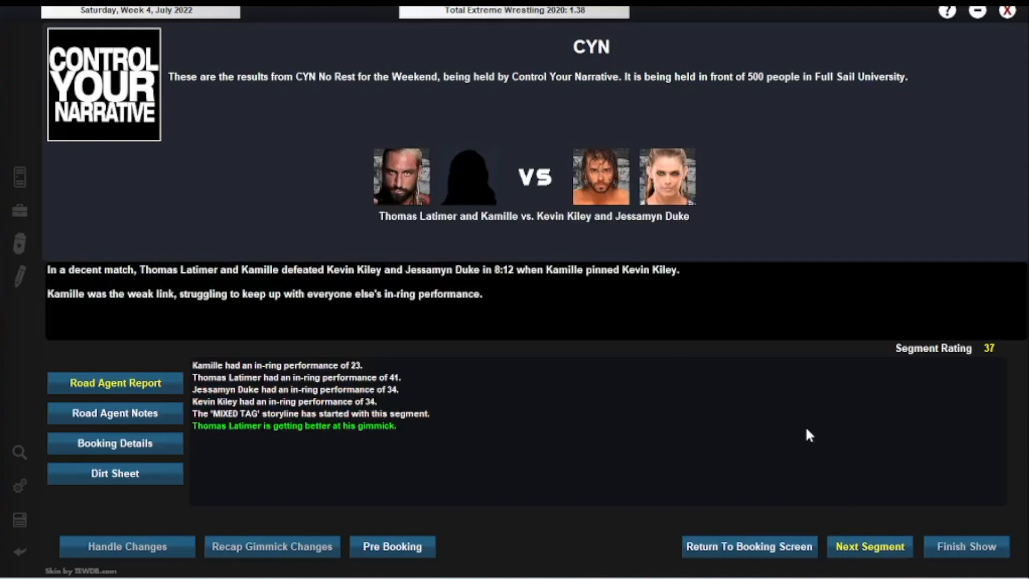
pyautogui.moveTo(523, 225)
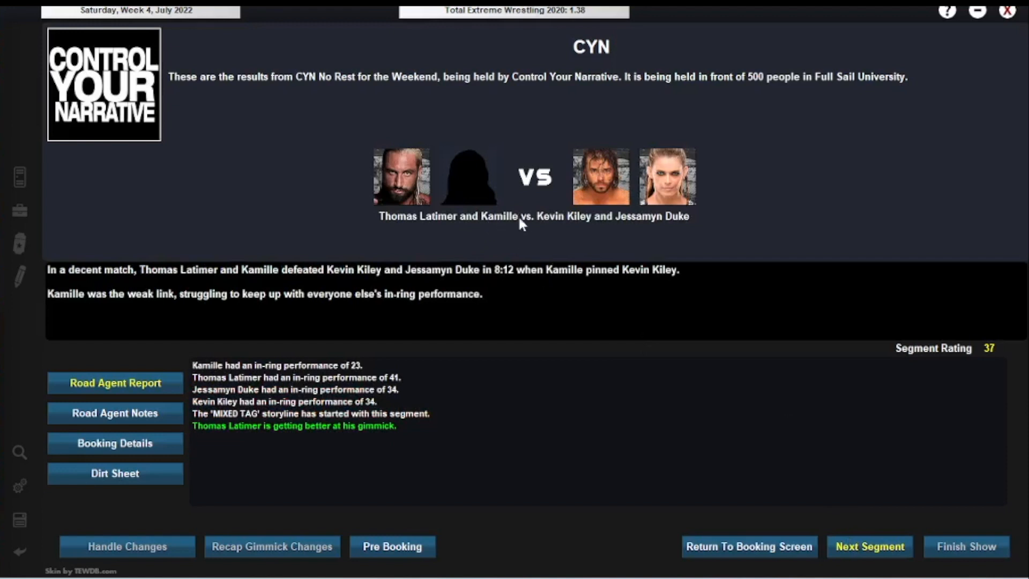
pyautogui.moveTo(671, 231)
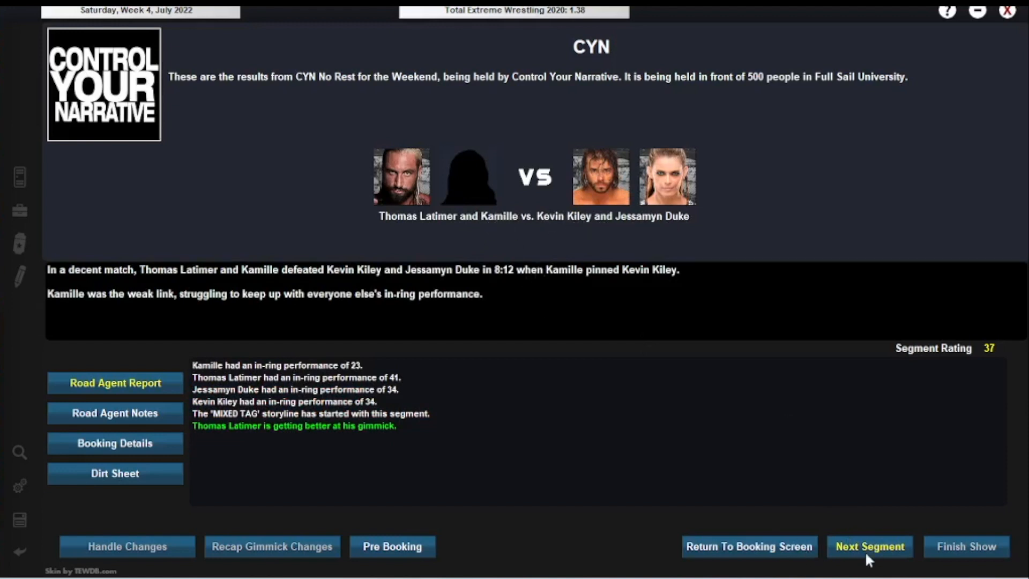
pyautogui.click(870, 546)
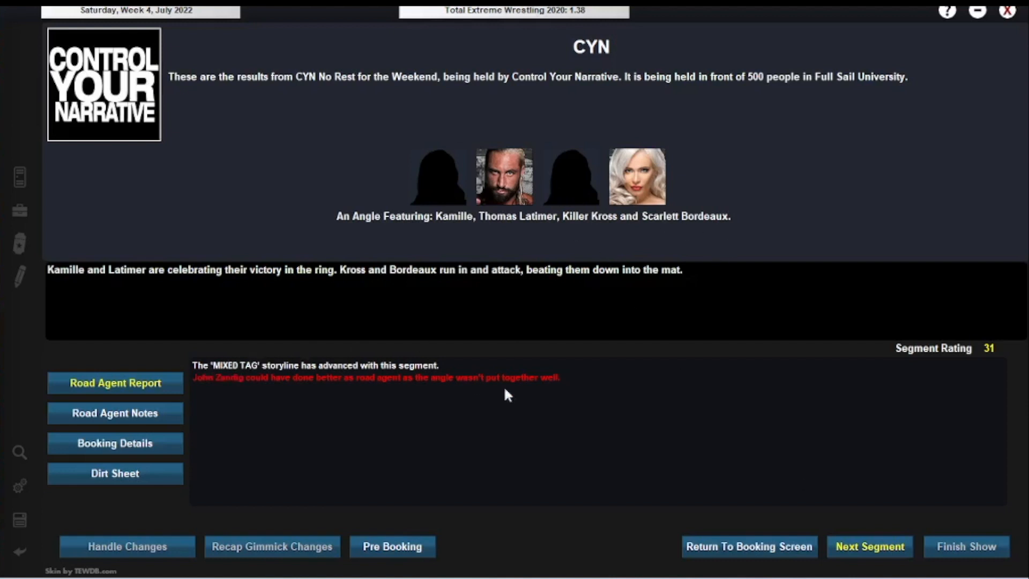
pyautogui.moveTo(228, 387)
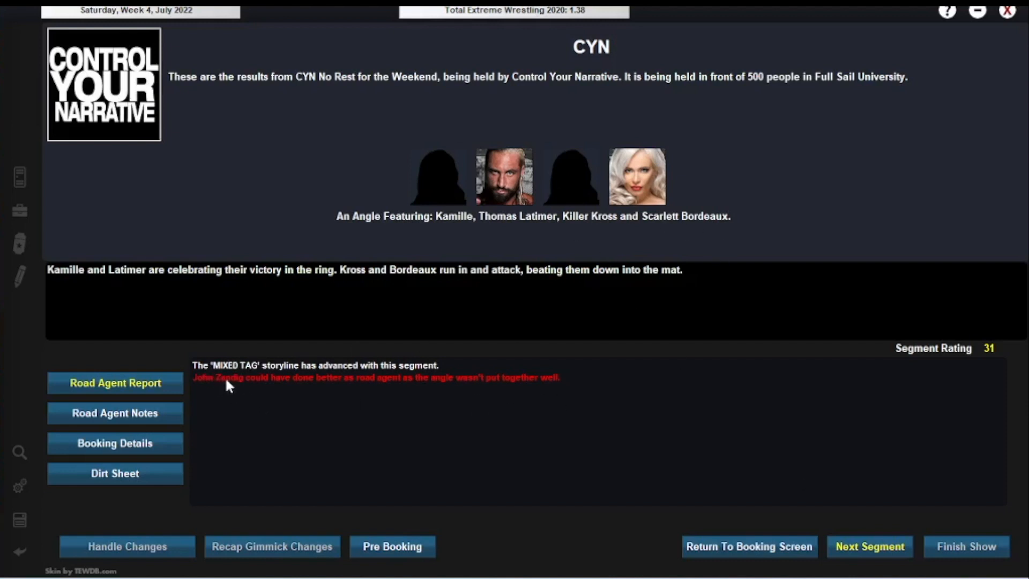
pyautogui.moveTo(853, 553)
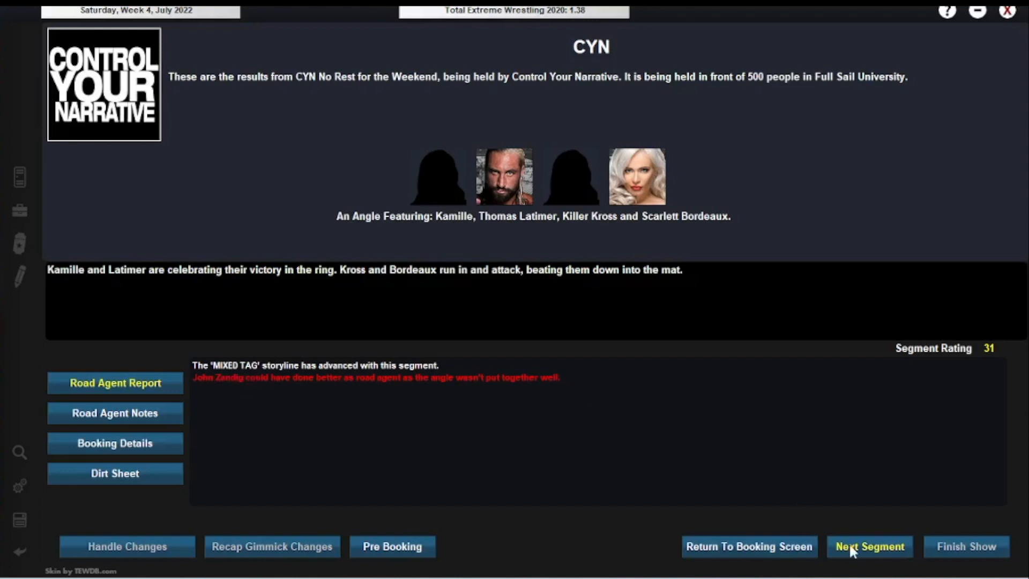
pyautogui.click(869, 547)
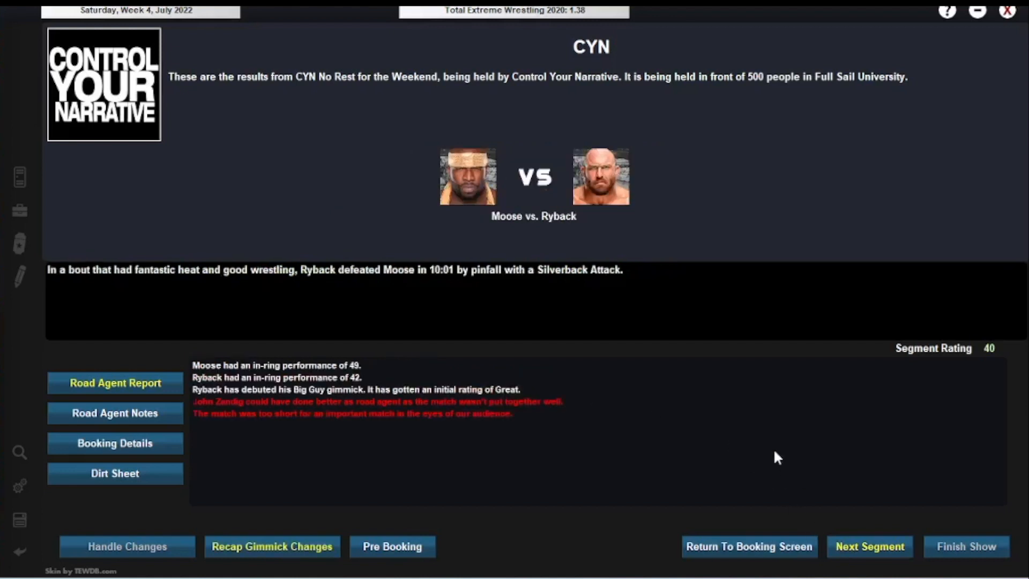
pyautogui.moveTo(676, 416)
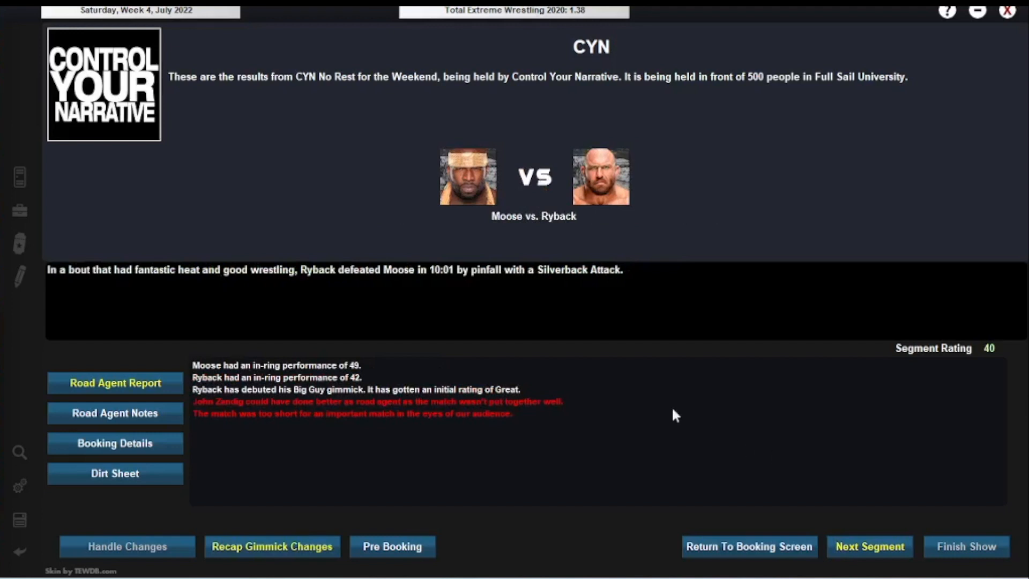
pyautogui.moveTo(558, 208)
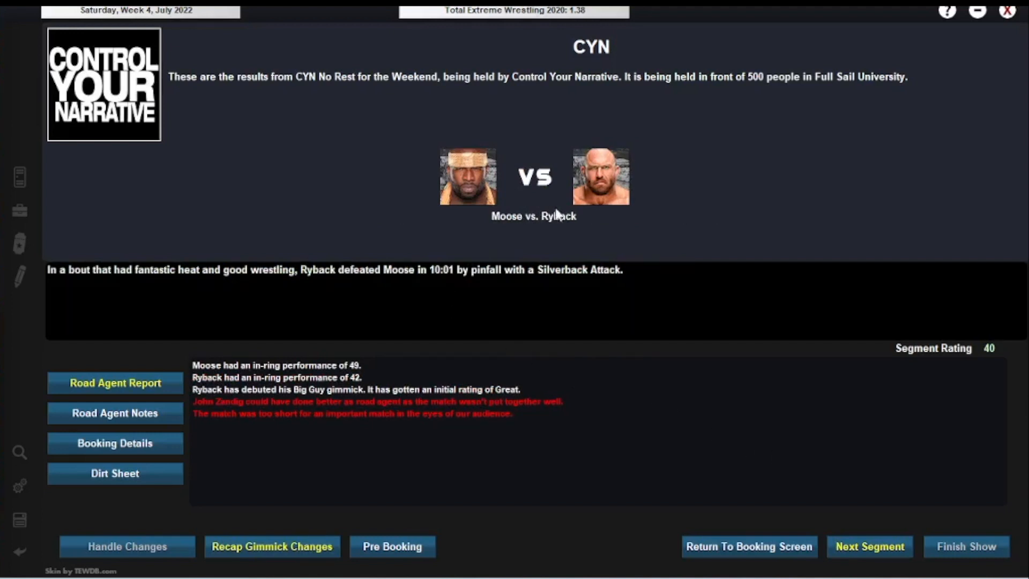
pyautogui.moveTo(321, 415)
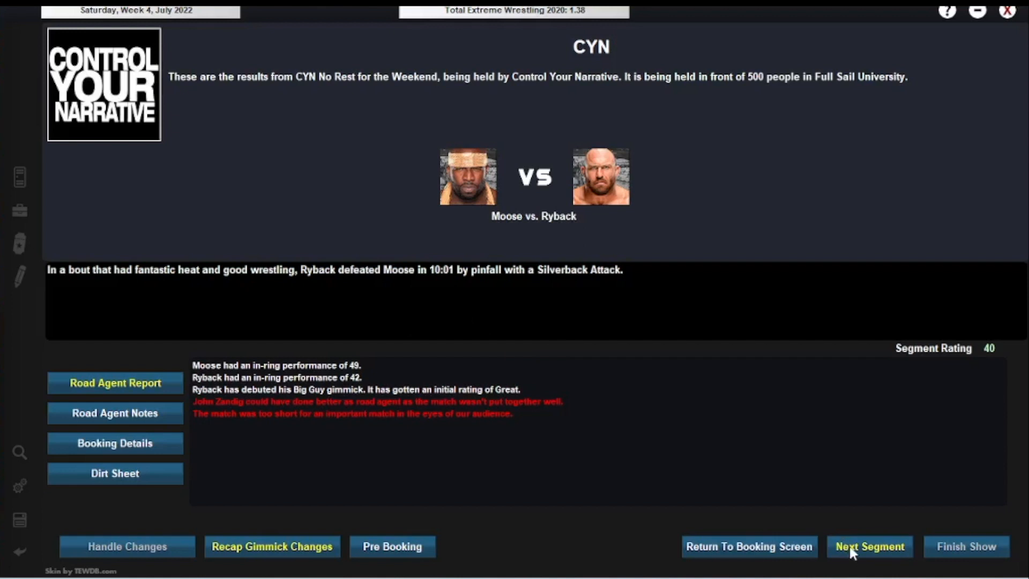
# - View Sexy Star I vs. Adam Scherr, the locker-room angle, and Ethan Carter III vs. Tessa Blanchard
pyautogui.click(869, 561)
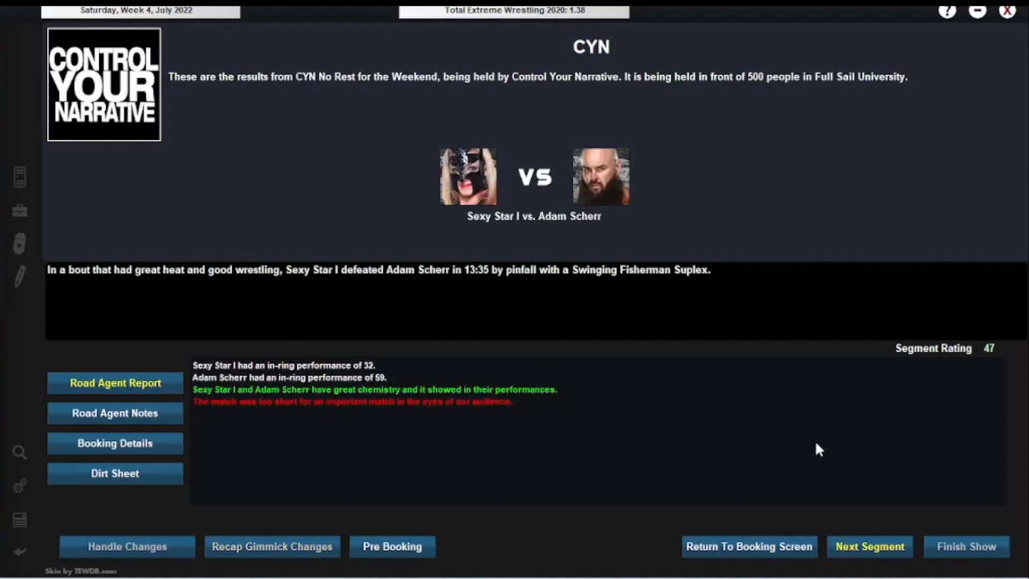
pyautogui.moveTo(477, 341)
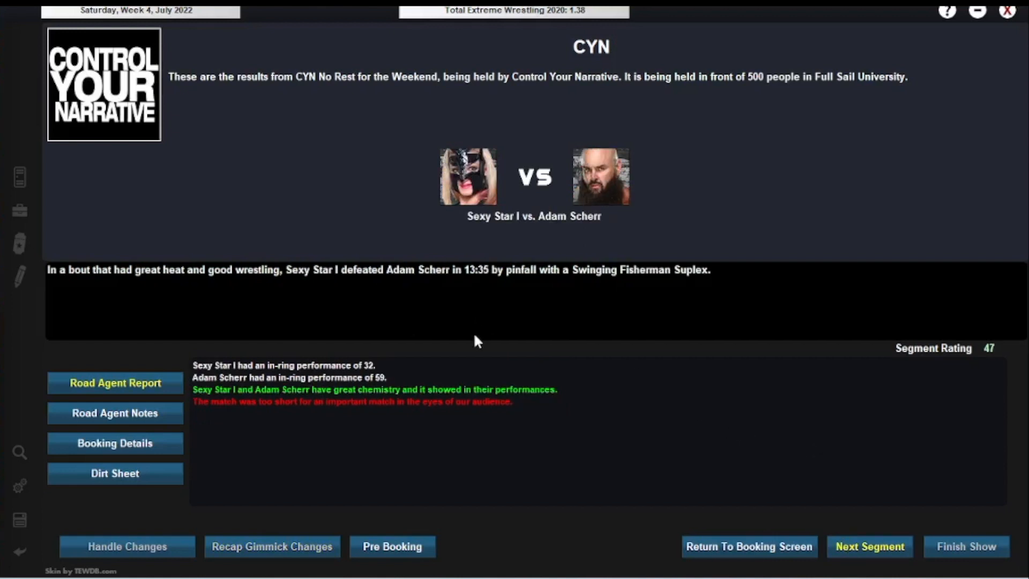
pyautogui.moveTo(509, 181)
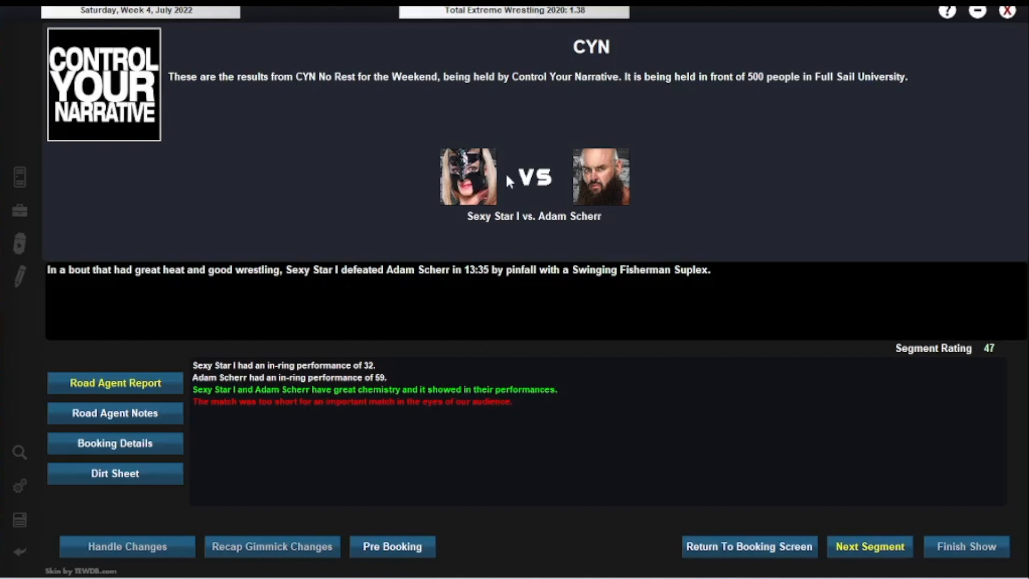
pyautogui.moveTo(471, 201)
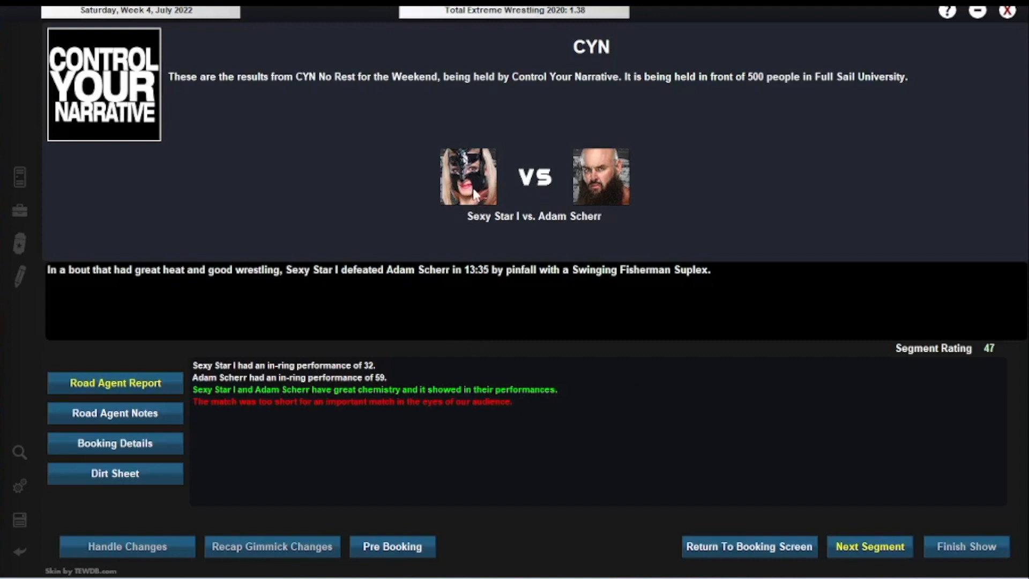
pyautogui.moveTo(709, 187)
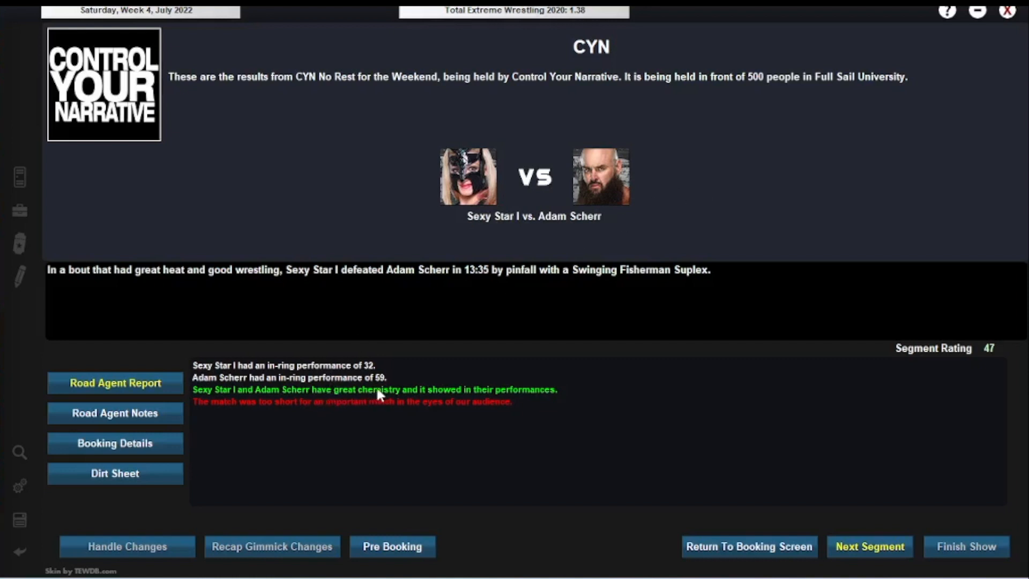
pyautogui.moveTo(295, 413)
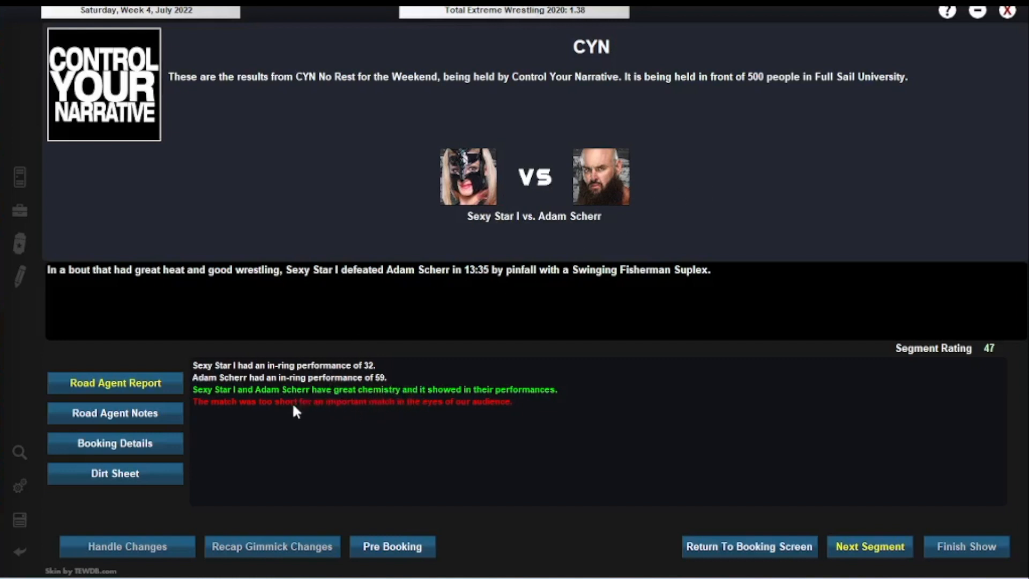
pyautogui.moveTo(387, 411)
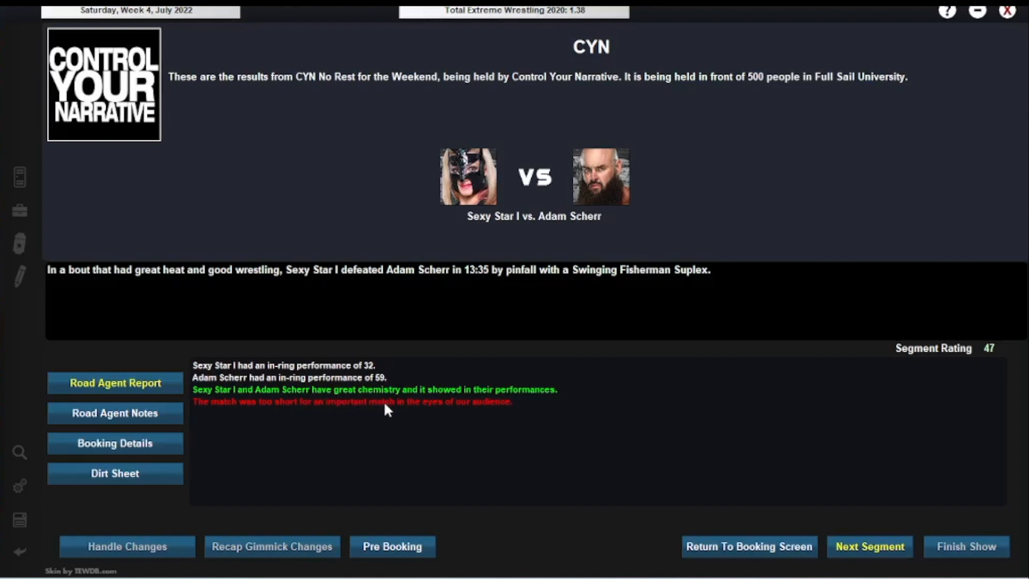
pyautogui.moveTo(984, 375)
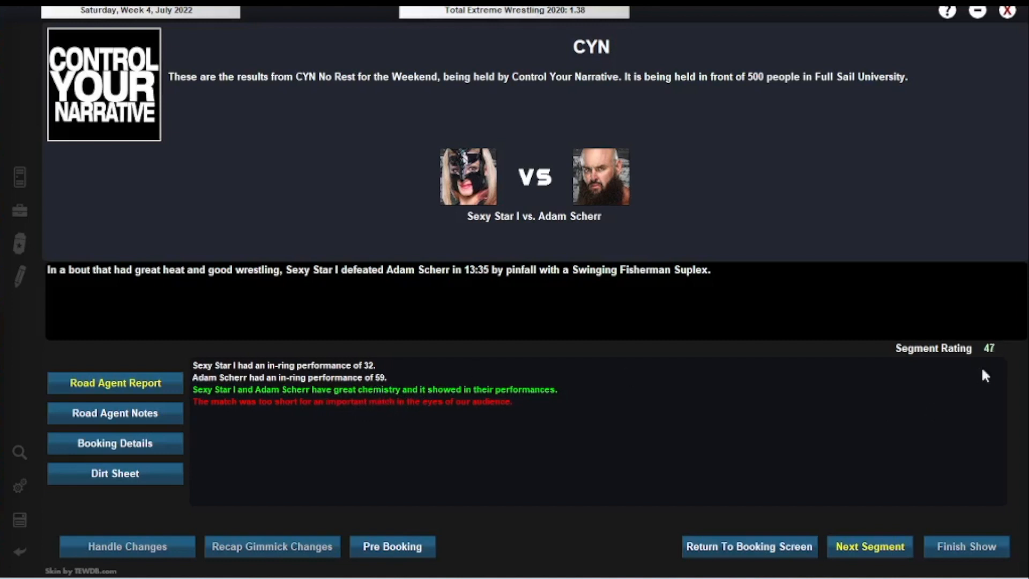
pyautogui.click(870, 546)
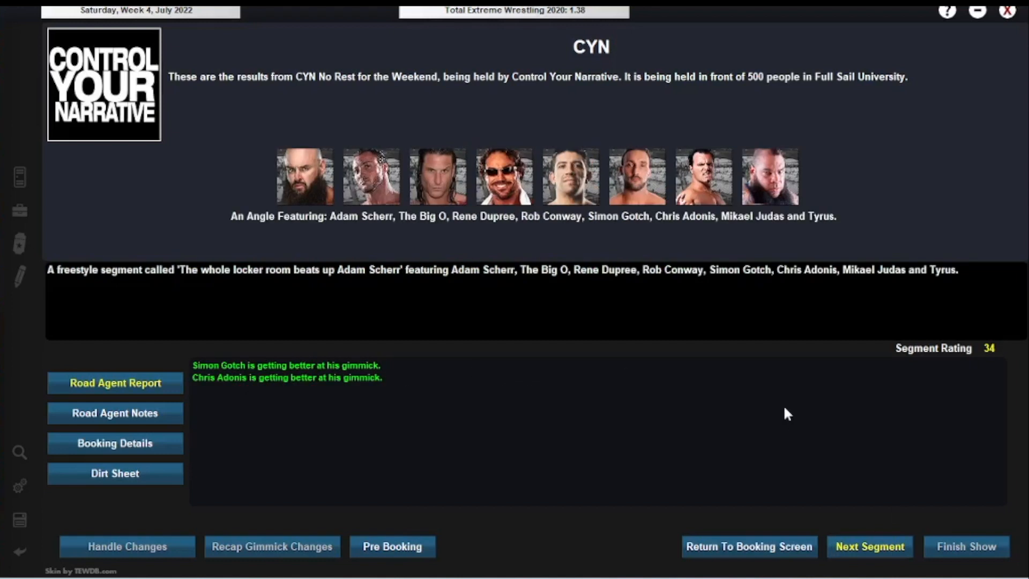
pyautogui.moveTo(404, 230)
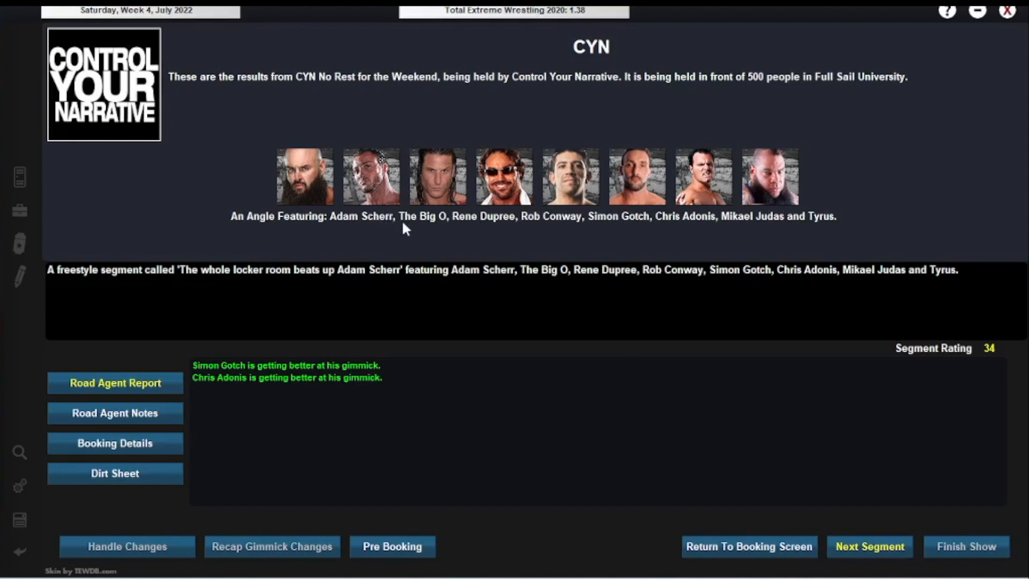
pyautogui.moveTo(752, 190)
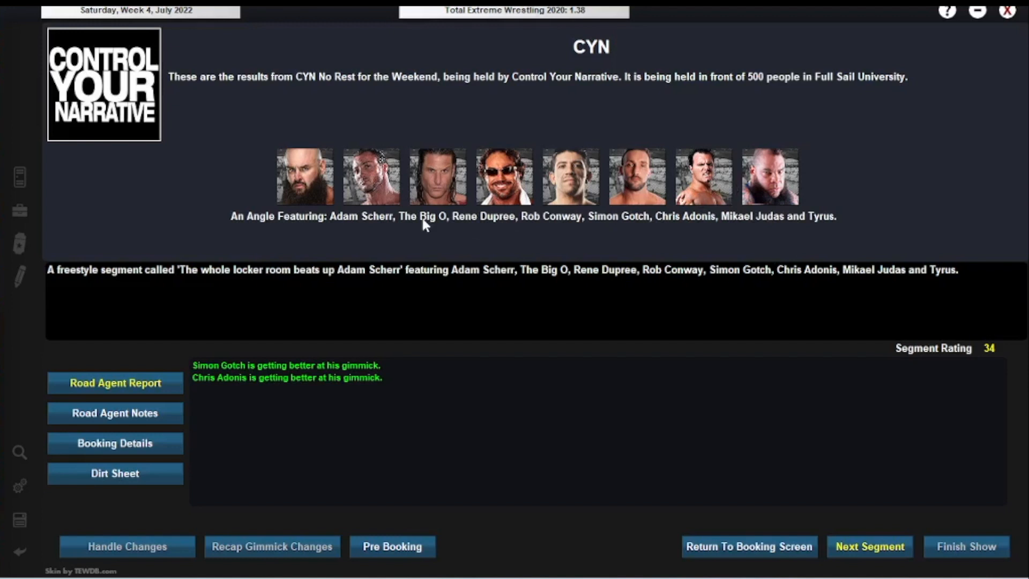
pyautogui.moveTo(313, 223)
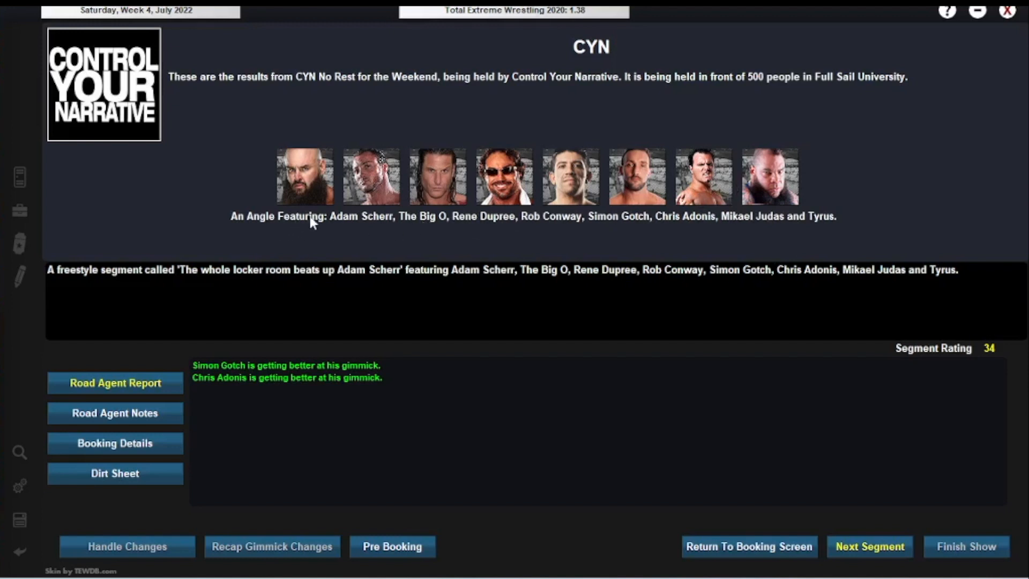
pyautogui.moveTo(917, 497)
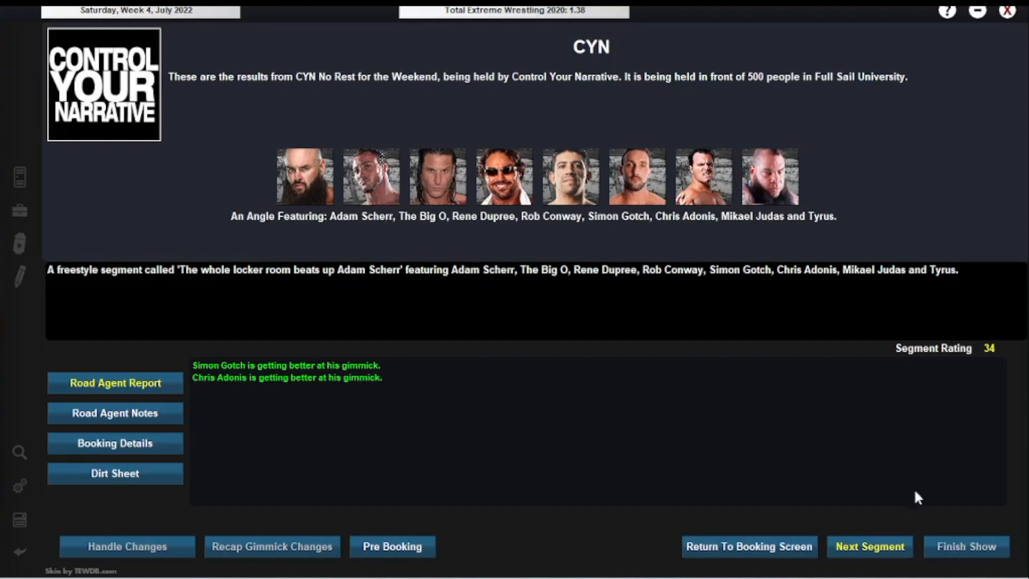
pyautogui.moveTo(859, 551)
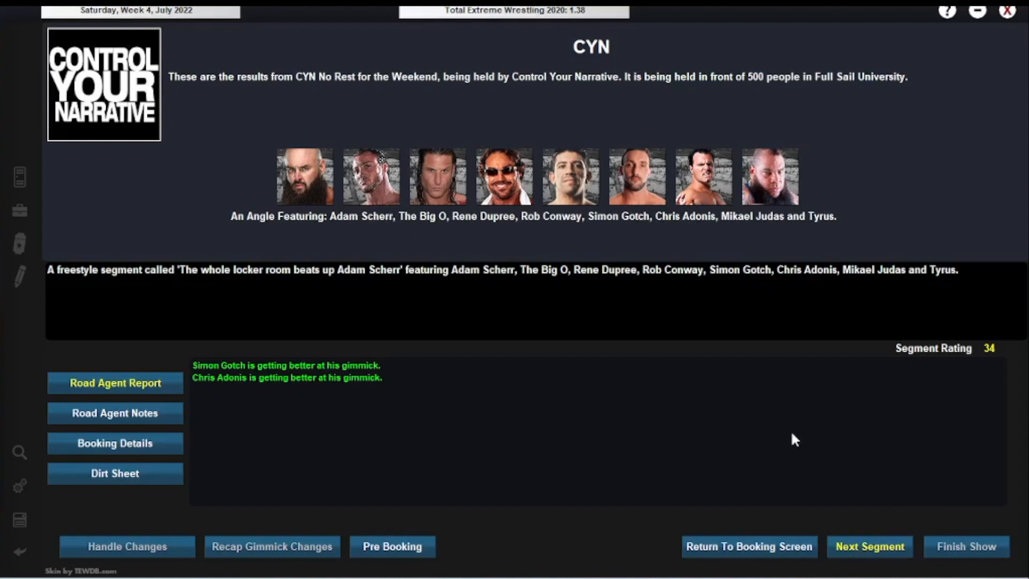
pyautogui.click(869, 546)
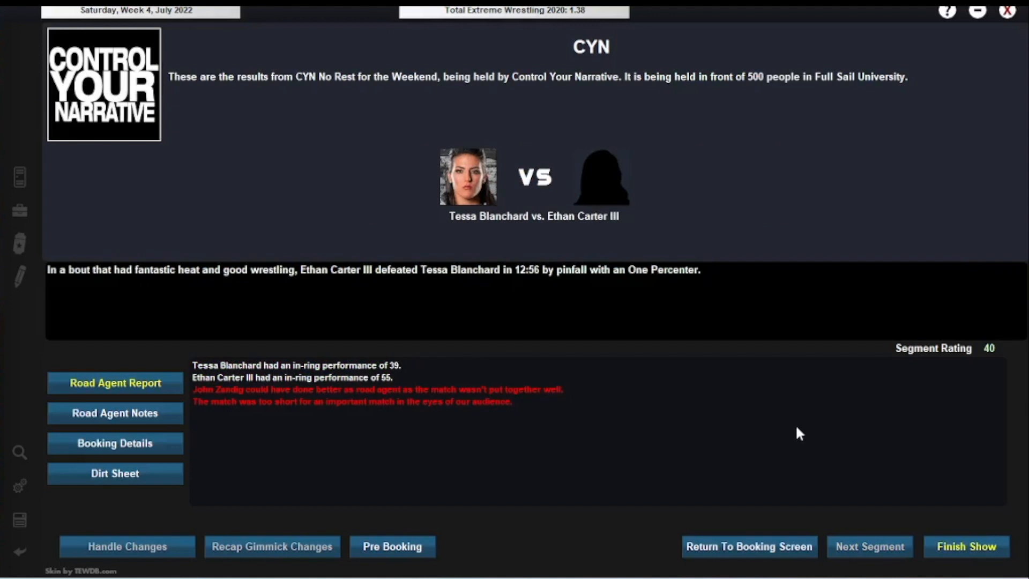
pyautogui.moveTo(956, 543)
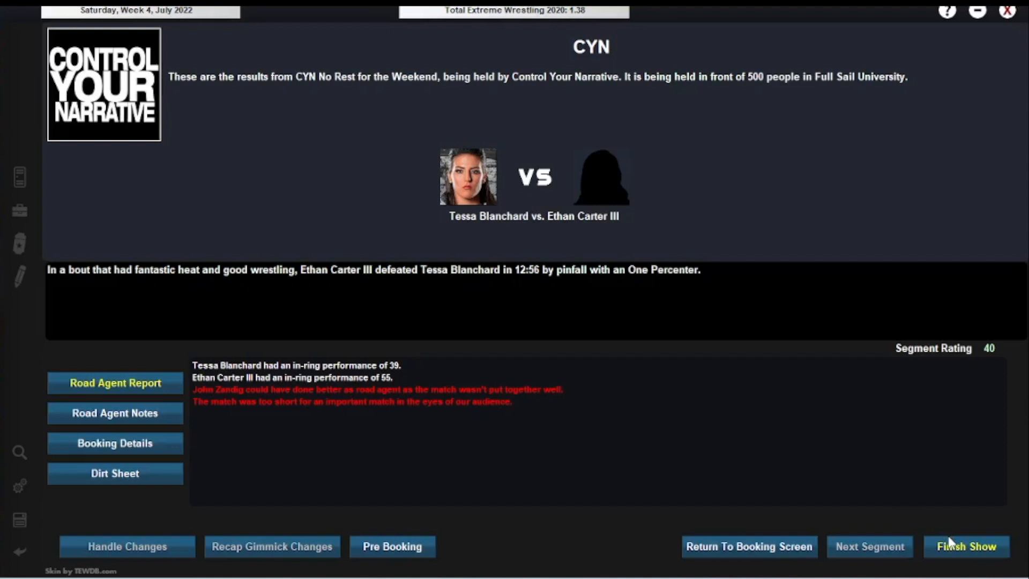
pyautogui.moveTo(833, 438)
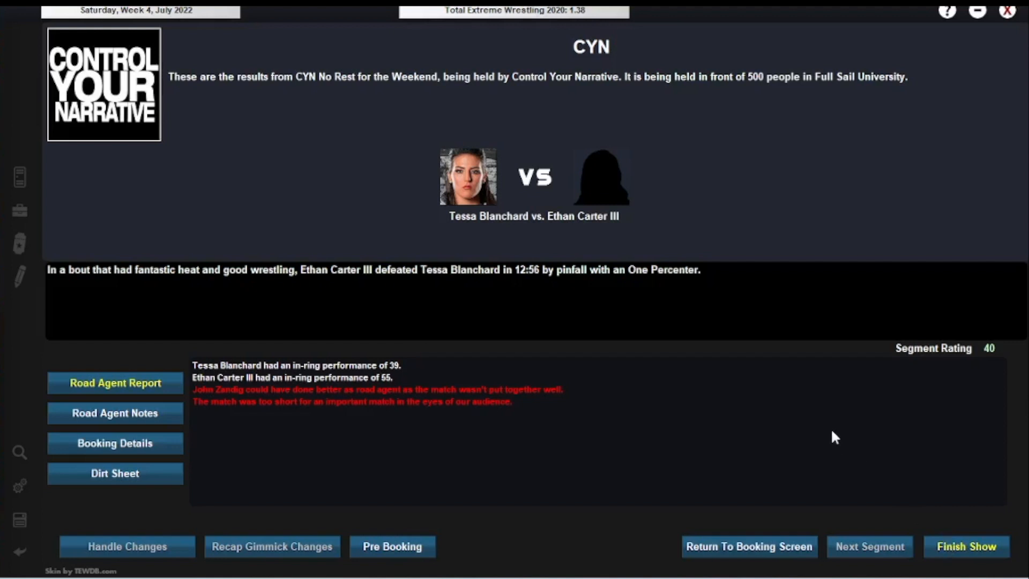
# - Finish the CYN show to its summary and start a locker-room speech
pyautogui.click(964, 546)
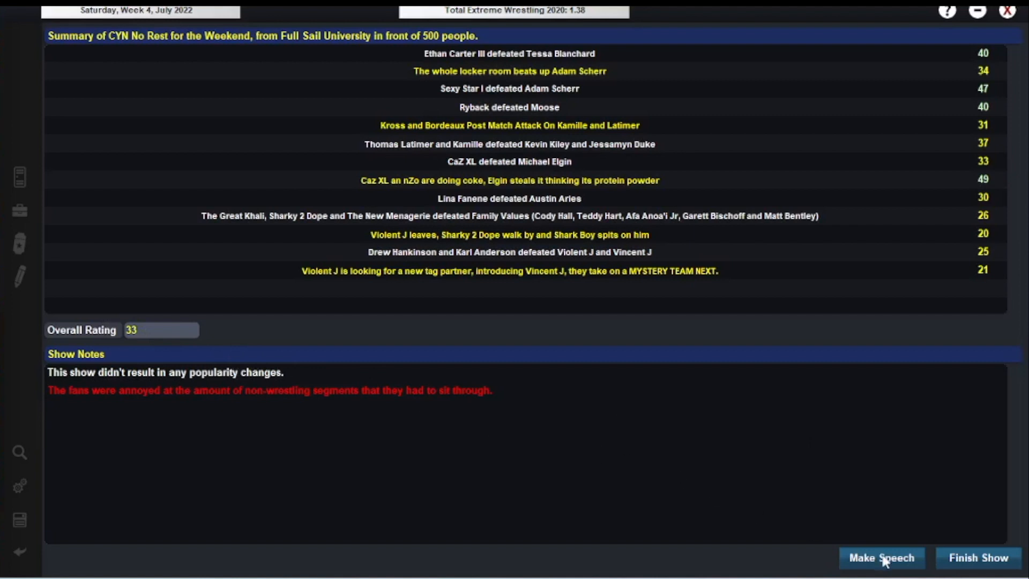
pyautogui.click(881, 557)
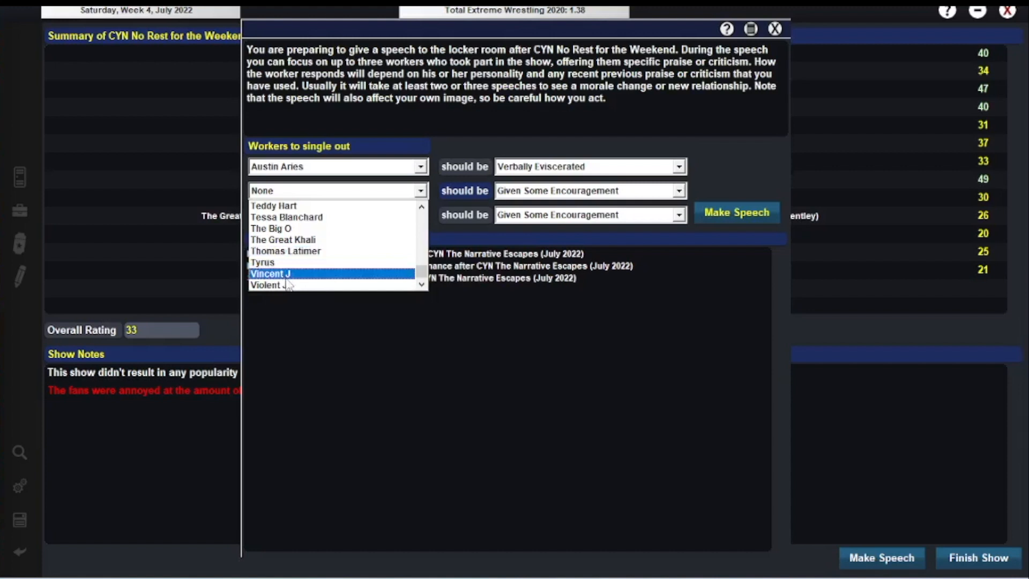
# - Set Violent J to Given A Hug alongside the other treatments and deliver the speech
pyautogui.click(270, 273)
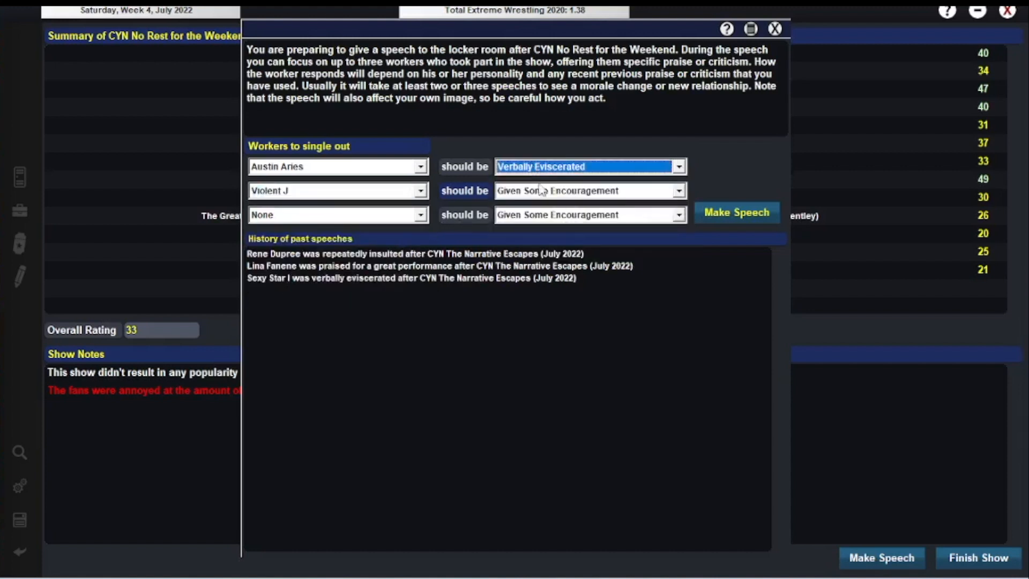
pyautogui.click(590, 191)
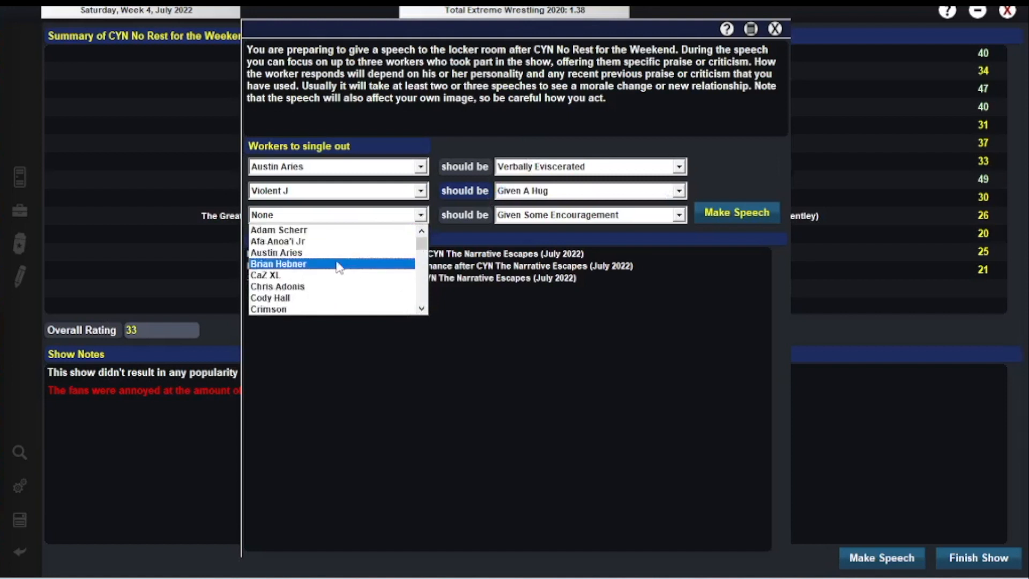
pyautogui.scroll(-3)
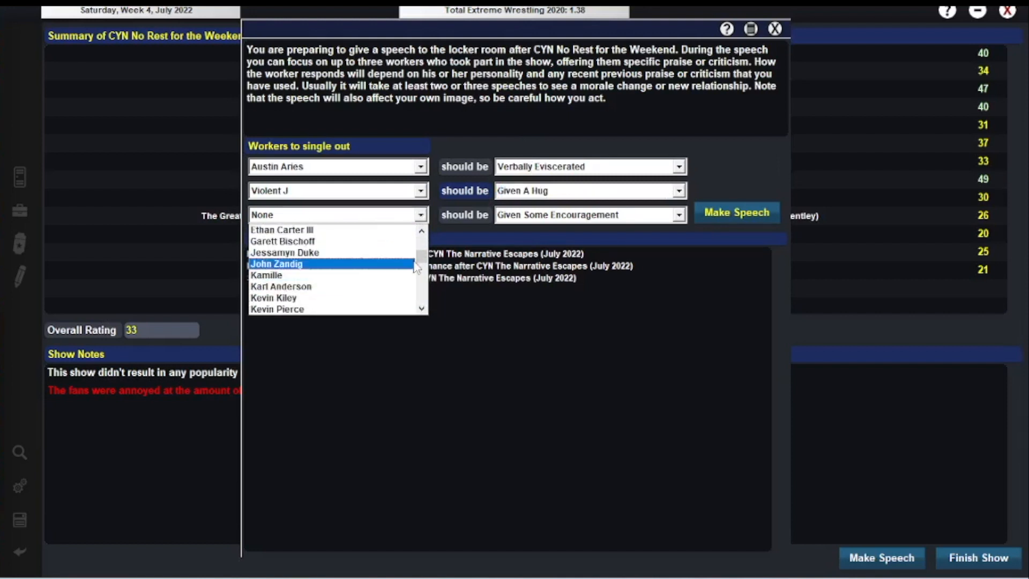
pyautogui.scroll(-3)
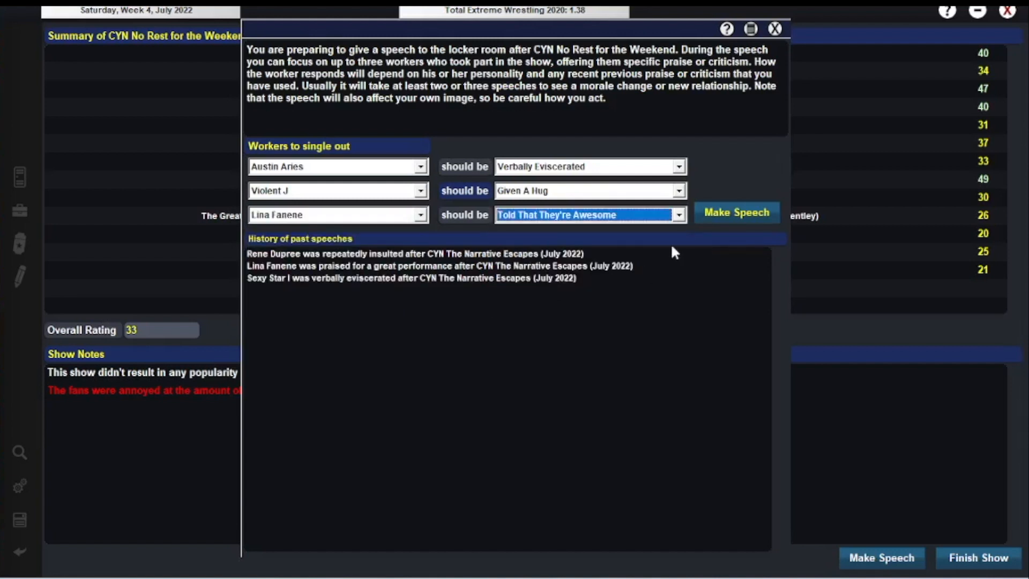
pyautogui.moveTo(744, 219)
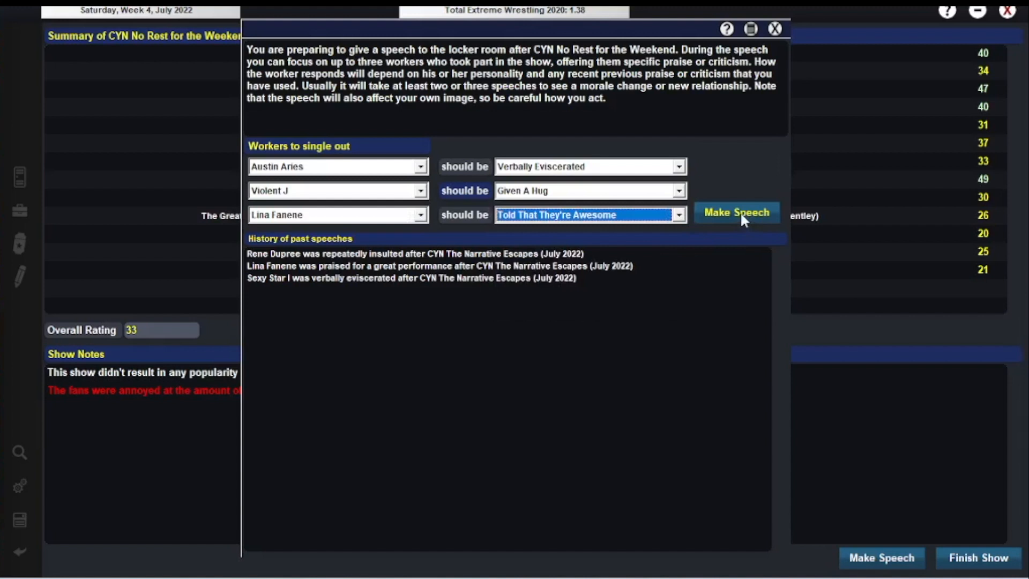
pyautogui.click(736, 213)
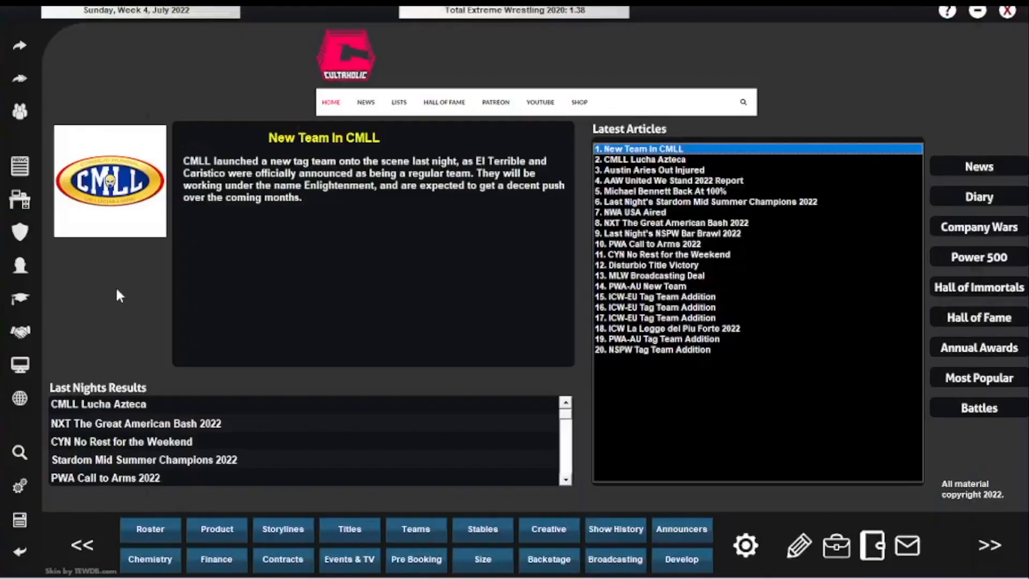
pyautogui.moveTo(698, 283)
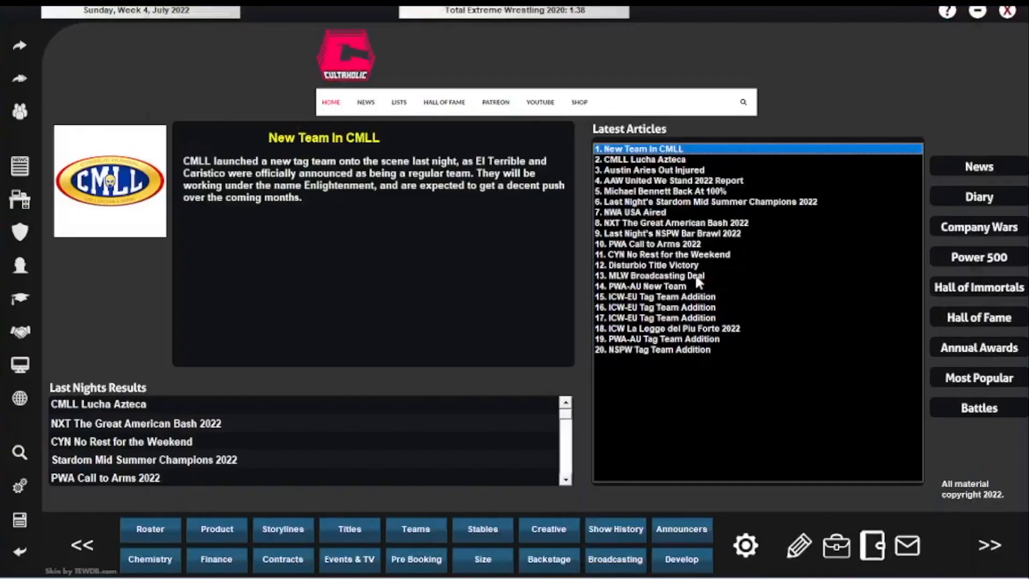
# - Read the ICW, PWA-AU, ICW-EU and NSPW articles, ending on the CYN No Rest for the Weekend report
pyautogui.click(665, 328)
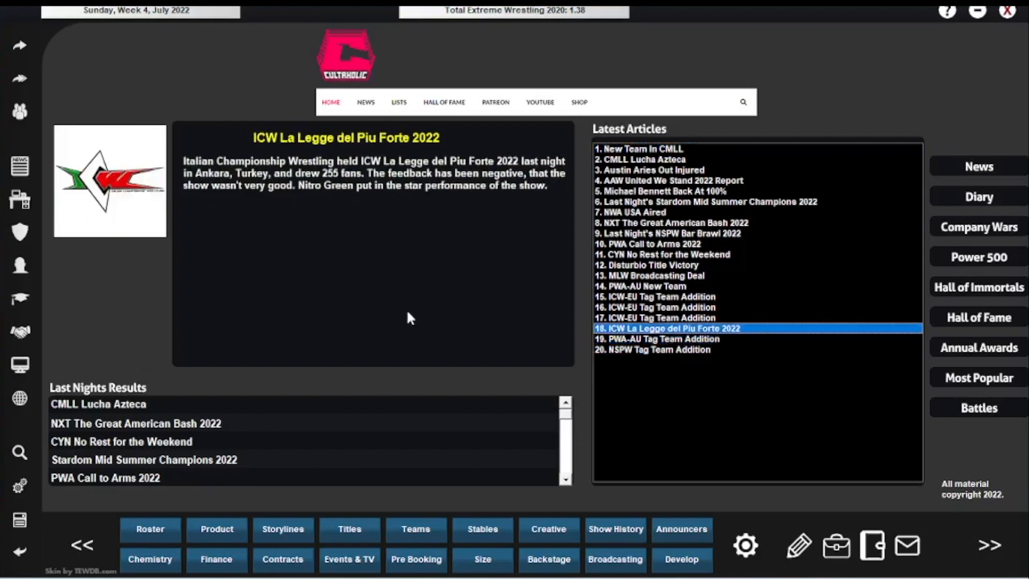
pyautogui.click(643, 286)
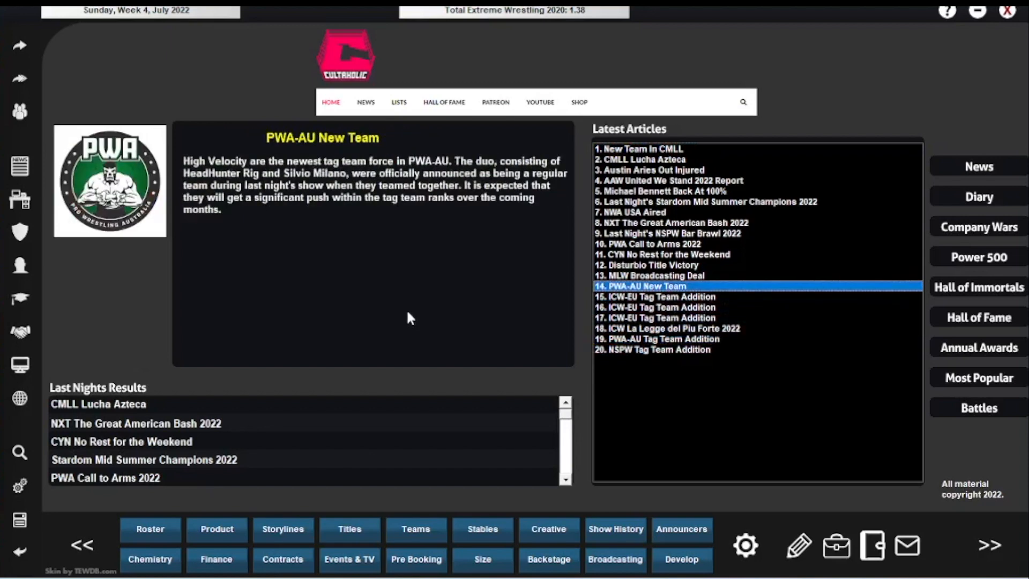
pyautogui.click(663, 254)
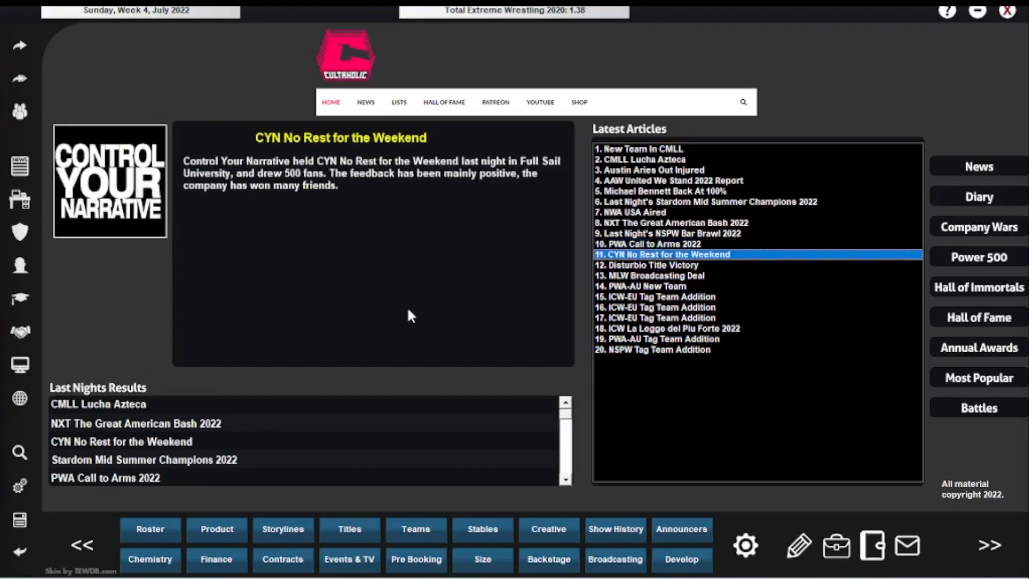
pyautogui.moveTo(703, 279)
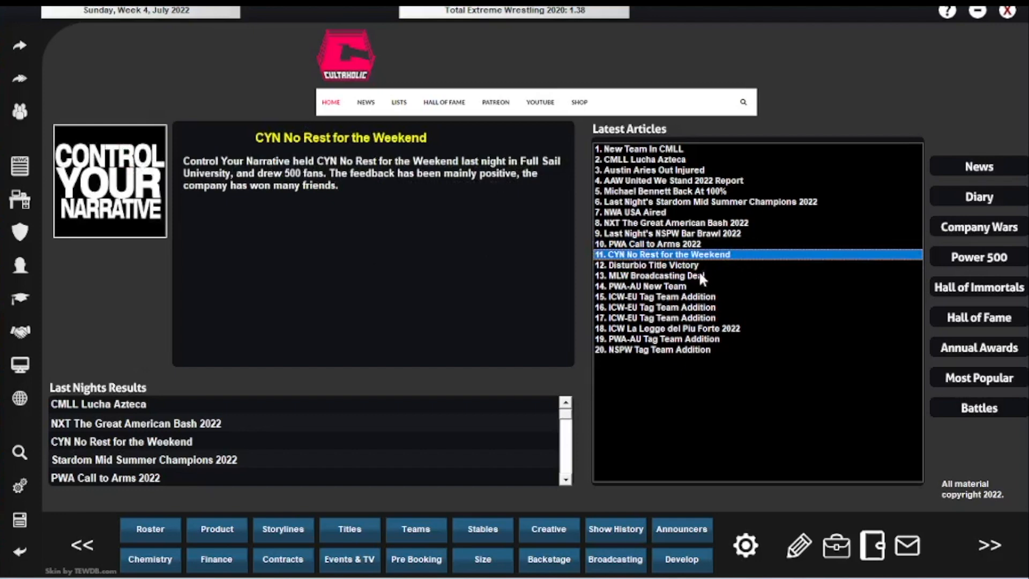
pyautogui.click(654, 297)
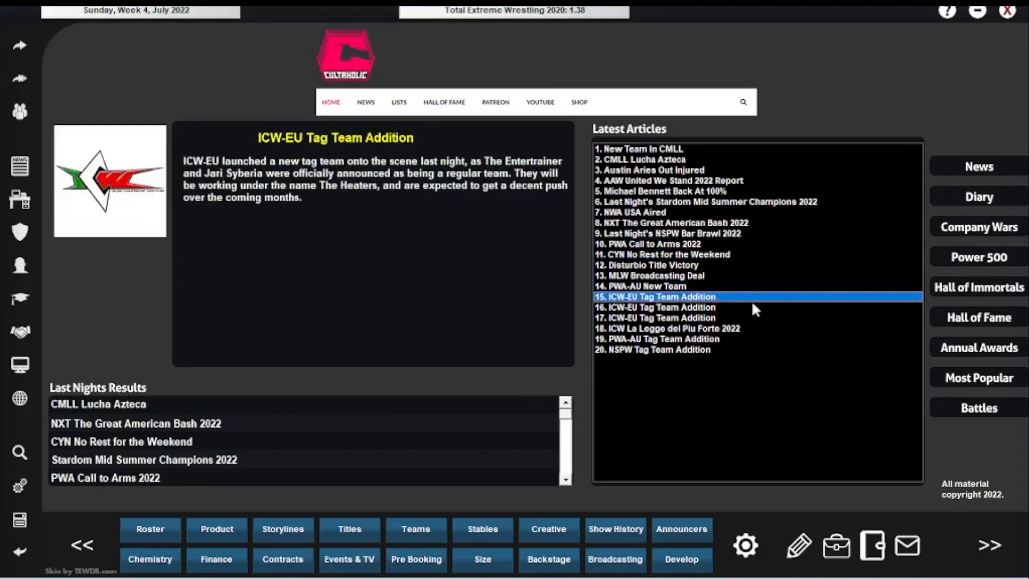
pyautogui.click(656, 349)
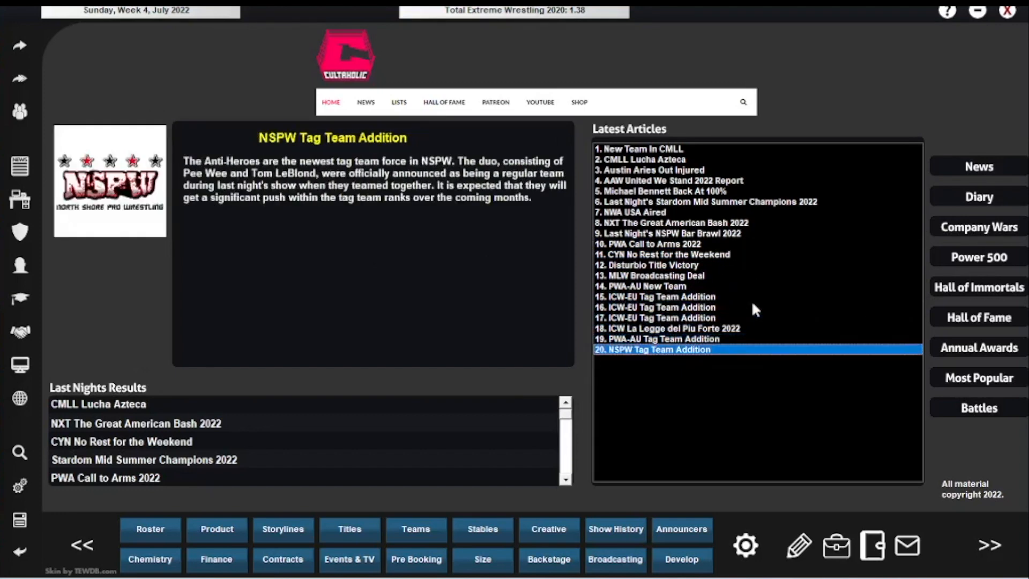
pyautogui.click(659, 296)
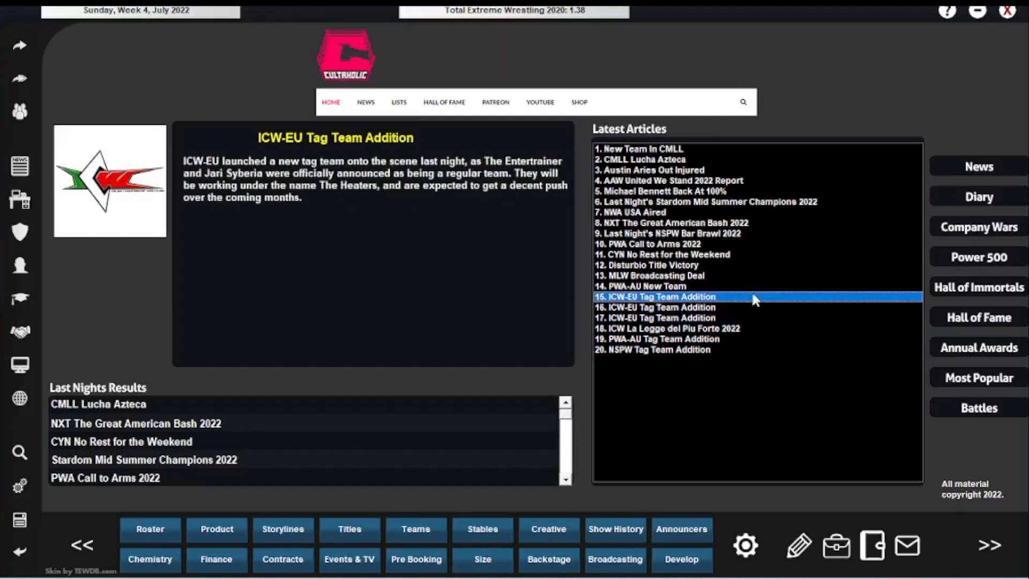
pyautogui.click(667, 255)
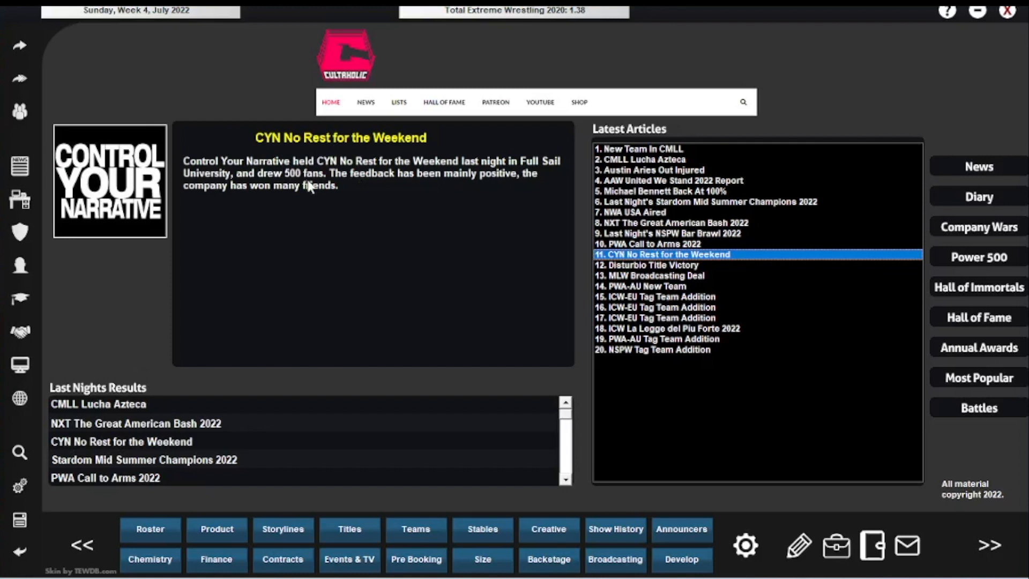
pyautogui.moveTo(534, 167)
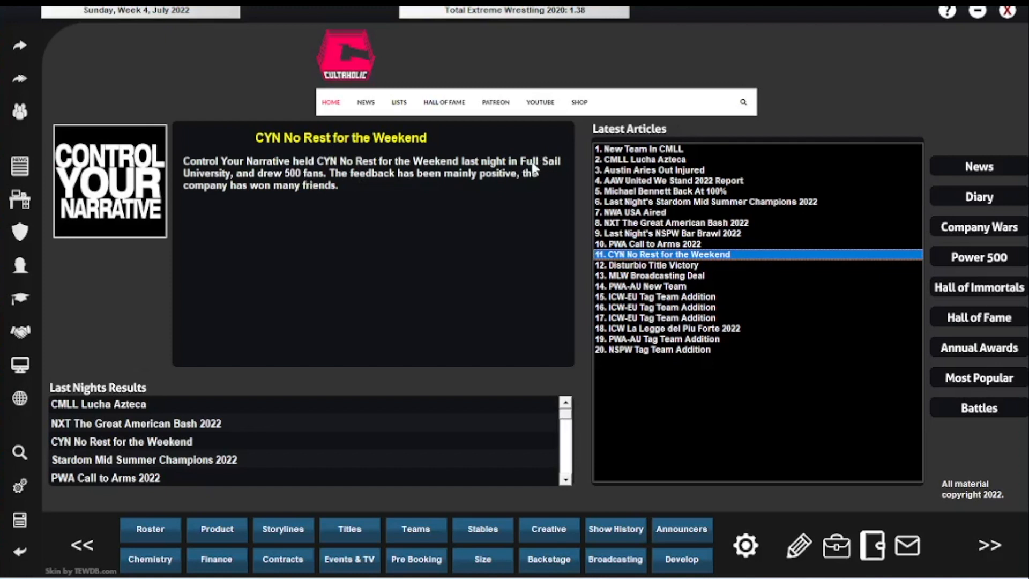
pyautogui.moveTo(502, 196)
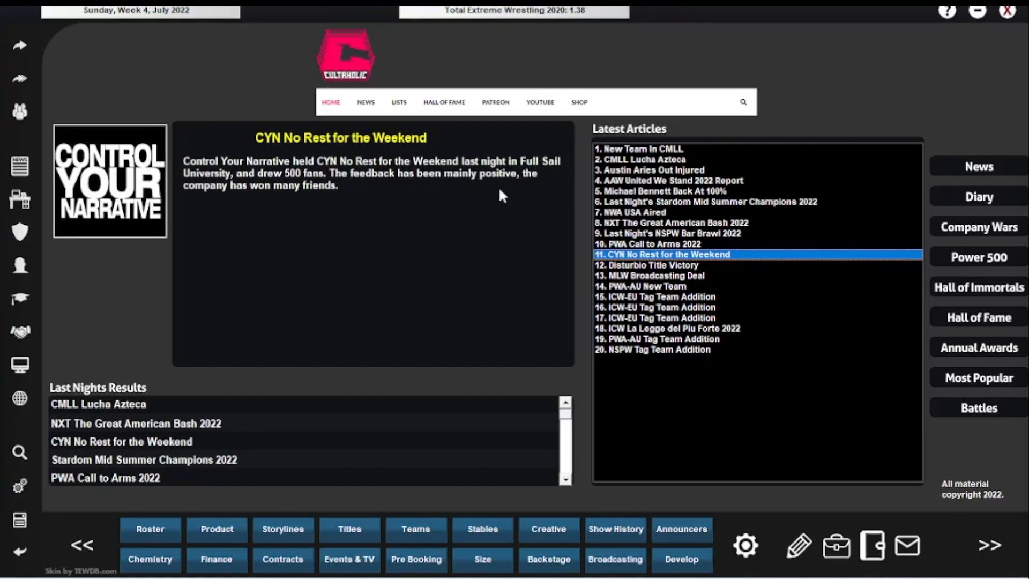
pyautogui.moveTo(241, 332)
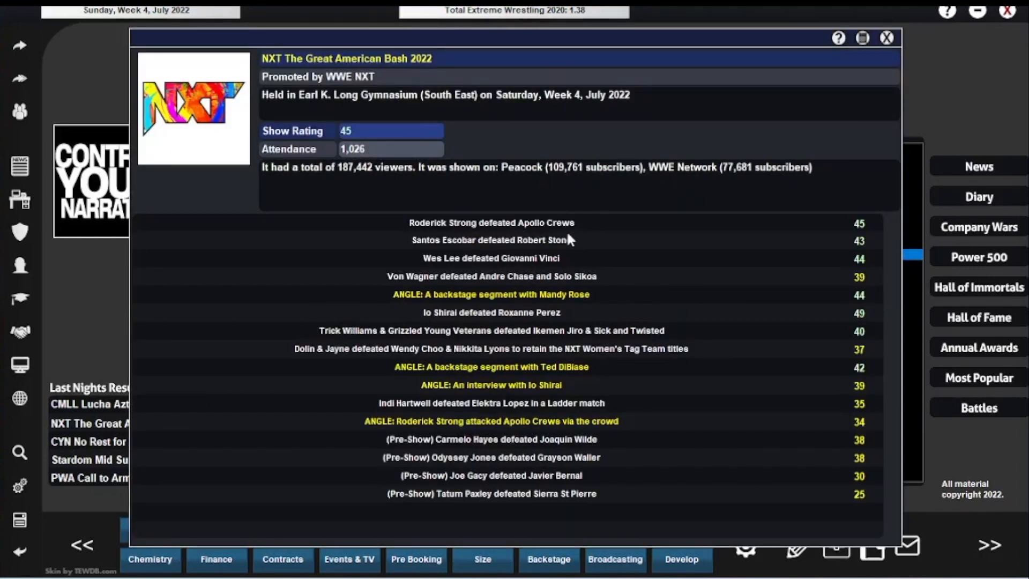
pyautogui.moveTo(829, 80)
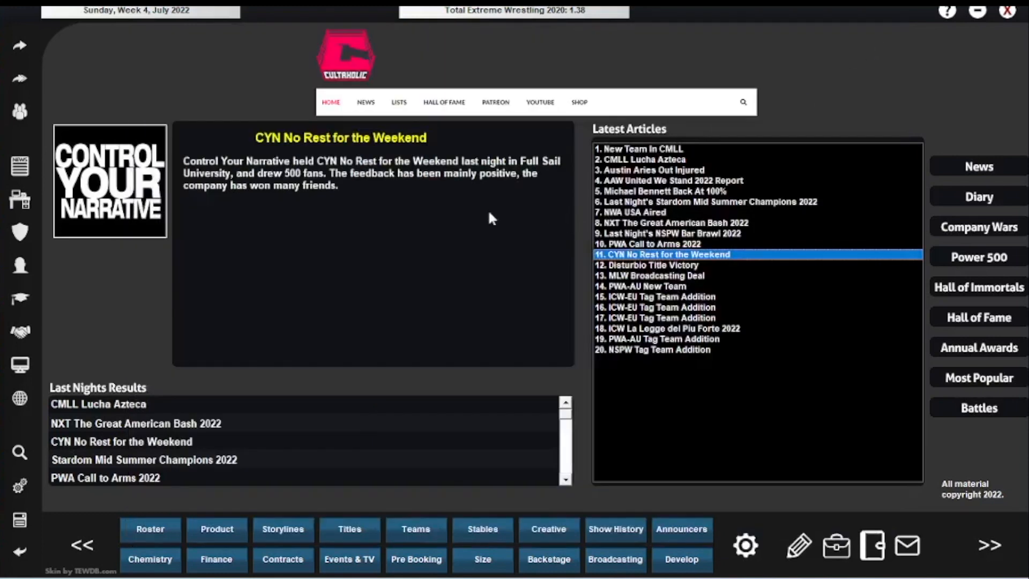
pyautogui.moveTo(581, 561)
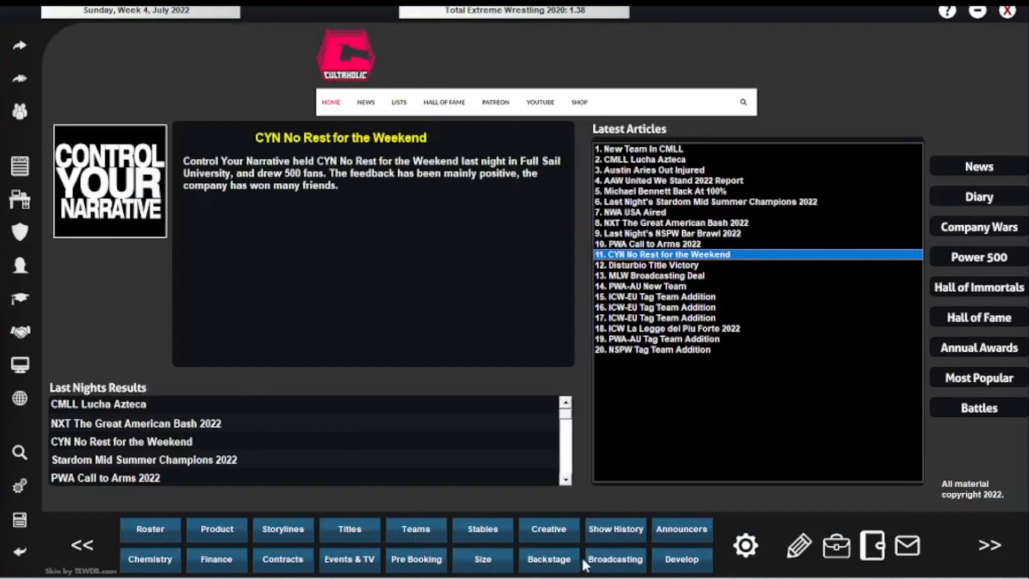
pyautogui.click(615, 528)
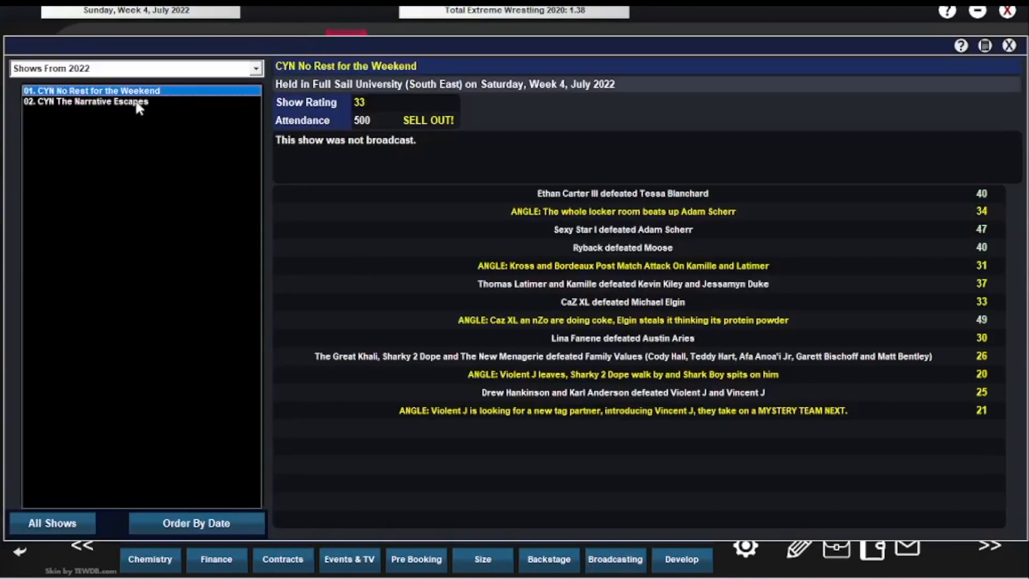
pyautogui.click(91, 102)
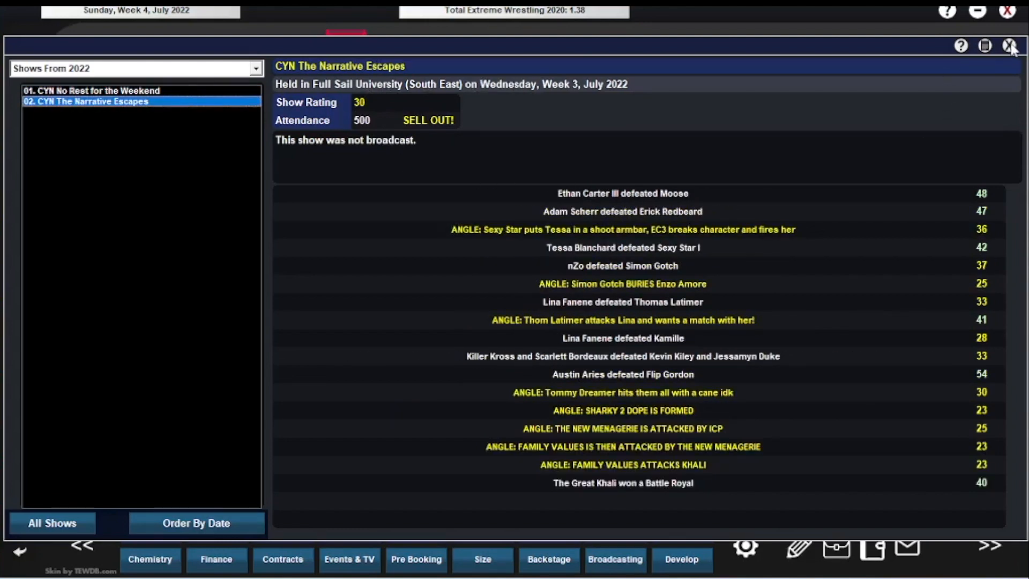
pyautogui.click(1007, 45)
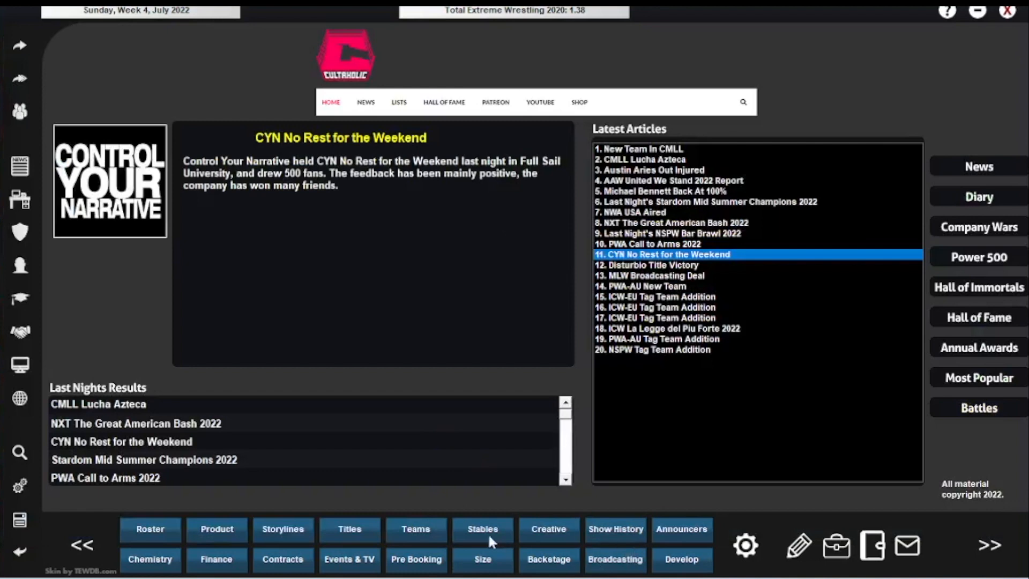
pyautogui.moveTo(18, 197)
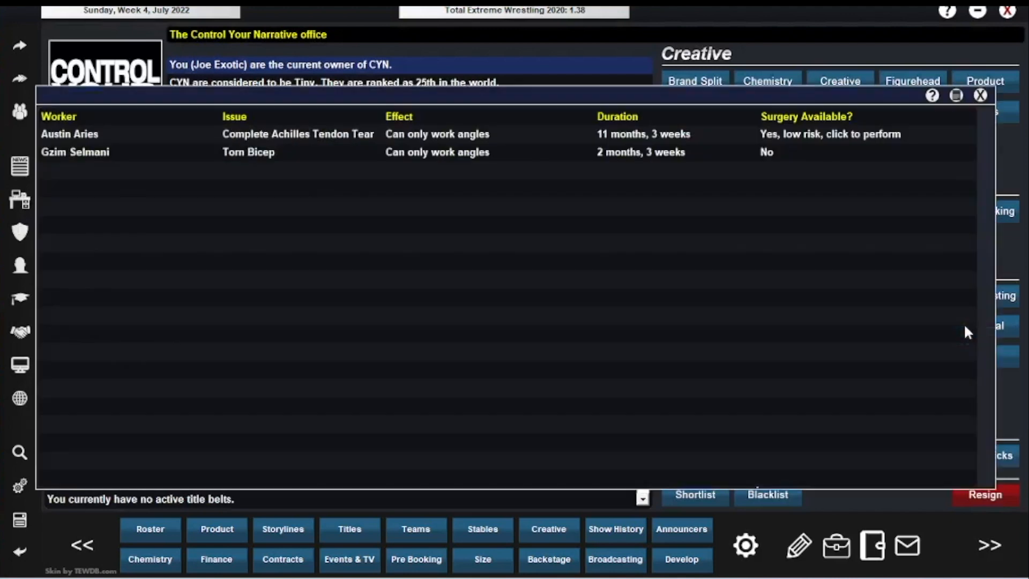
pyautogui.moveTo(365, 143)
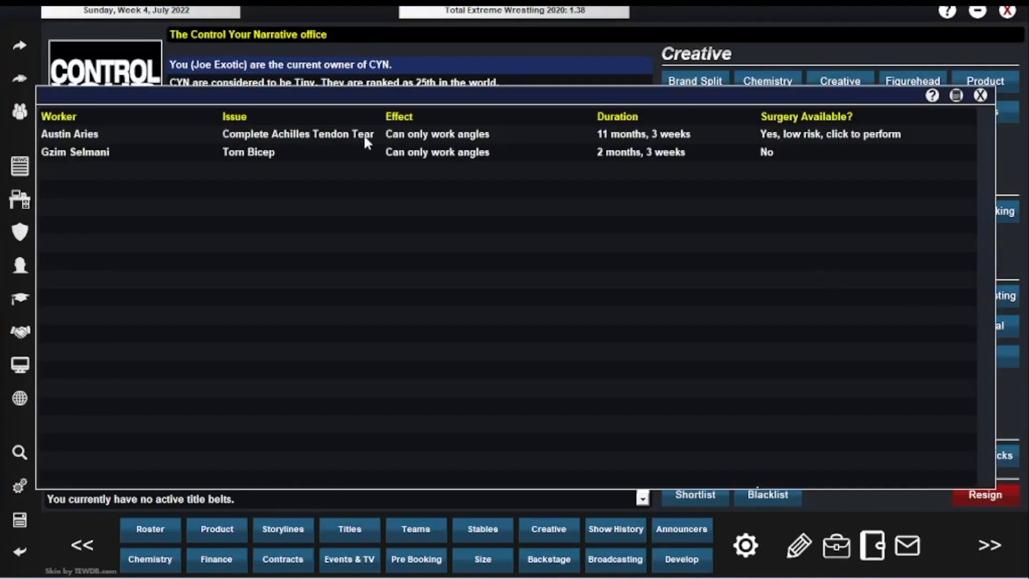
pyautogui.moveTo(546, 139)
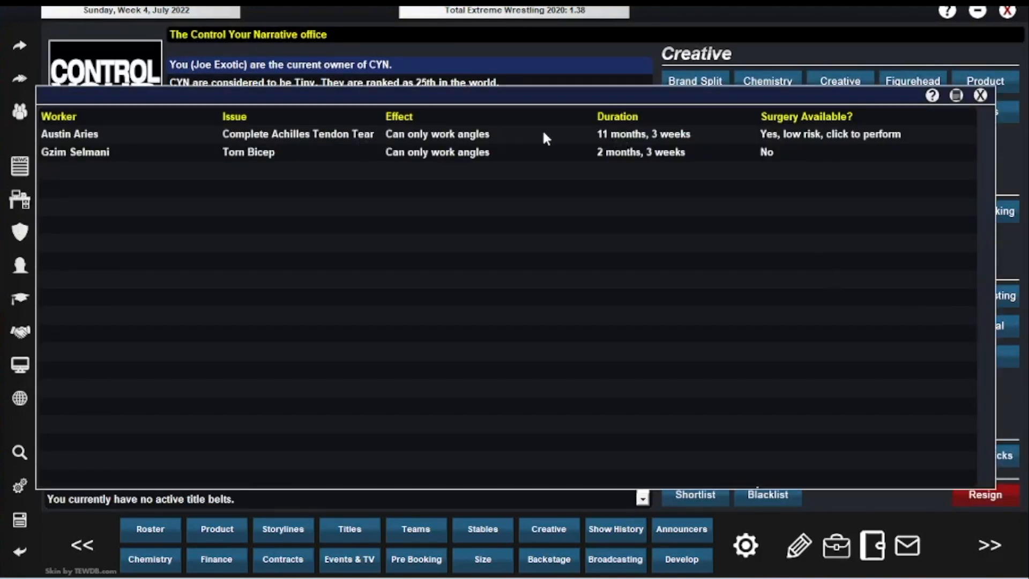
# - Perform low-risk surgery on Austin Aries' Achilles tear, then return to the CYN office
pyautogui.click(829, 134)
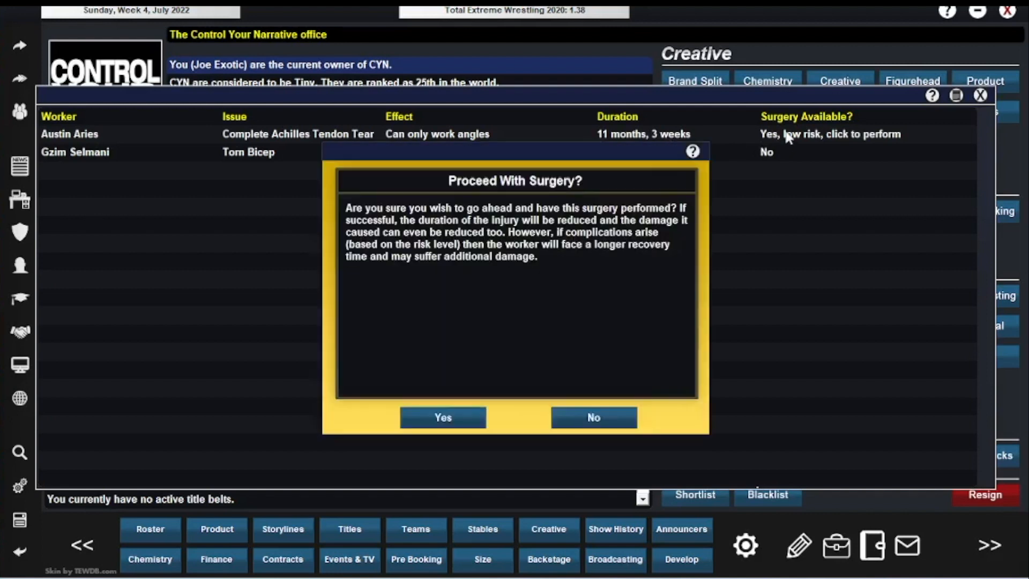
pyautogui.click(442, 417)
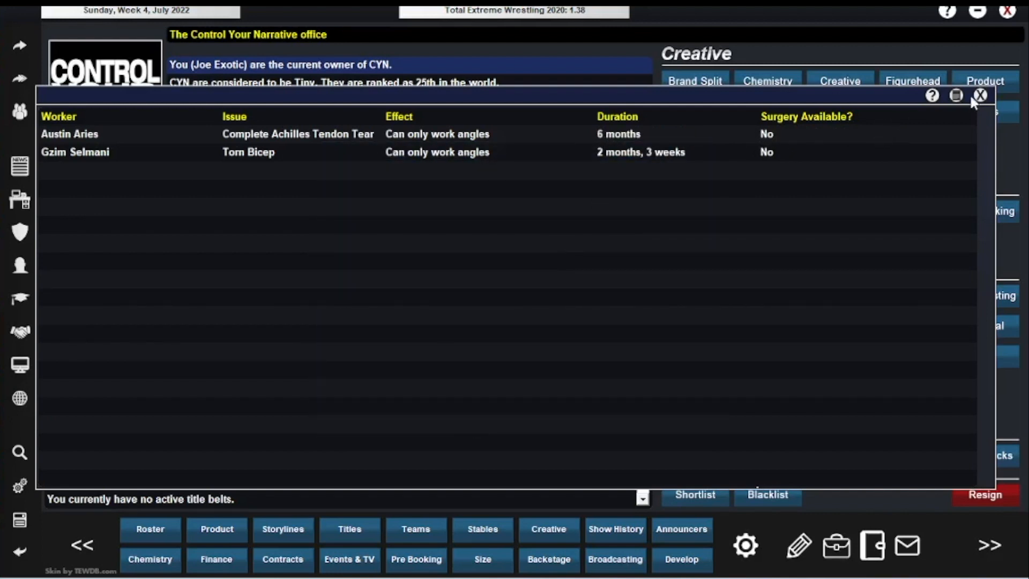
pyautogui.click(982, 96)
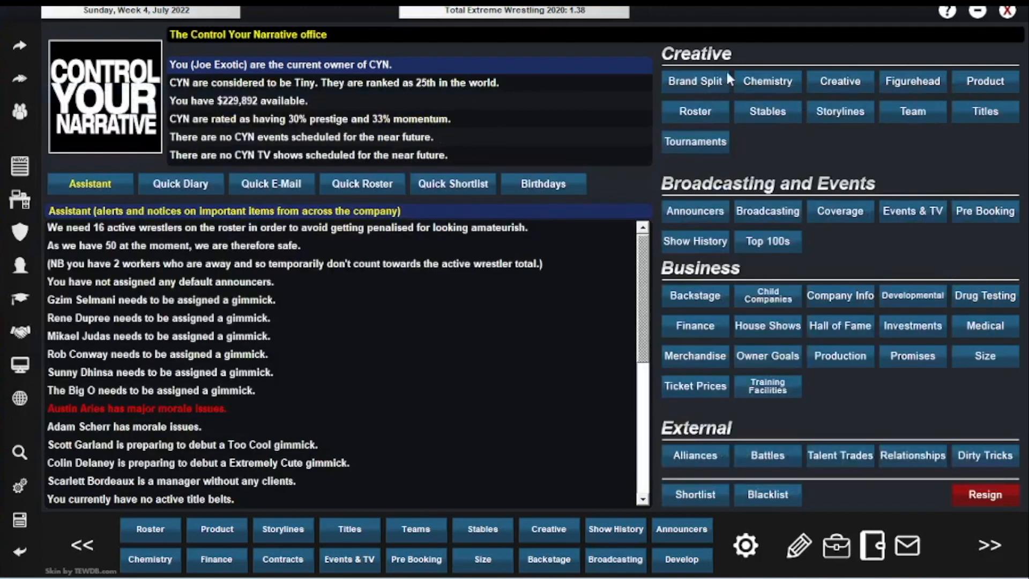
pyautogui.moveTo(566, 119)
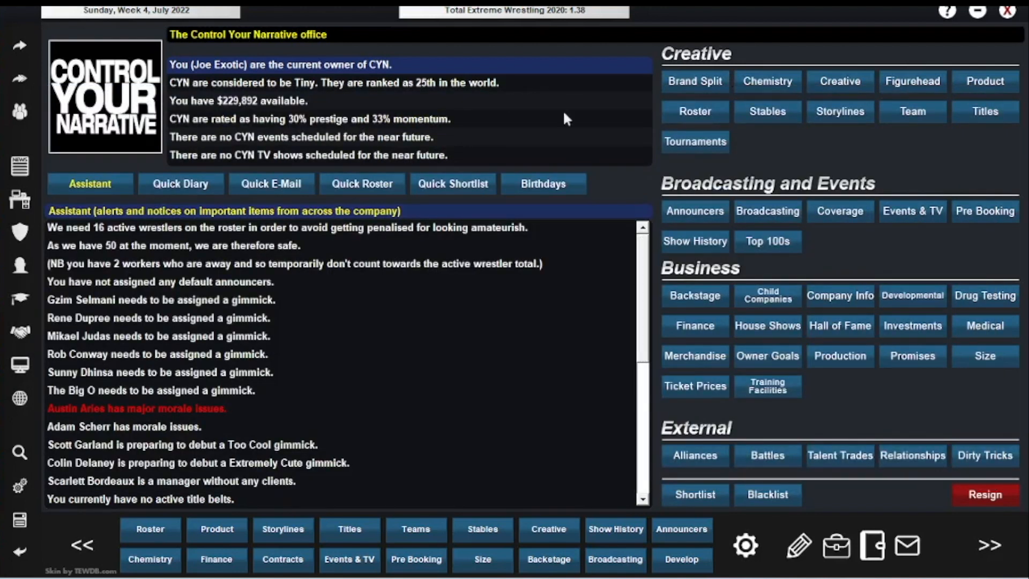
pyautogui.click(984, 112)
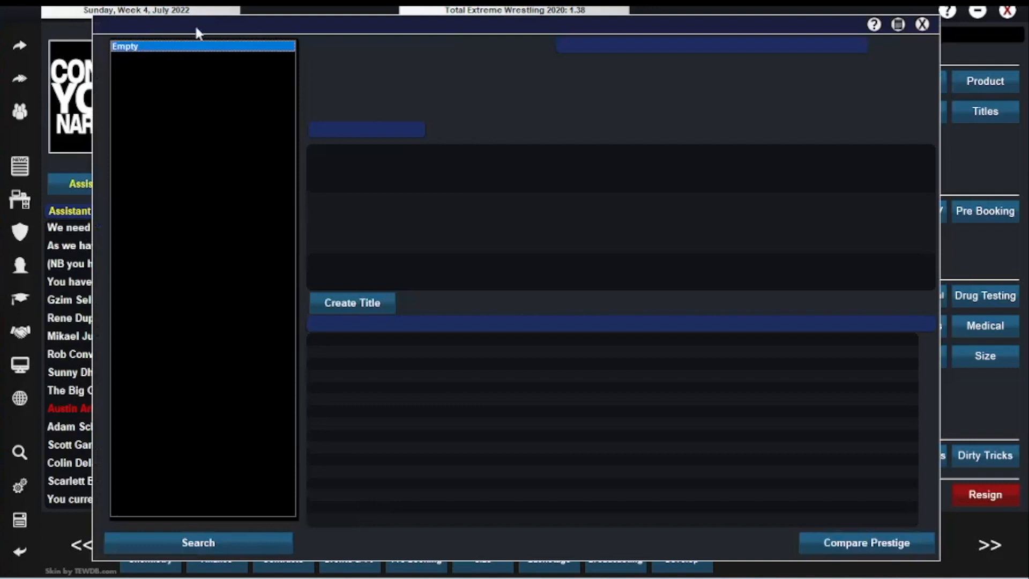
pyautogui.moveTo(921, 25)
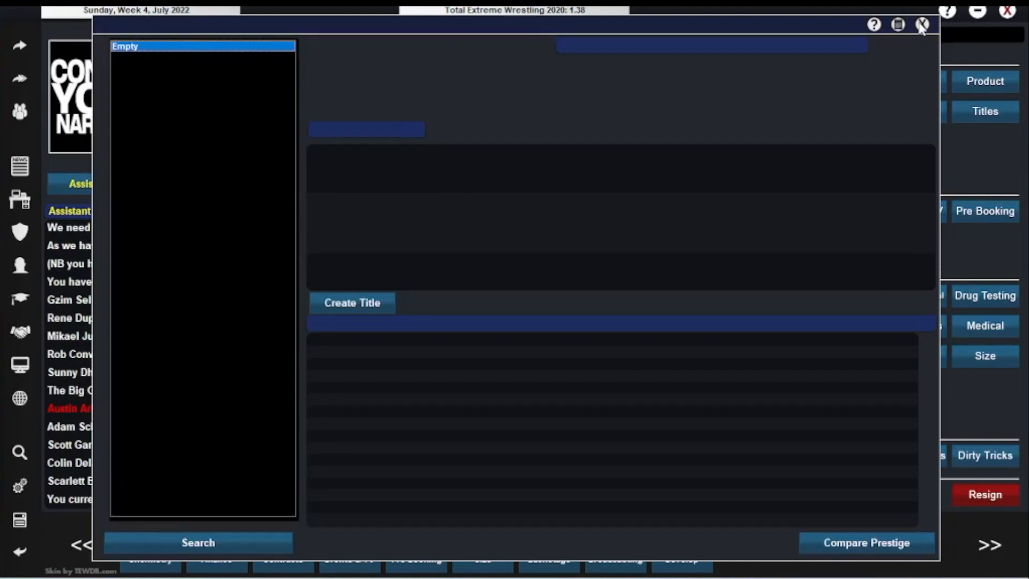
pyautogui.click(920, 24)
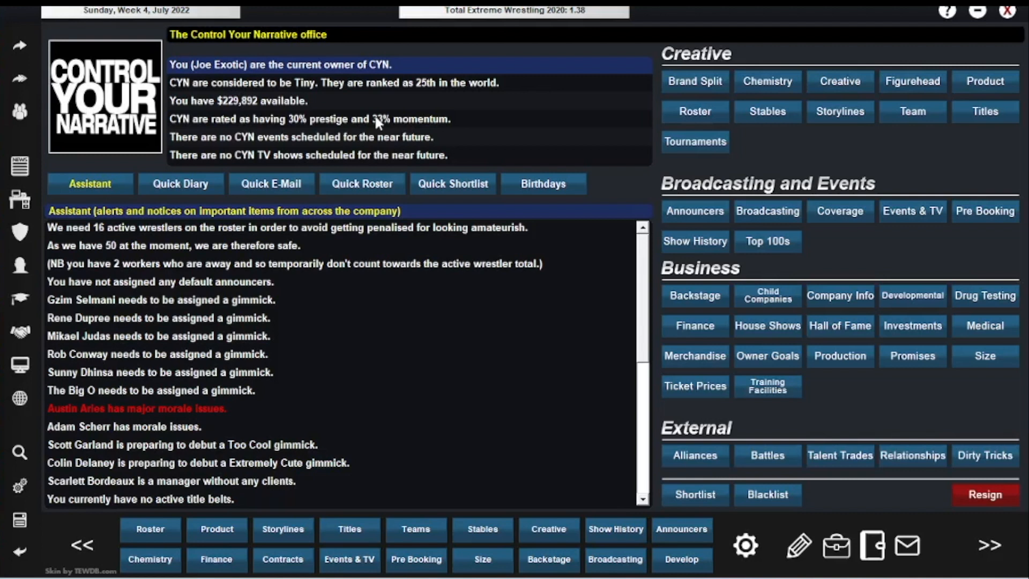
pyautogui.moveTo(379, 123)
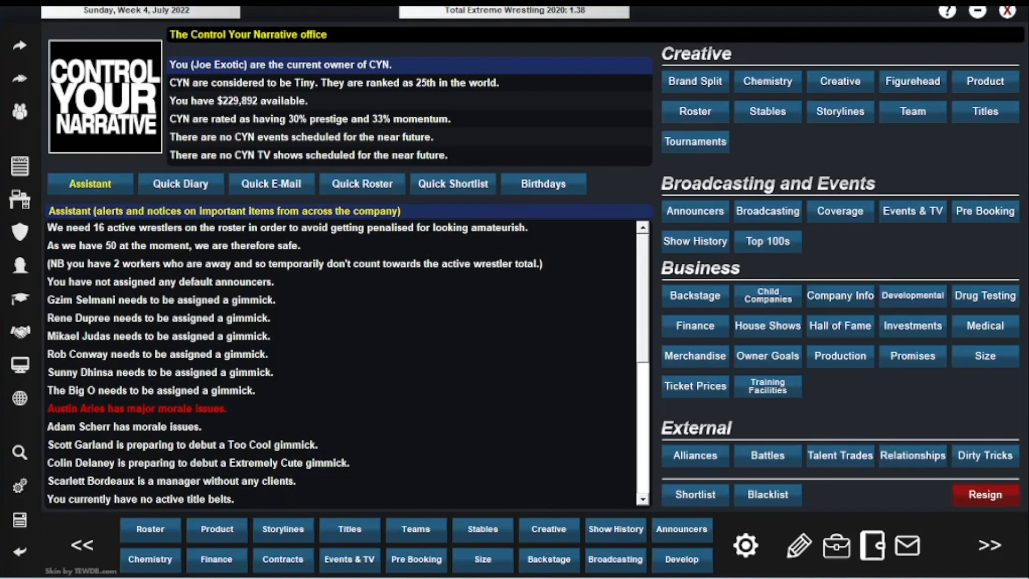
pyautogui.moveTo(501, 400)
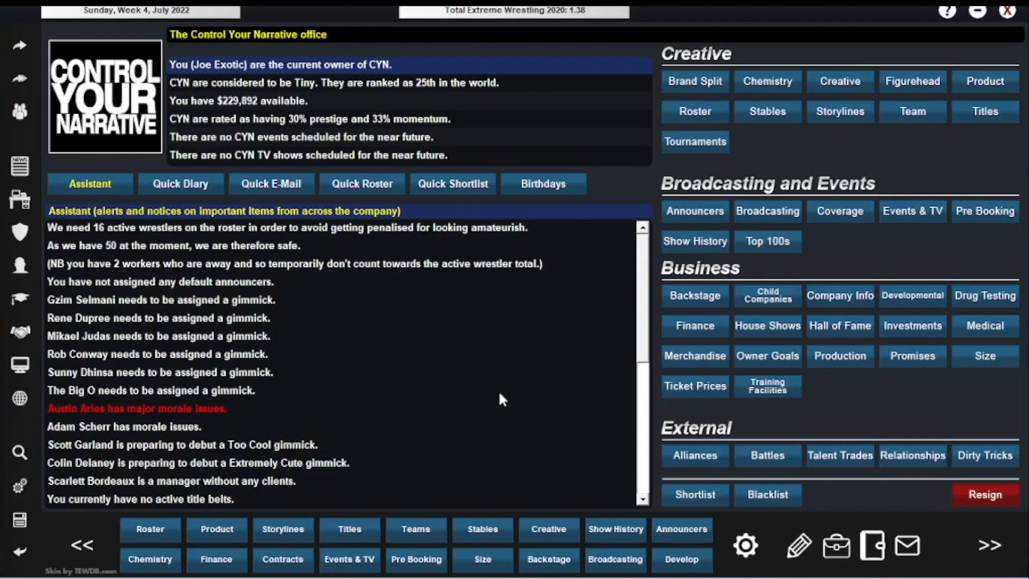